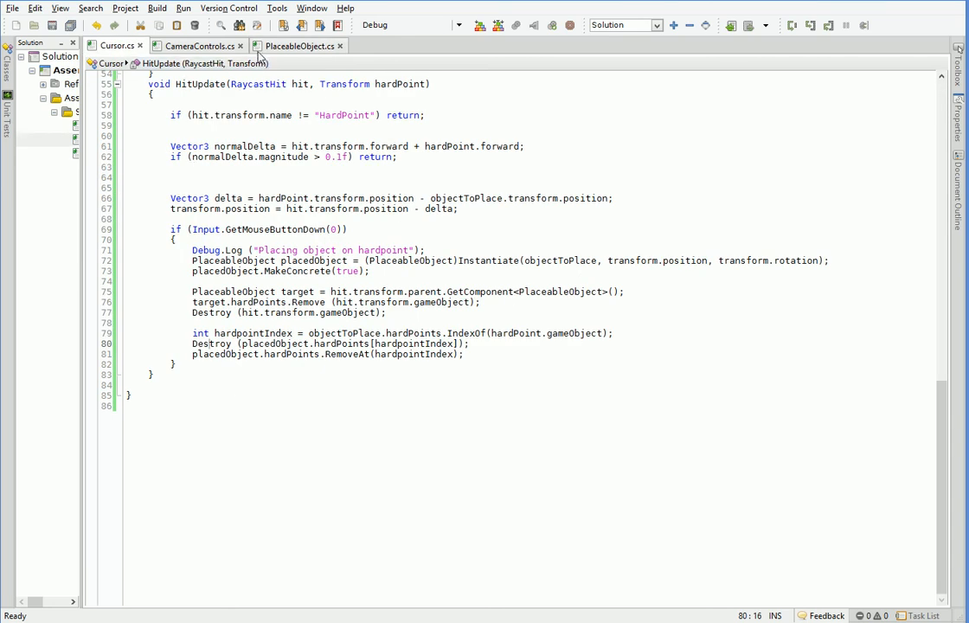
Switch the editor from Cursor.cs to the PlaceableObject.cs tab to show MakeConcrete.
left_click(300, 45)
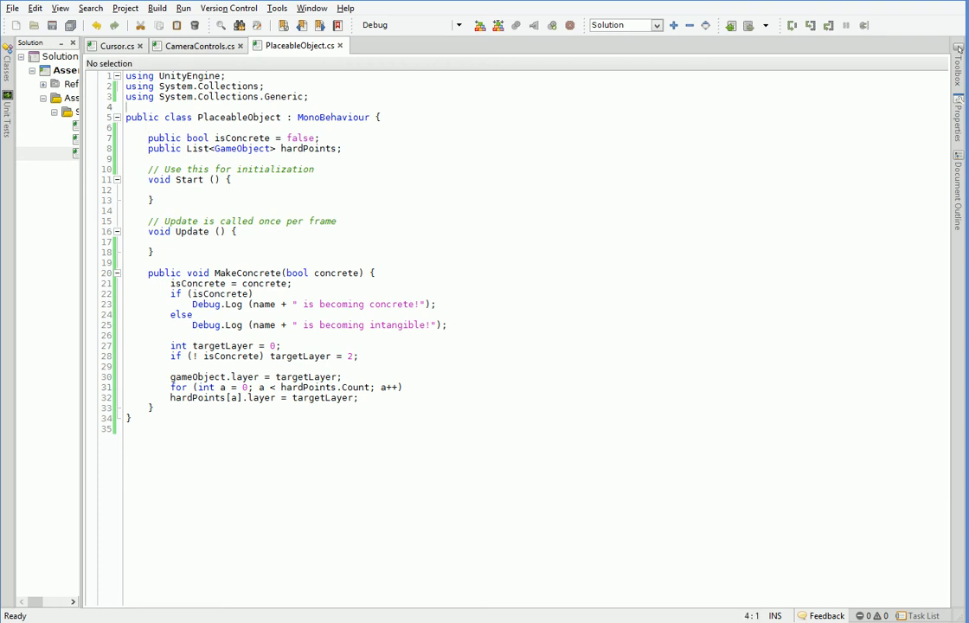
Declare public static List<PlaceableObject> placedObjects = new List<PlaceableObject>() above isConcrete.
type("publ")
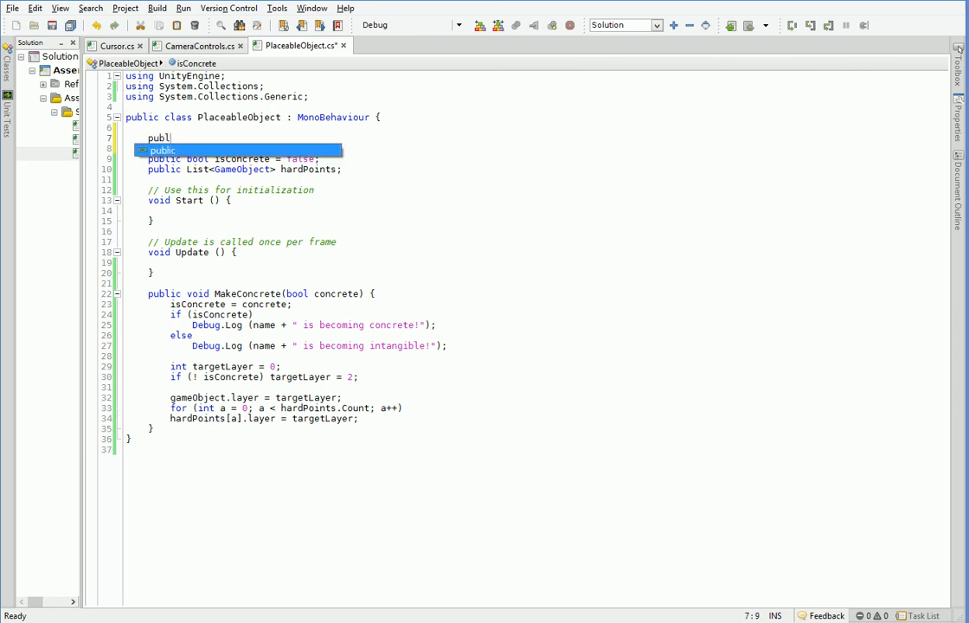
type("static List<Place")
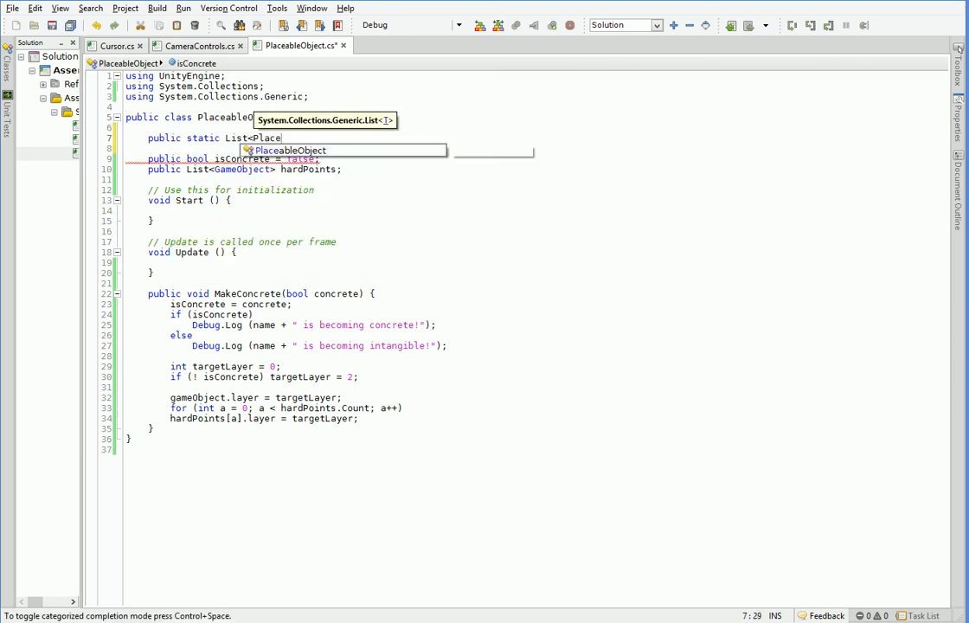
key("Tab")
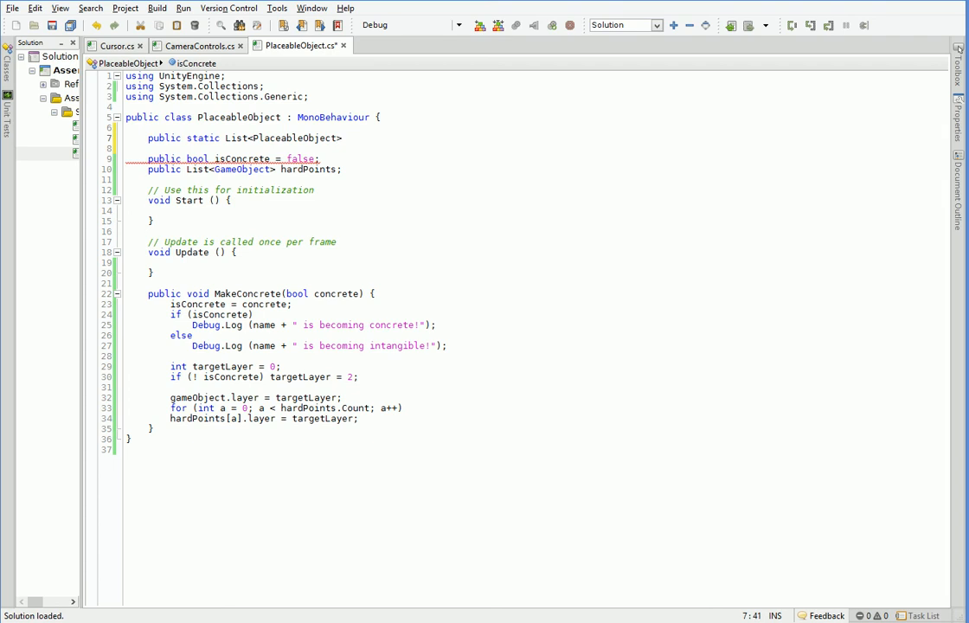
type("placedOb")
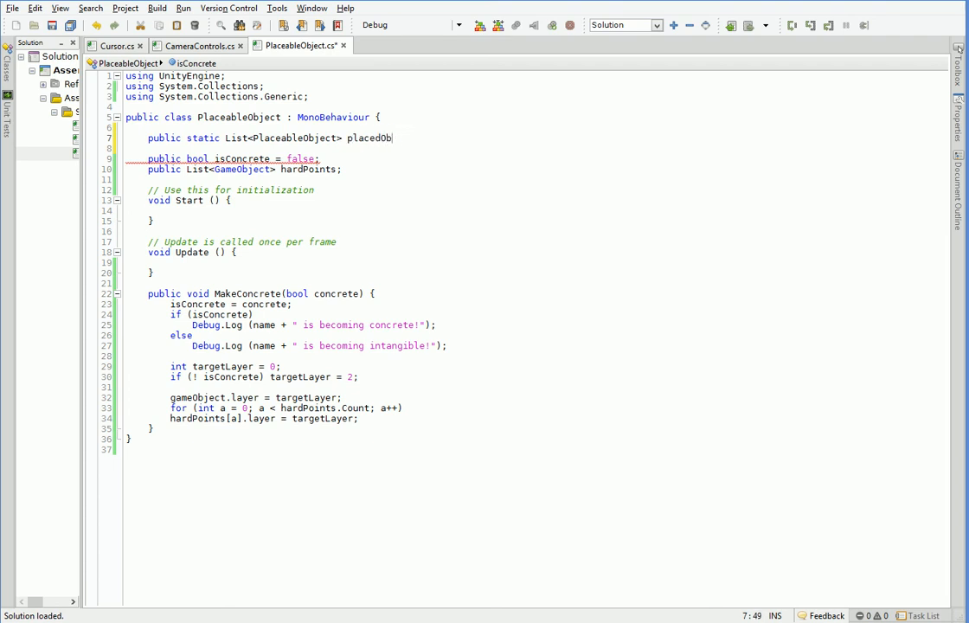
type("jects = new List<PlaceableObject>();")
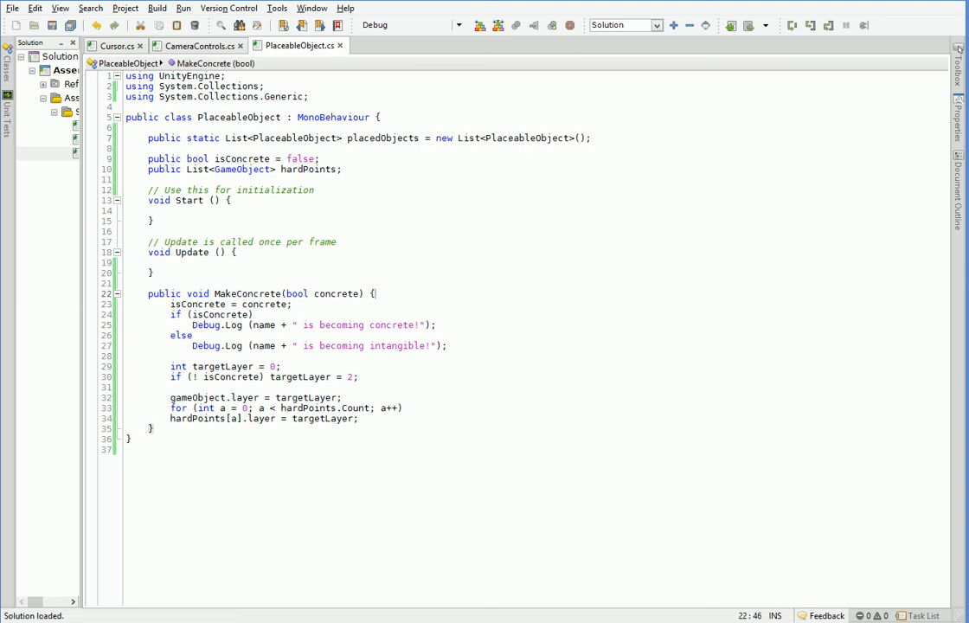
At the end of MakeConcrete, add this to placedObjects when concrete and not already contained.
left_click(295, 303)
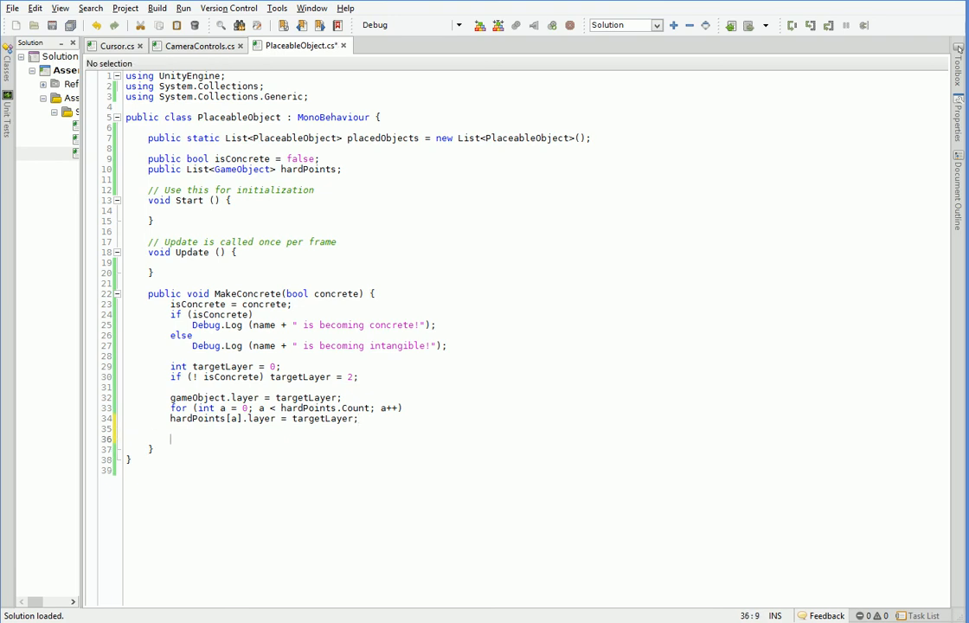
type("if (")
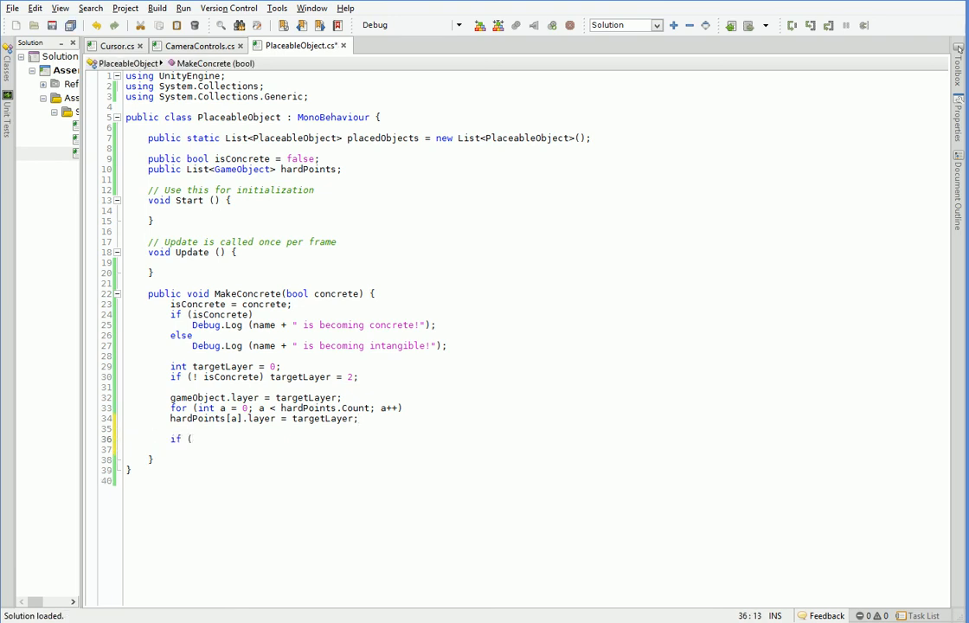
type("concrete)")
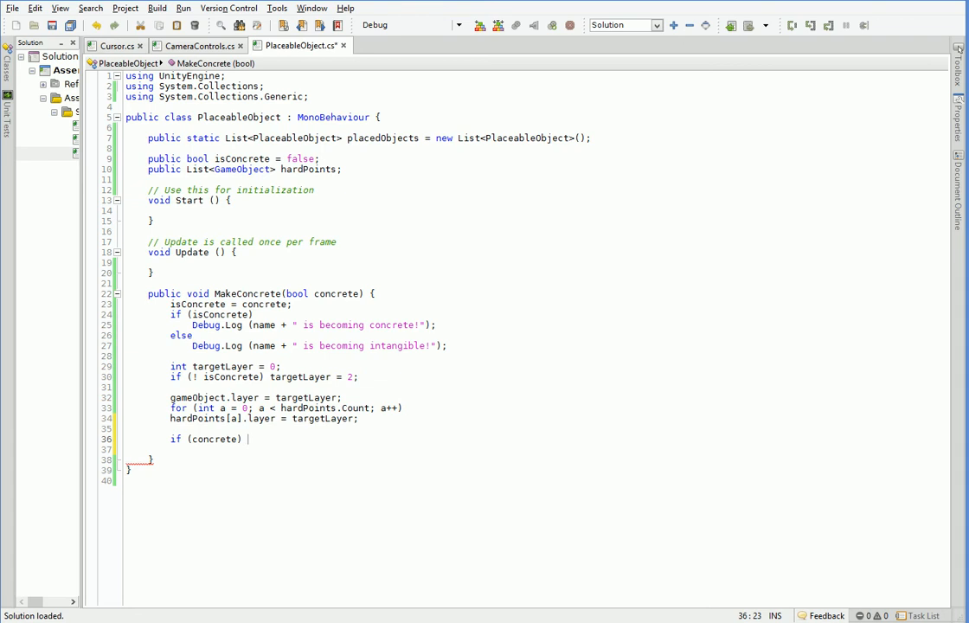
type("(")
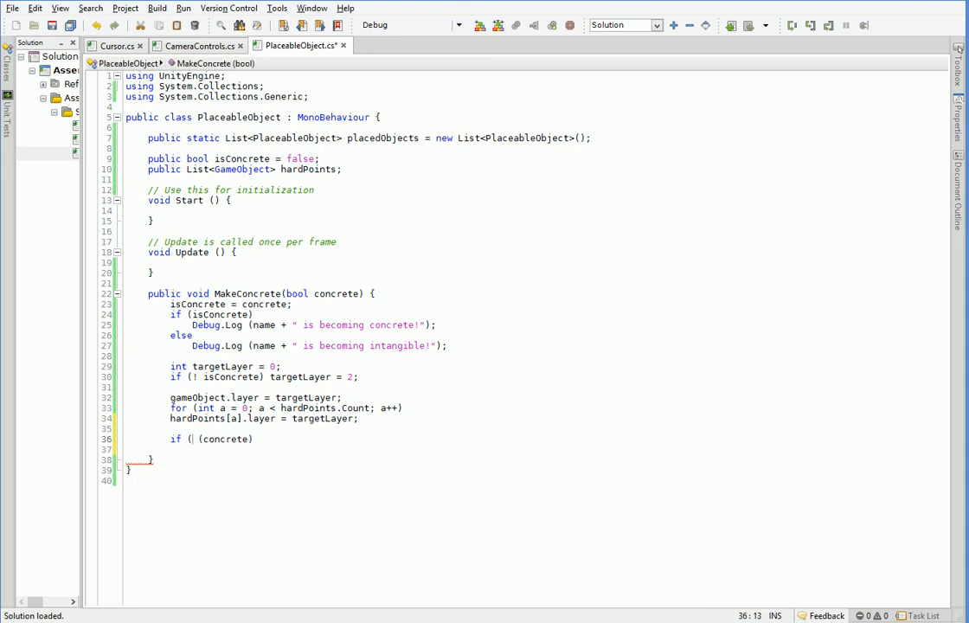
type("&& (!")
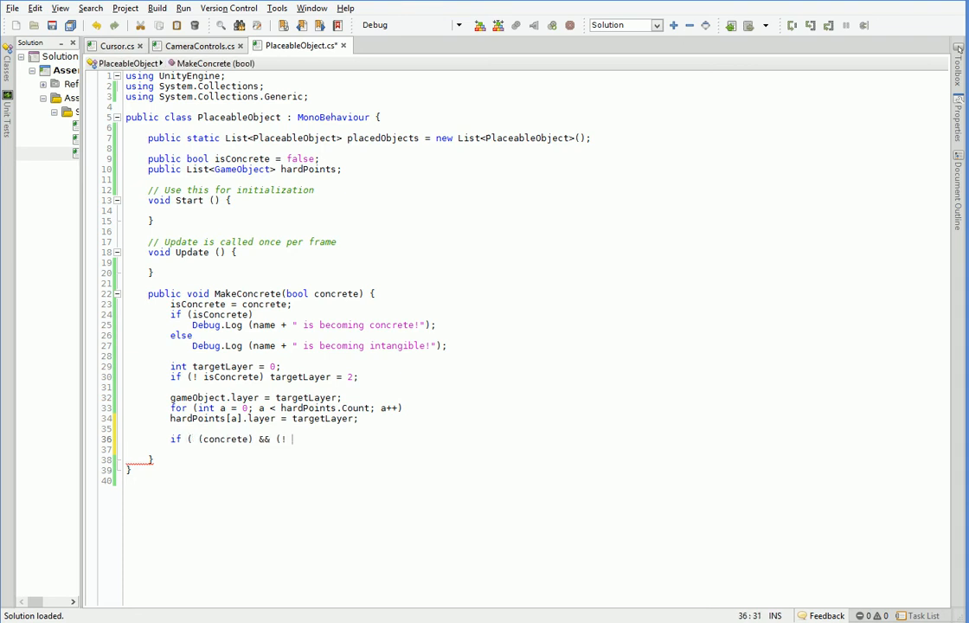
type("plc")
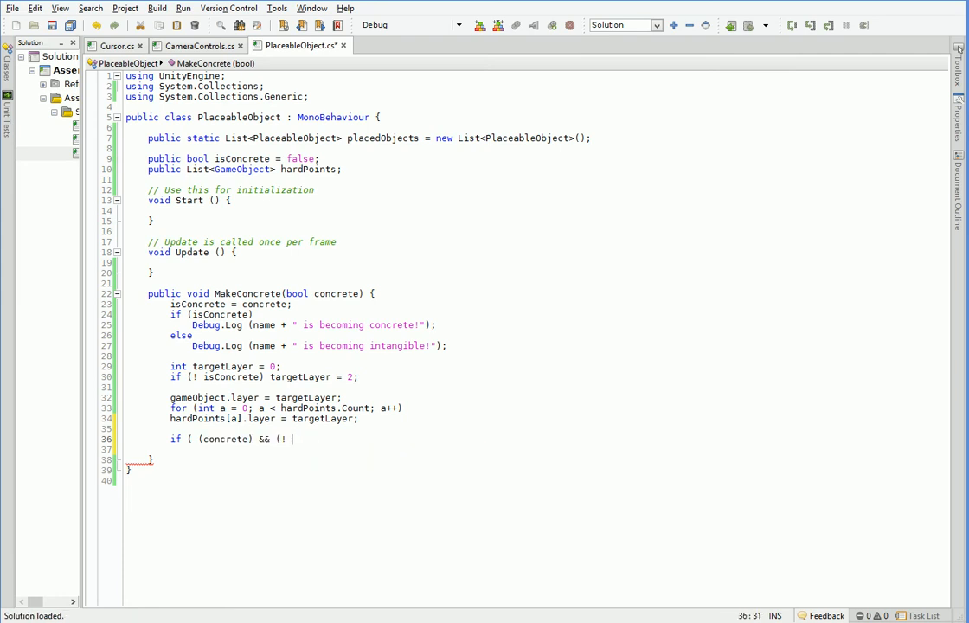
type("placedObjects.con")
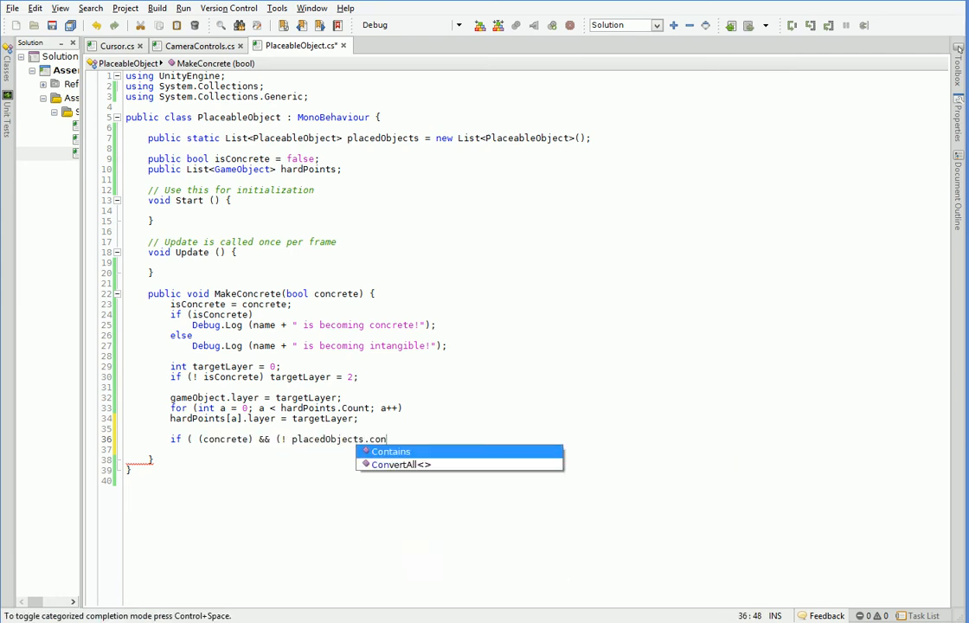
type("Contains(")
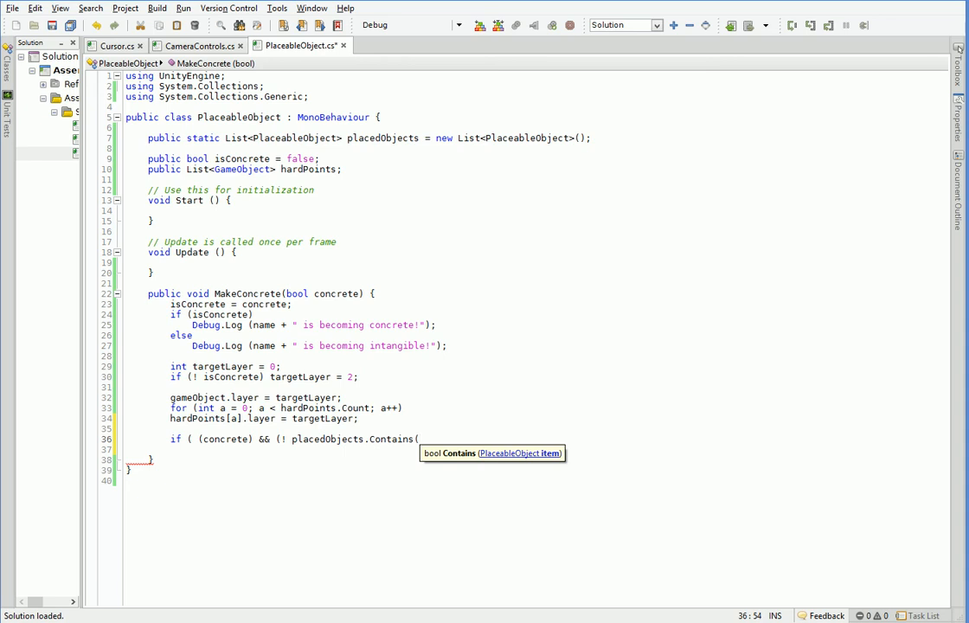
type("gameObject")
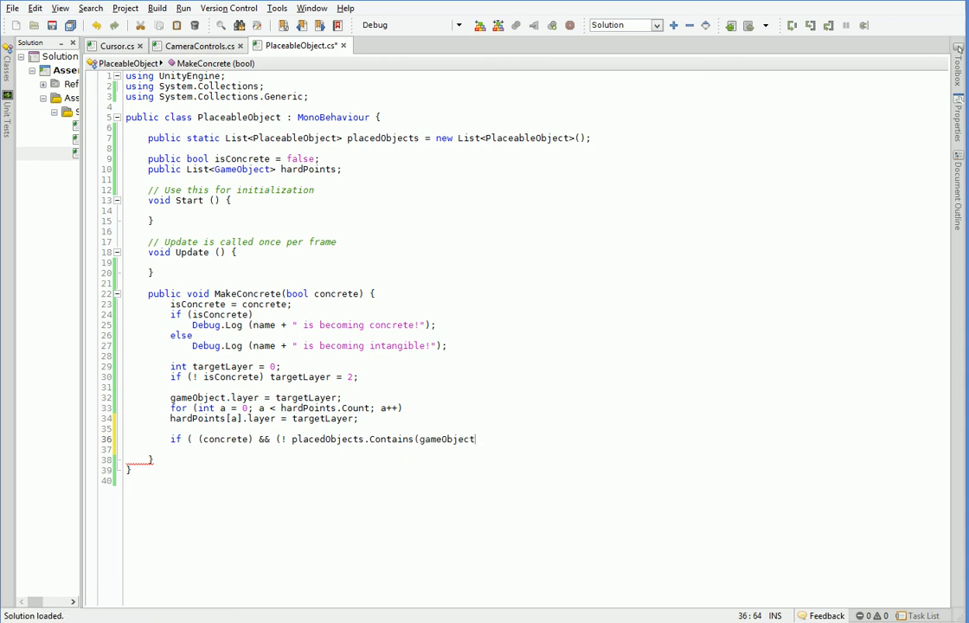
type("this")
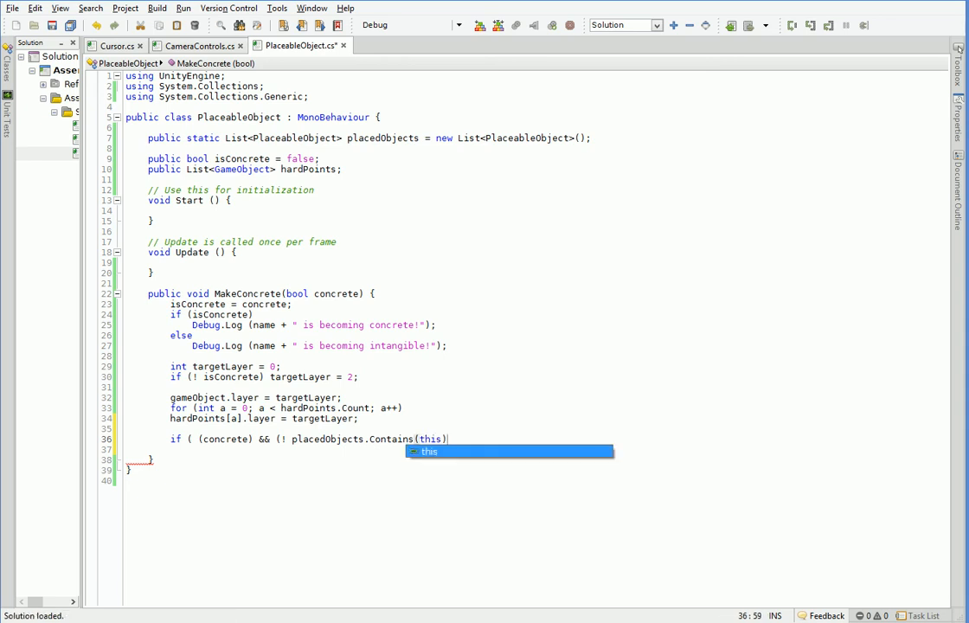
type("))")
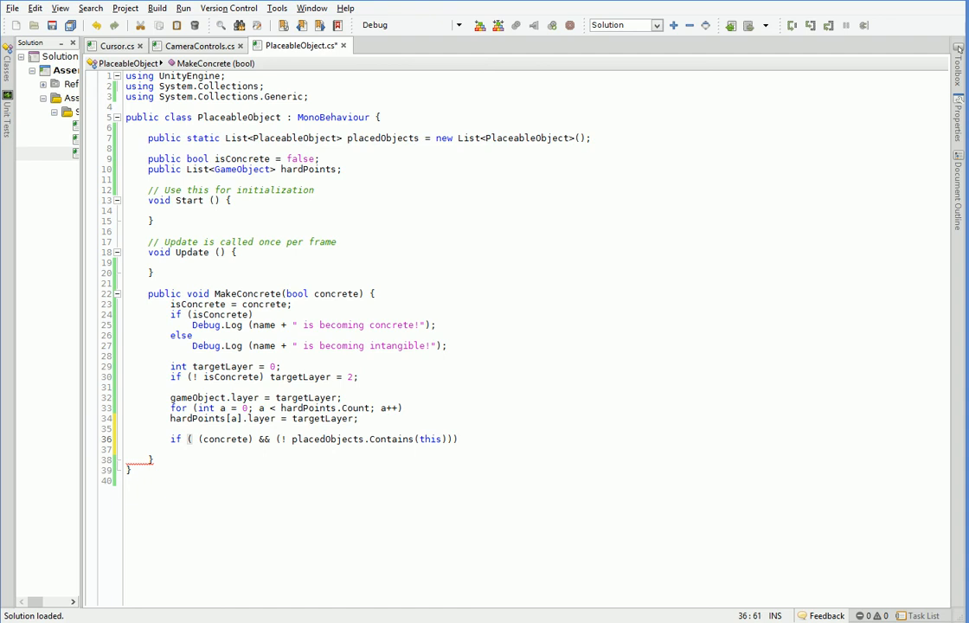
type("placedObjects.Add (t);")
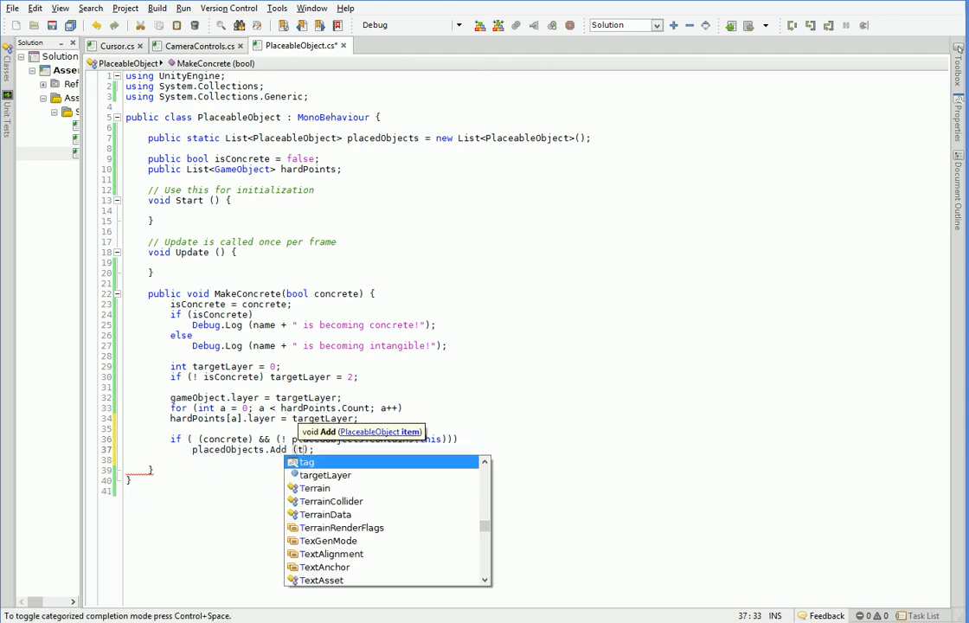
Add a second if that removes this from placedObjects when intangible and contained.
type("if ( (! concrete")
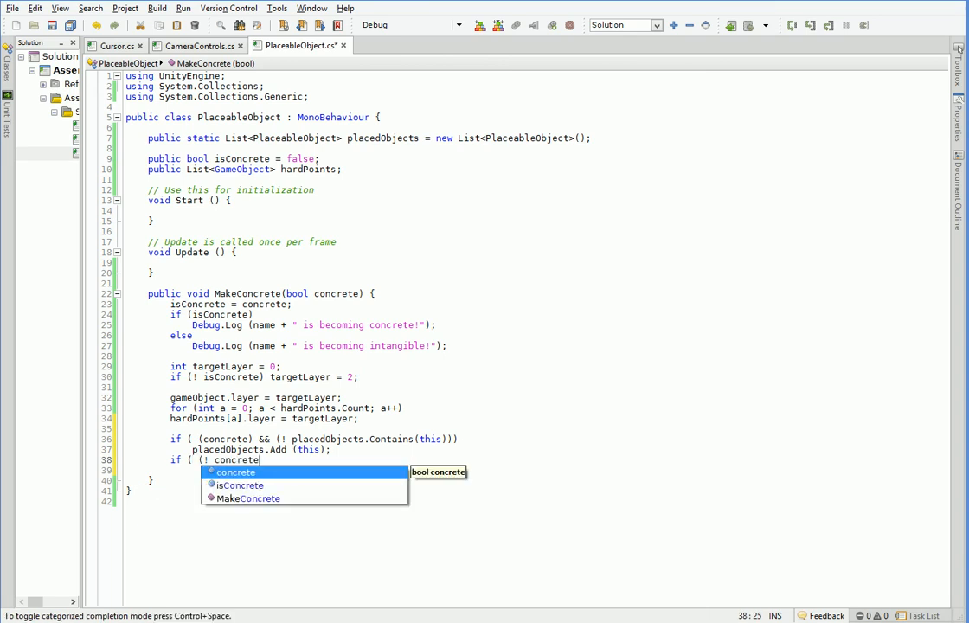
type("&& (")
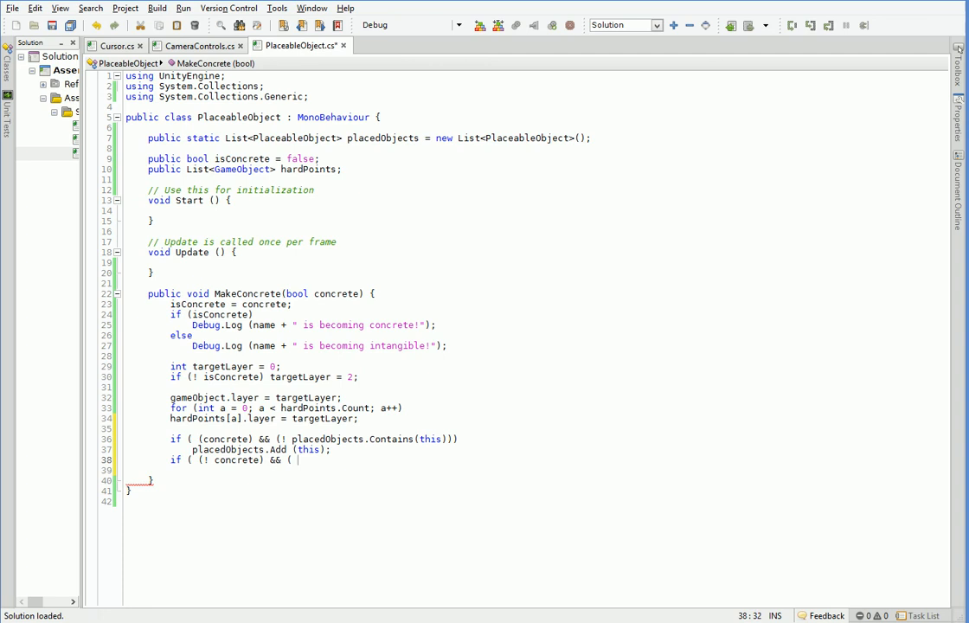
type("placedObjects.Con")
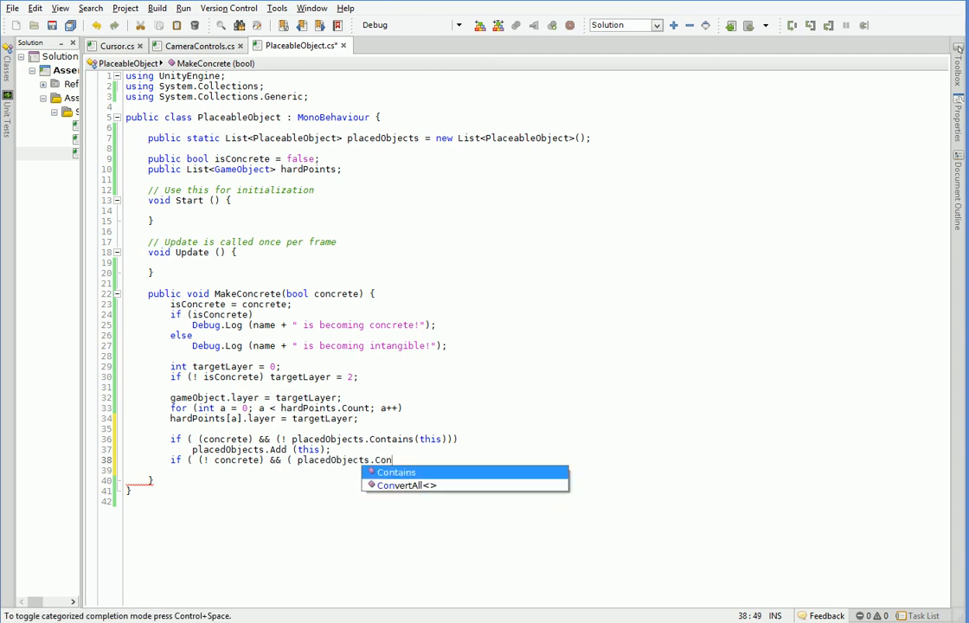
type("tains(this)))")
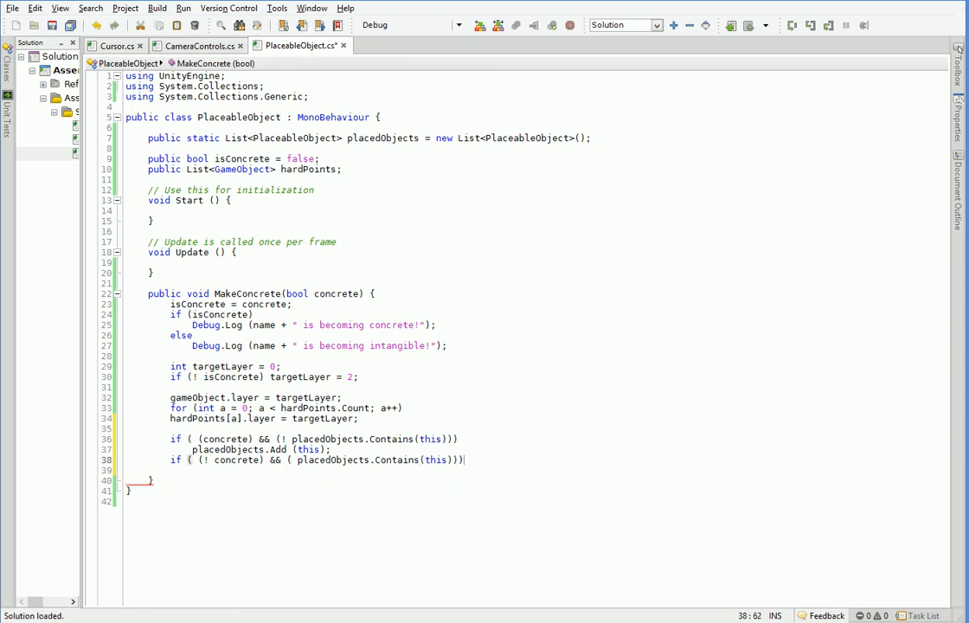
type("placedObjects.Remove(this);")
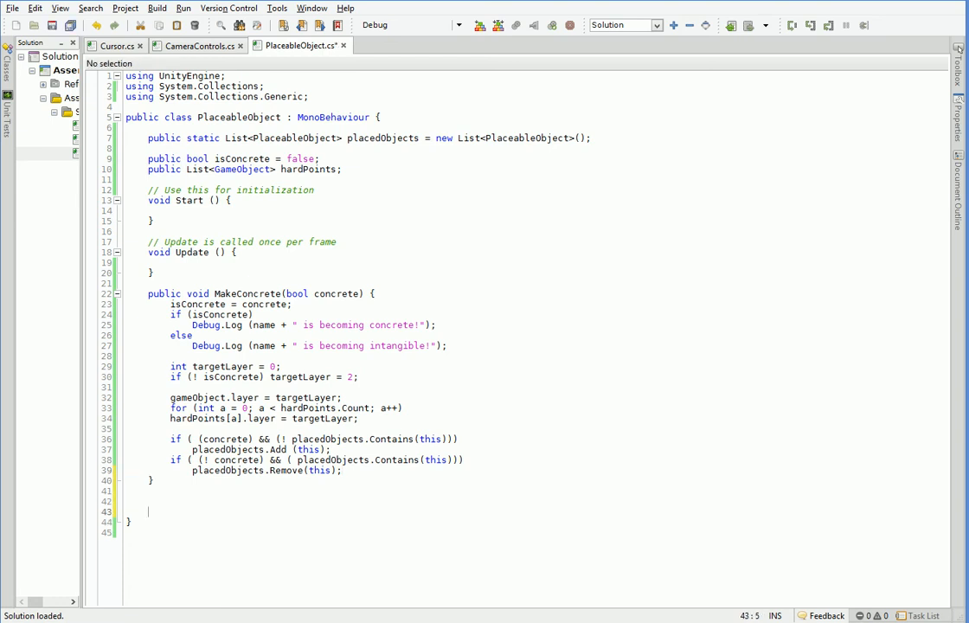
Begin public bool Collides(PlaceableObject other) and start declaring a Bounds myBounds.
type("public bool")
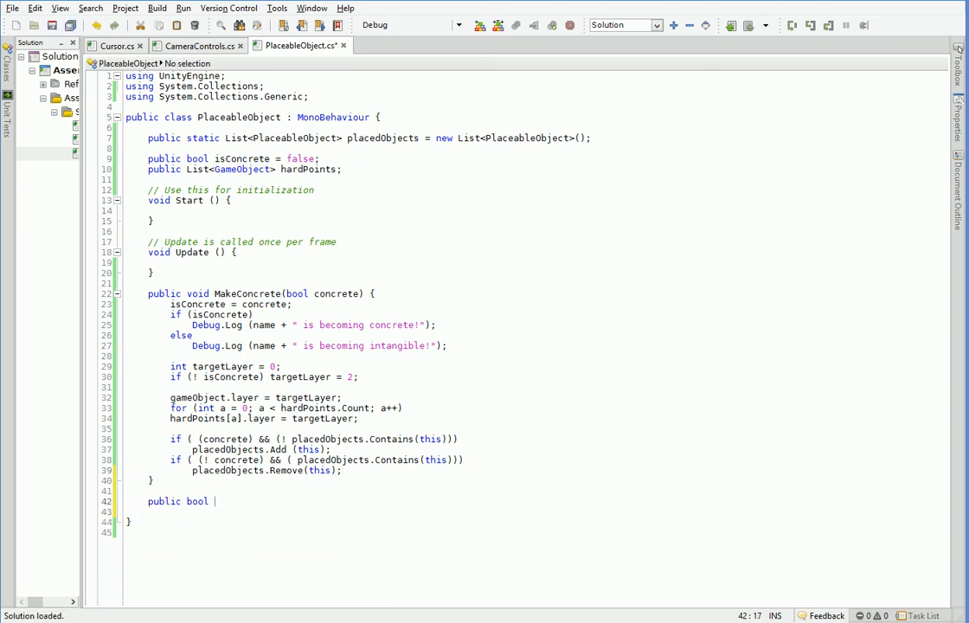
type("Collides =")
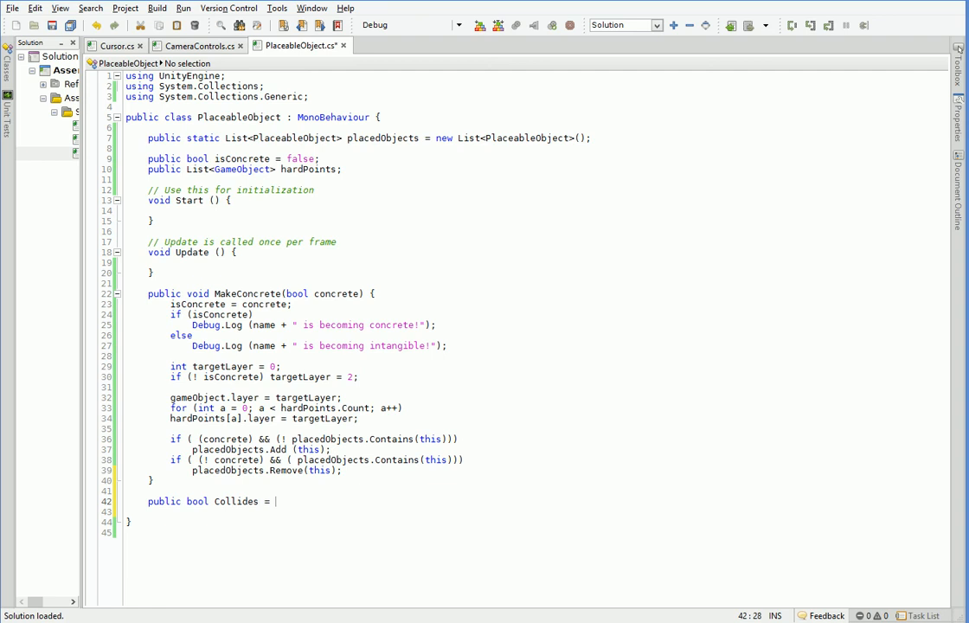
type("(Game")
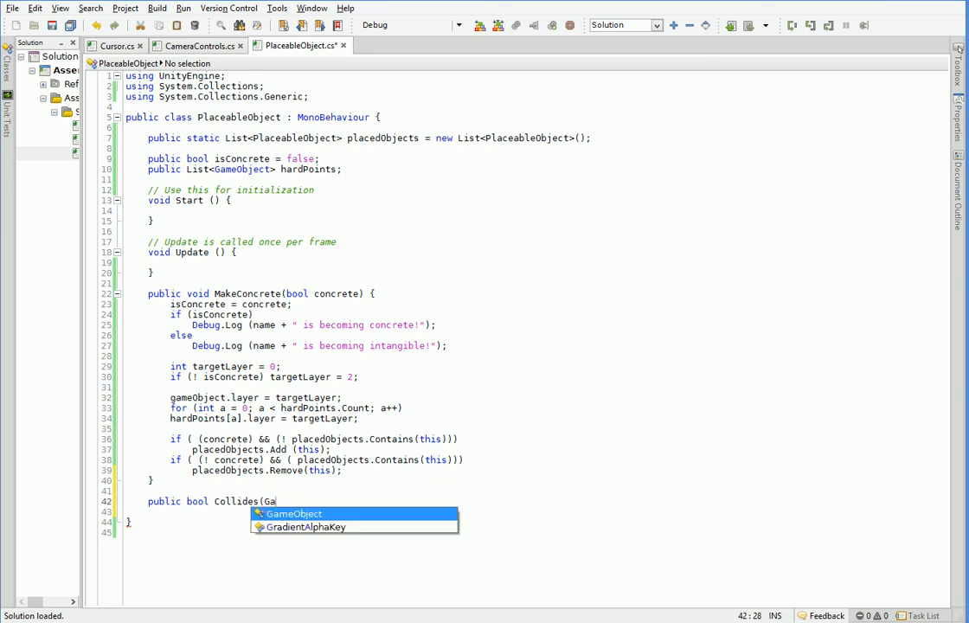
type("PlaceableObject other")
left_click(536, 511)
type("{")
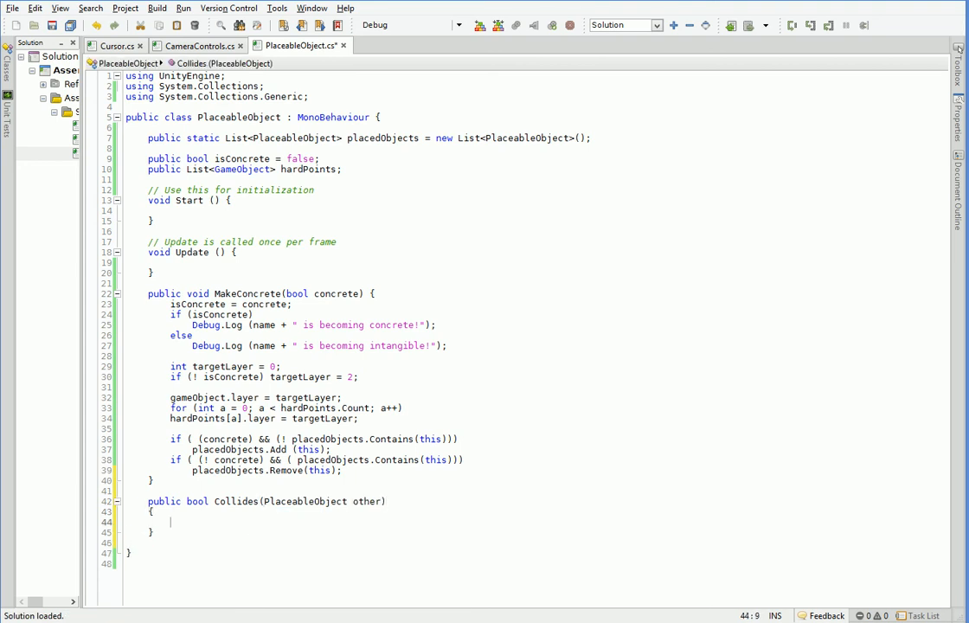
type("Bounds")
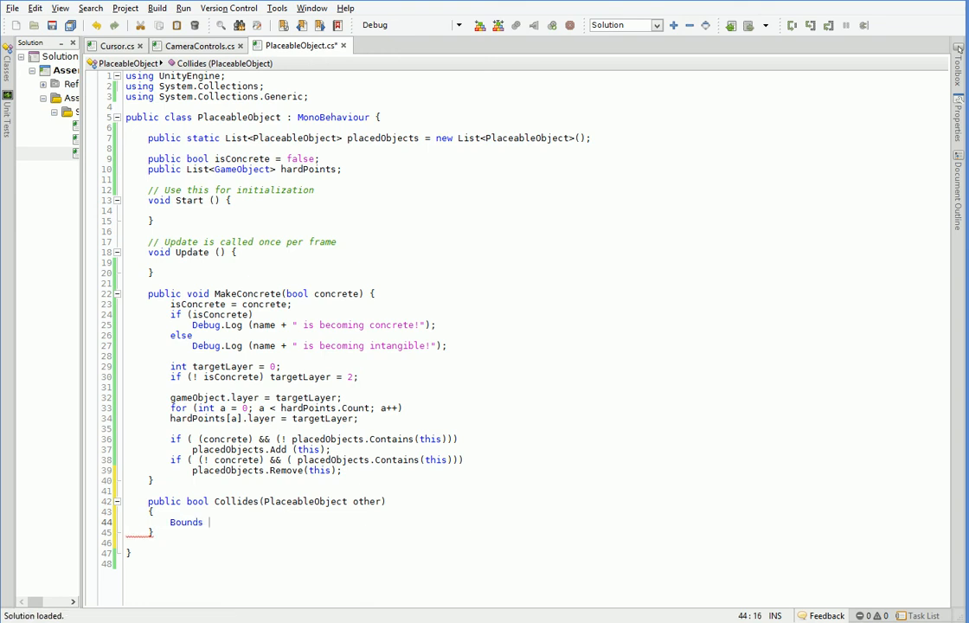
type("m")
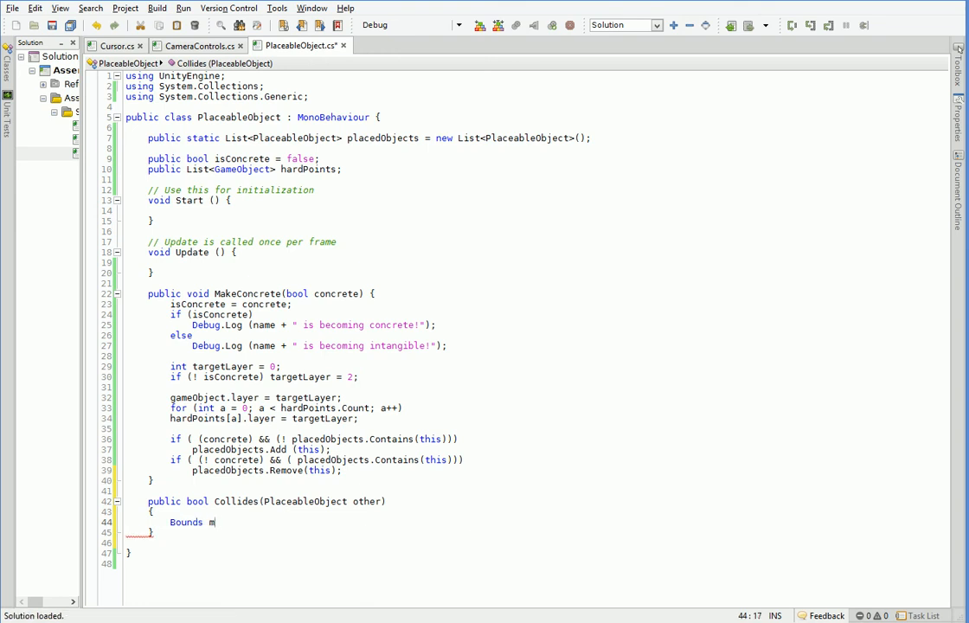
type("yBounds =")
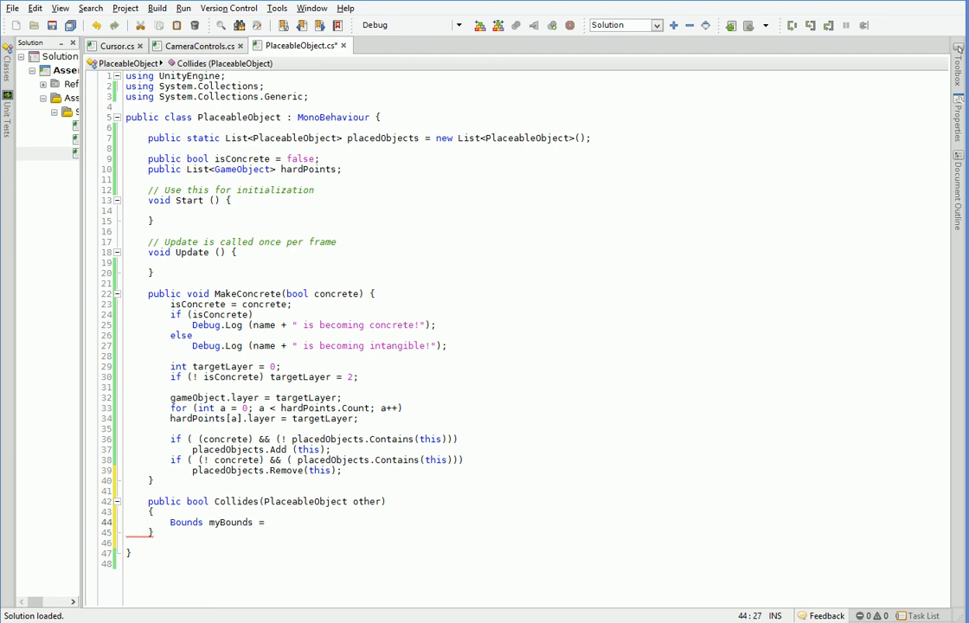
Assign myBounds from gameObject.GetComponent<MeshFilter>().mesh.bounds.
type("activeInHierarch")
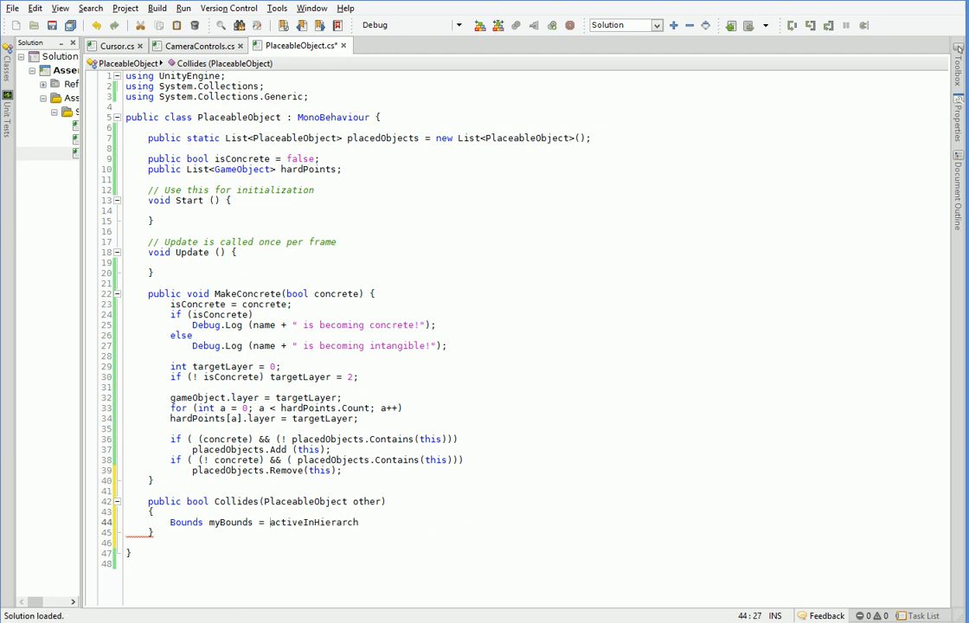
type("GameObject.")
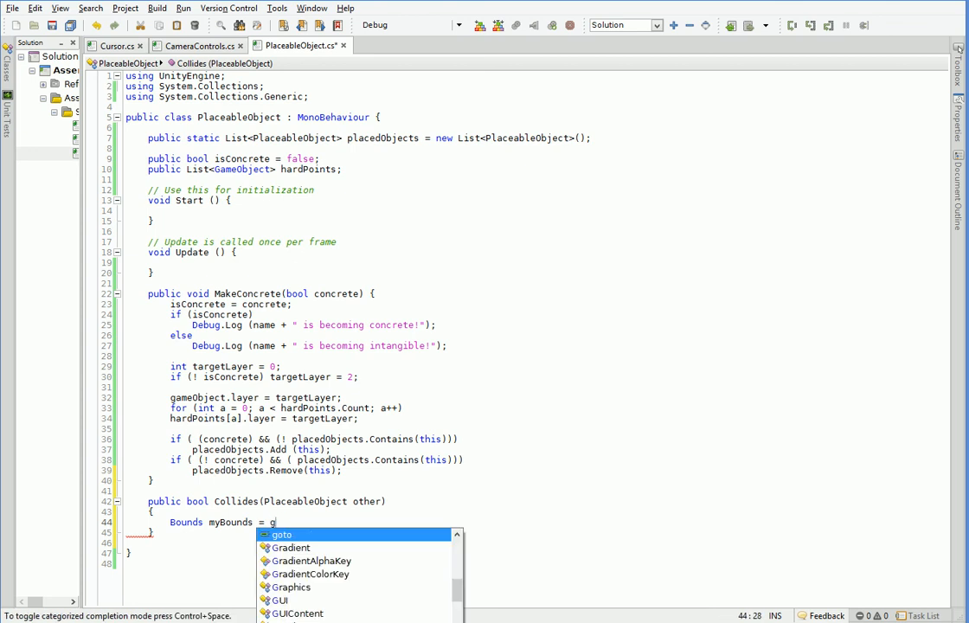
type("ameObject.b")
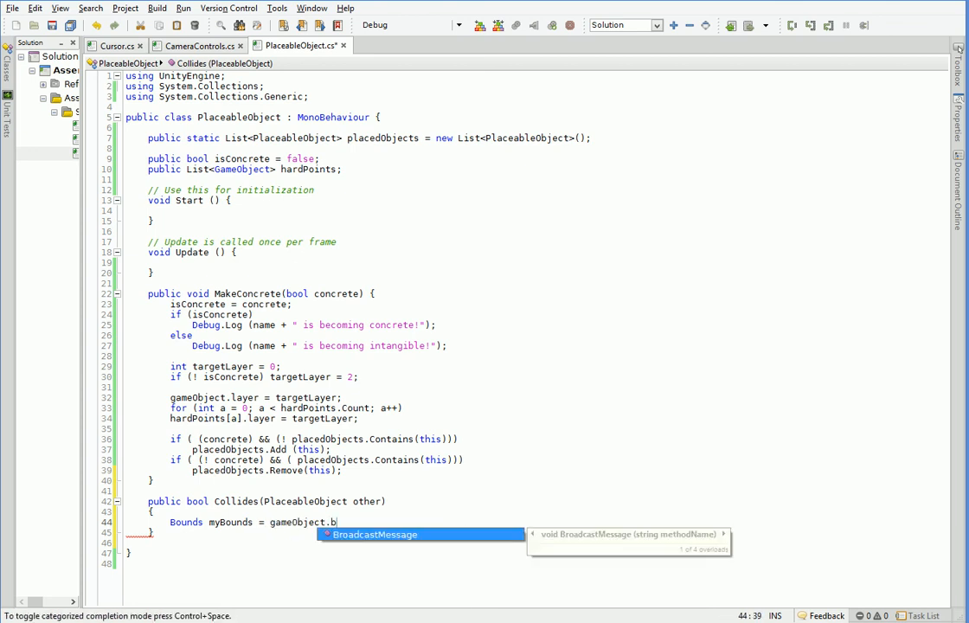
type("Get")
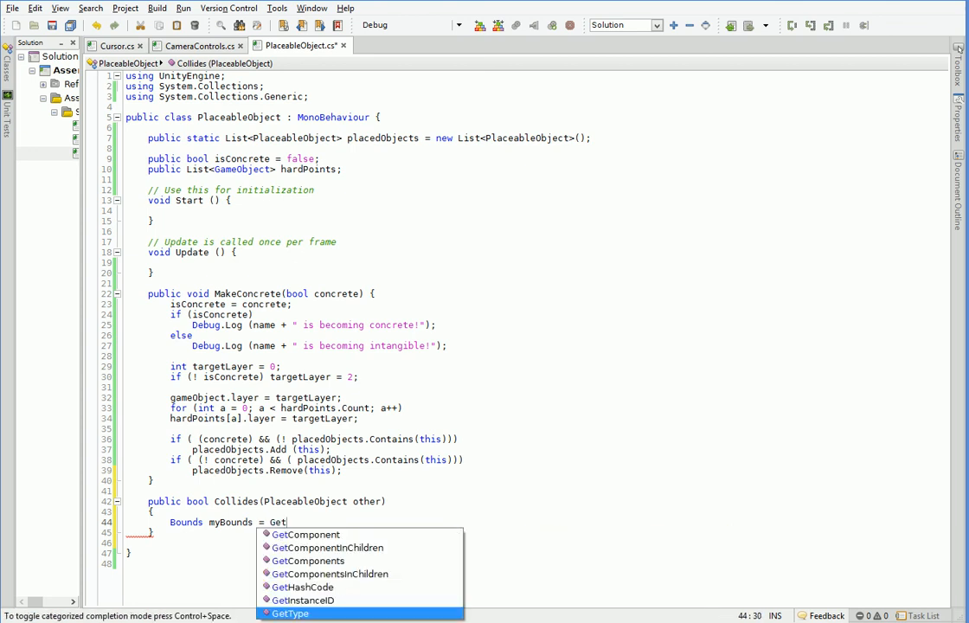
type("Component<Mesh")
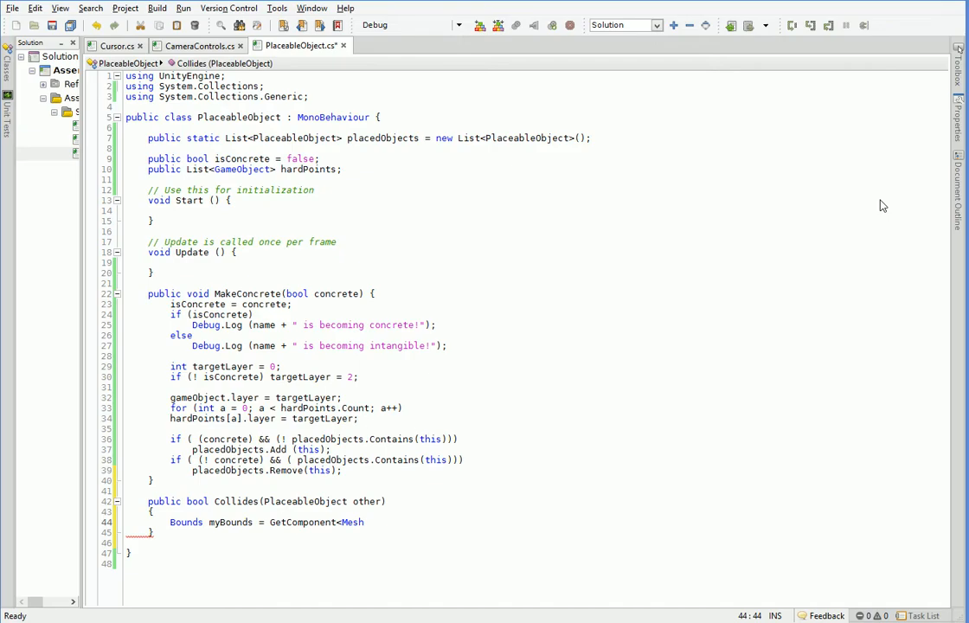
type("Filter")
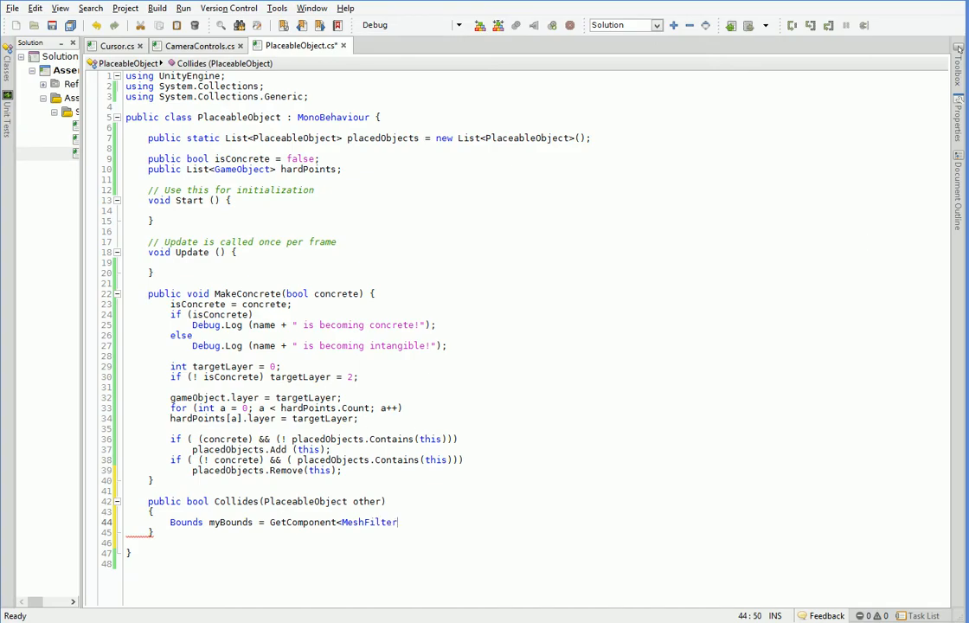
type(">().")
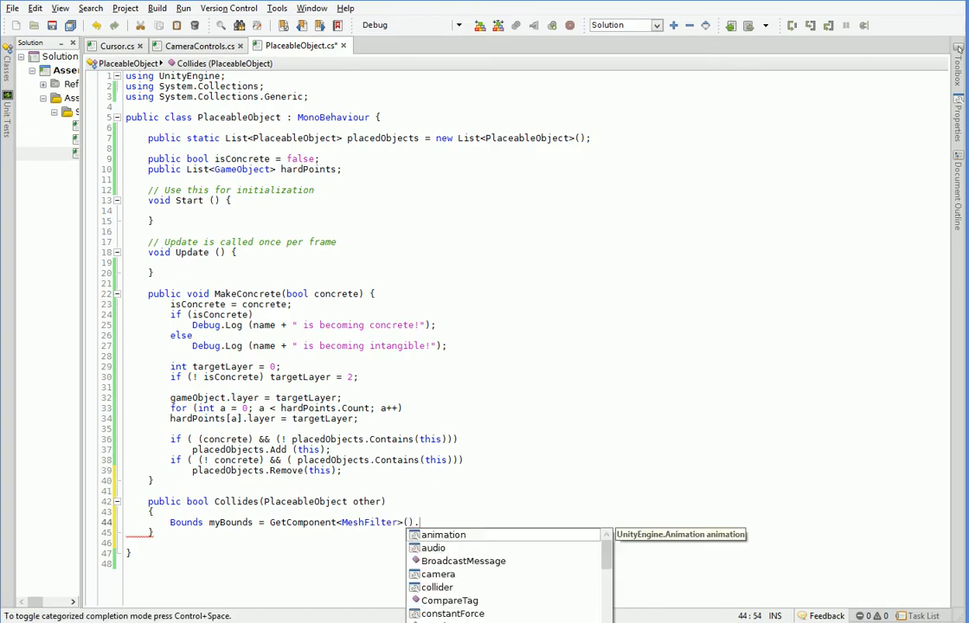
type(".mes")
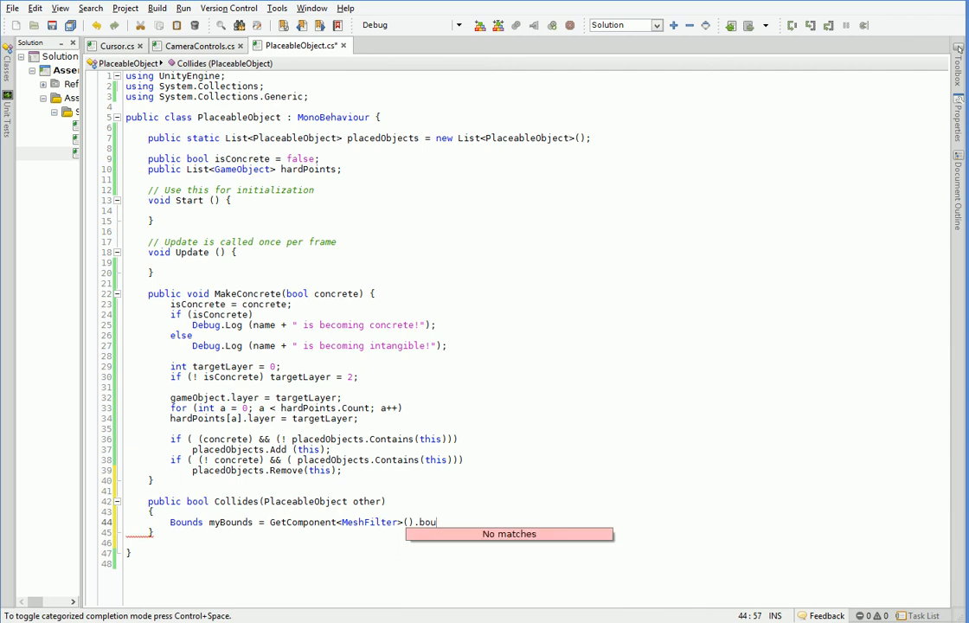
type("mesh.")
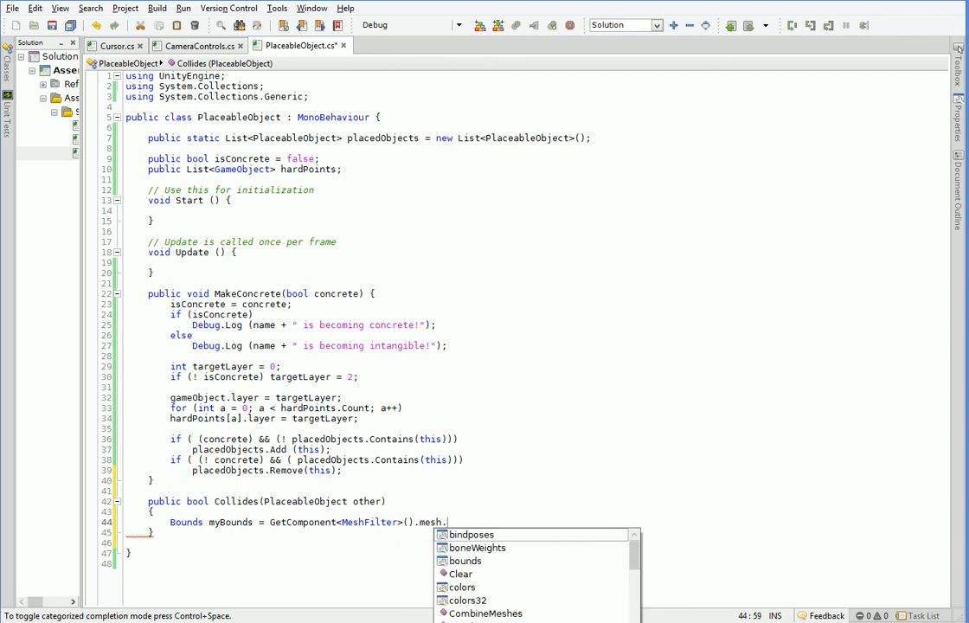
type("bounds;")
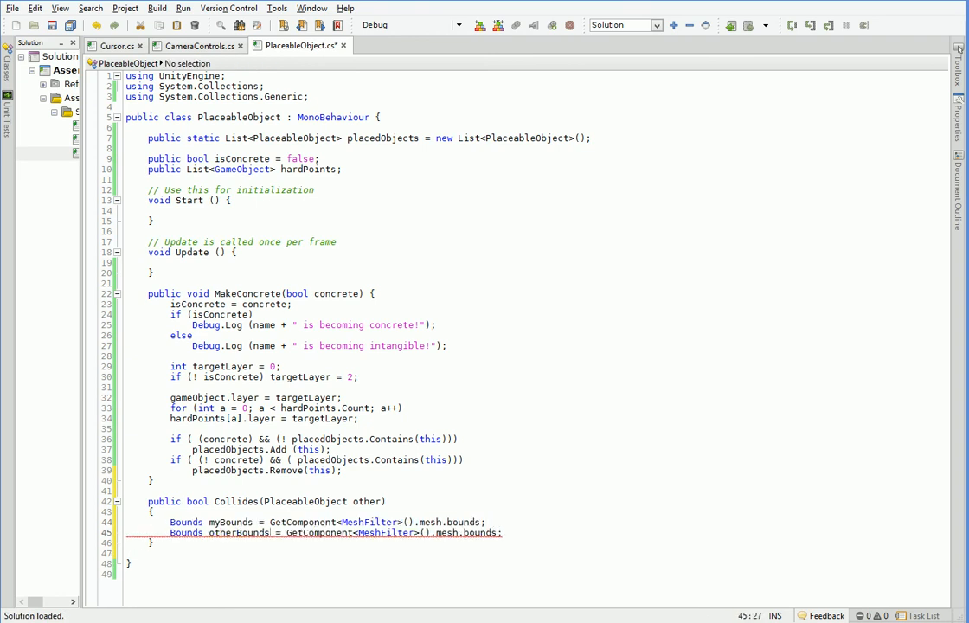
Return myBounds.Intersects(otherBounds) instead of false.
type("opt")
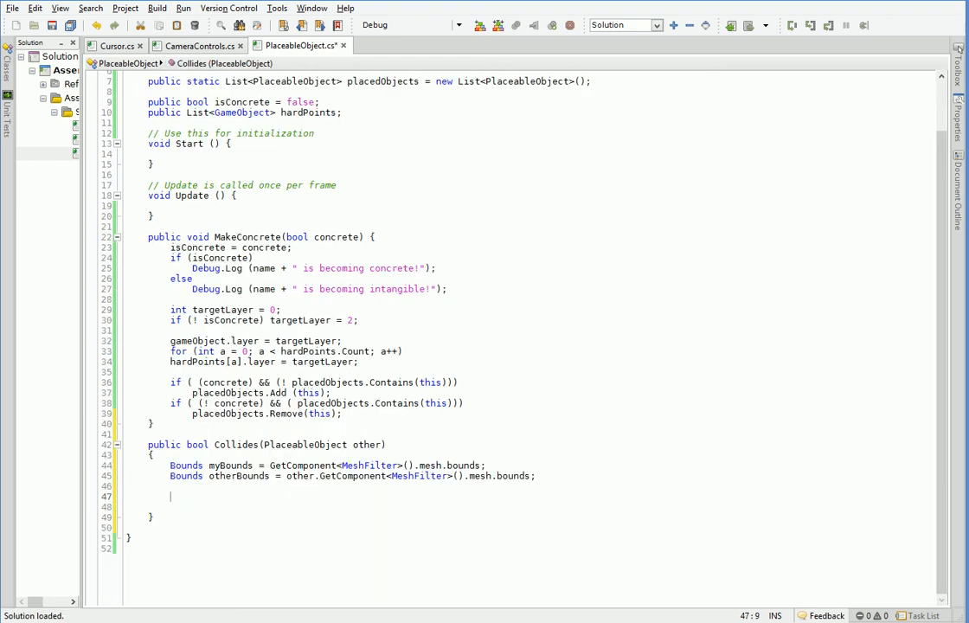
type("return false;")
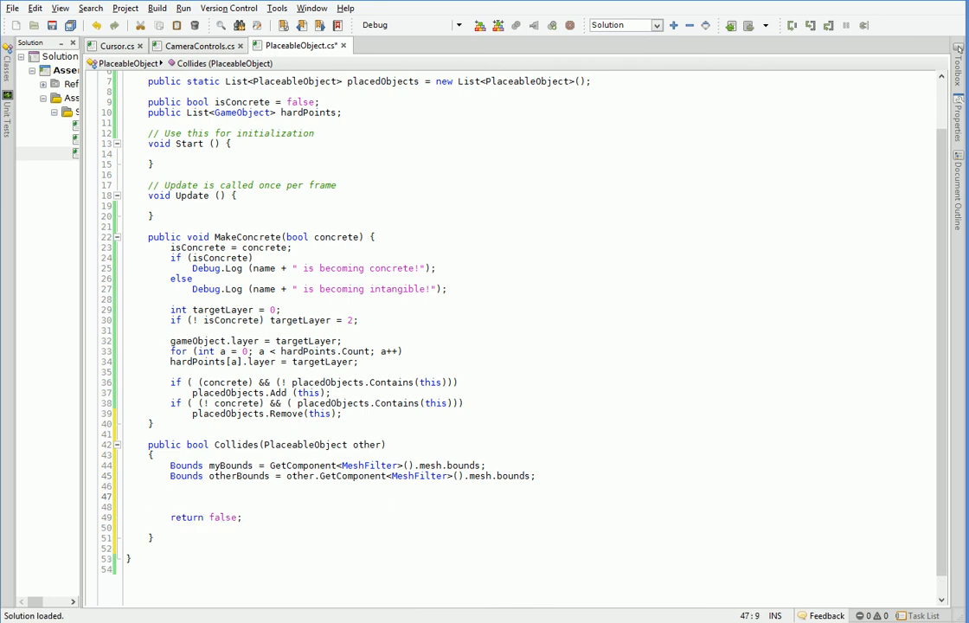
type("myBounds.Contains(")
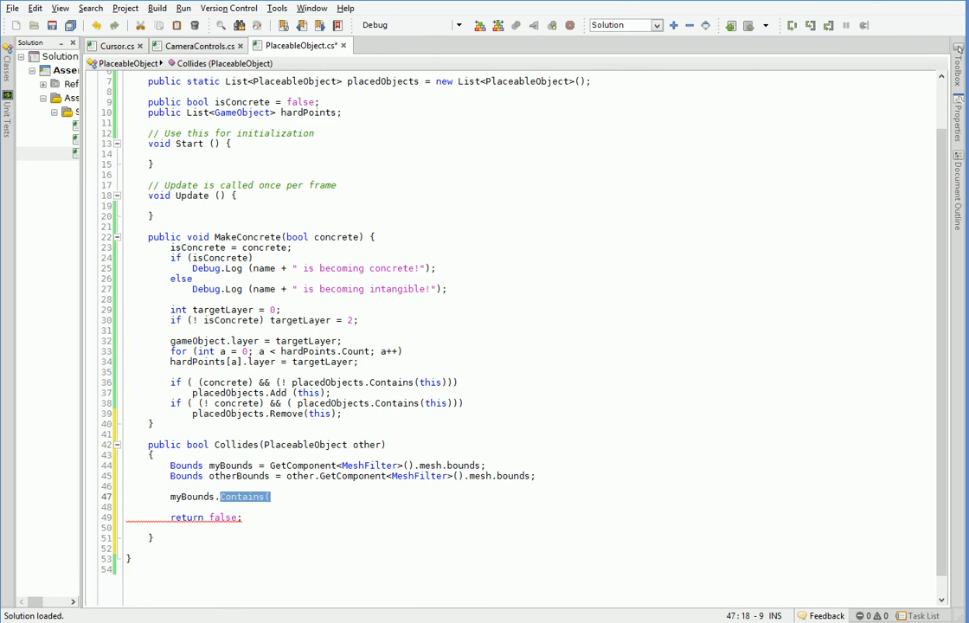
key("Delete")
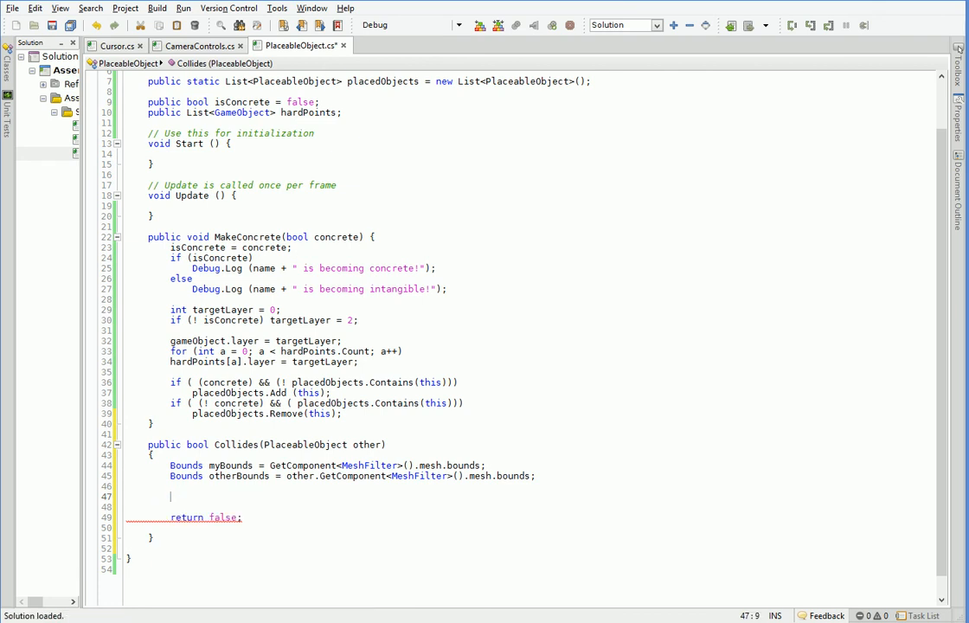
type("myBounds.Intersects")
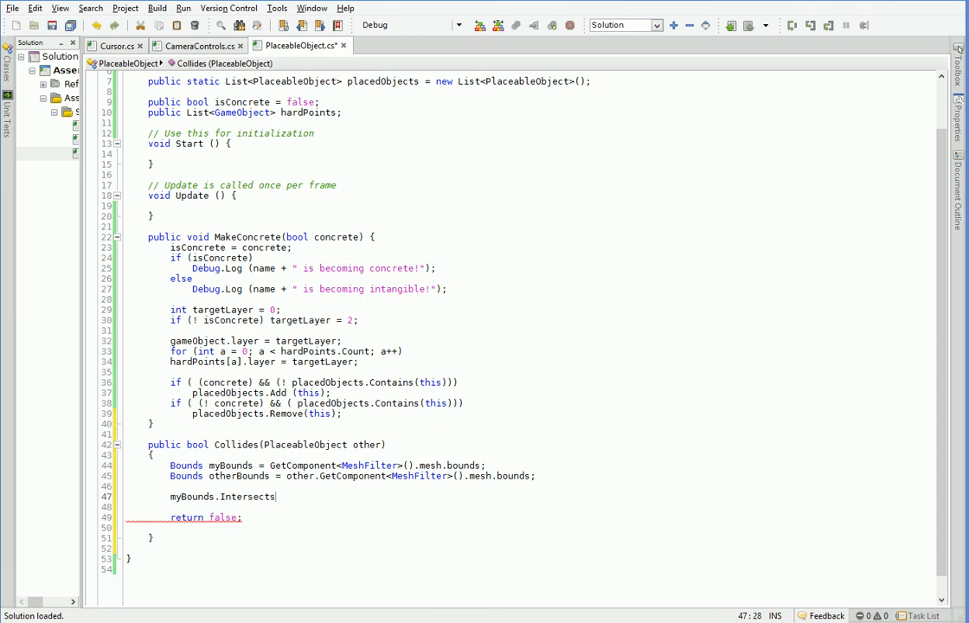
type("(otherBounds);")
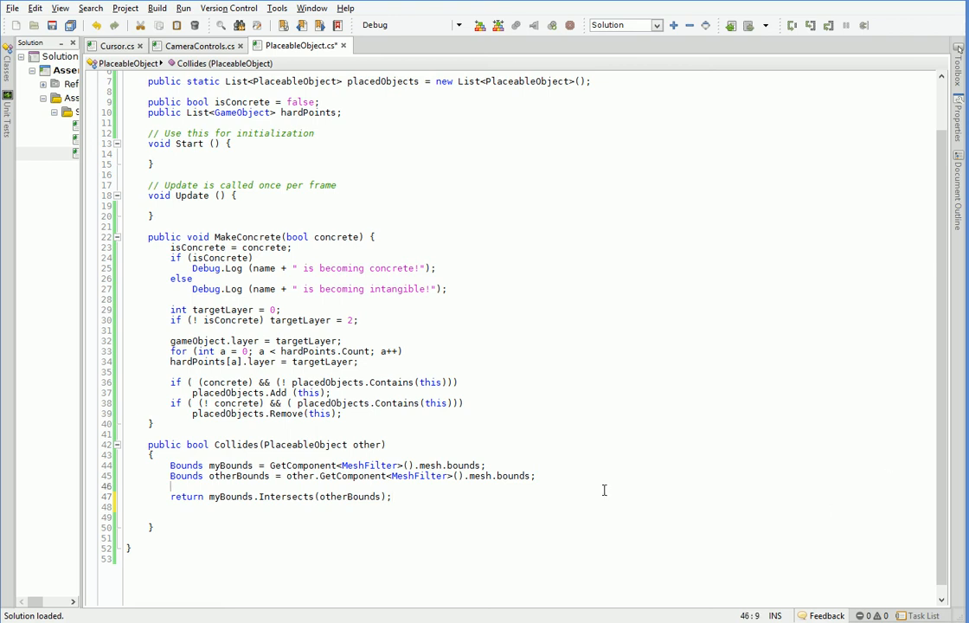
In Cursor.cs, loop a from 0 to PlaceableObject.placedObjects.Count.
left_click(109, 46)
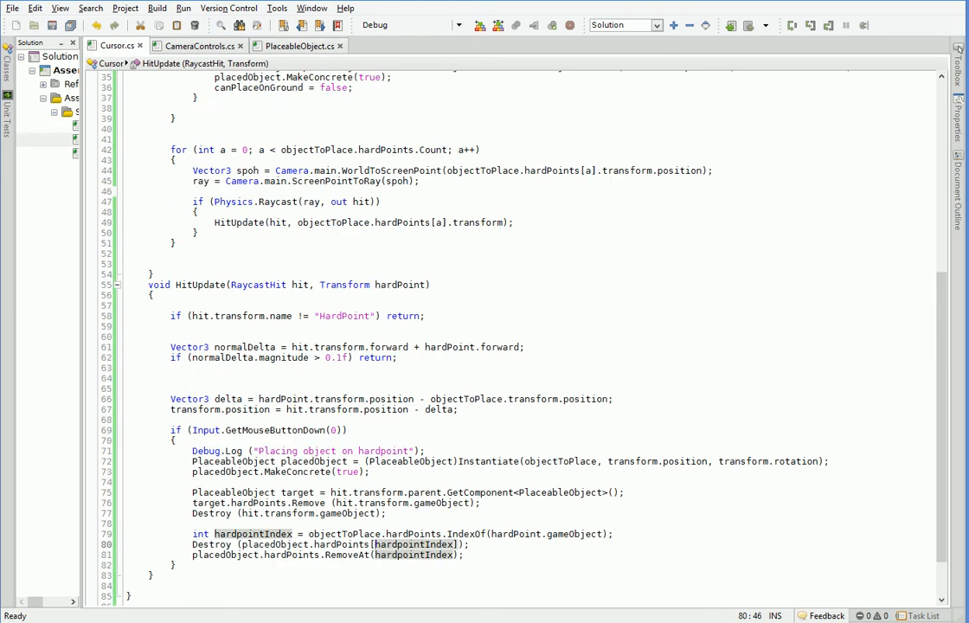
scroll("down", 3)
type("for (")
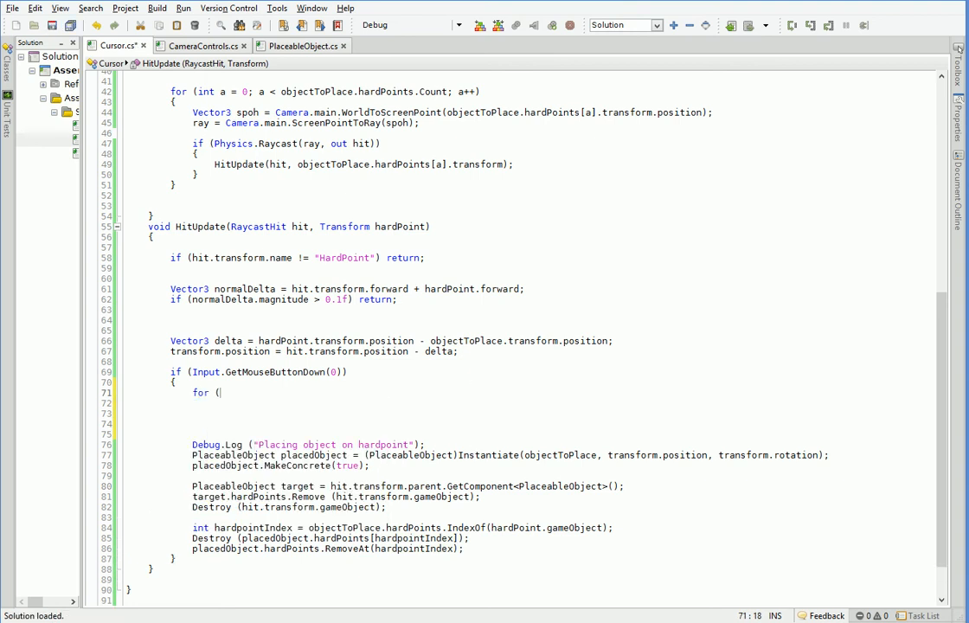
type("int a = 0; a <")
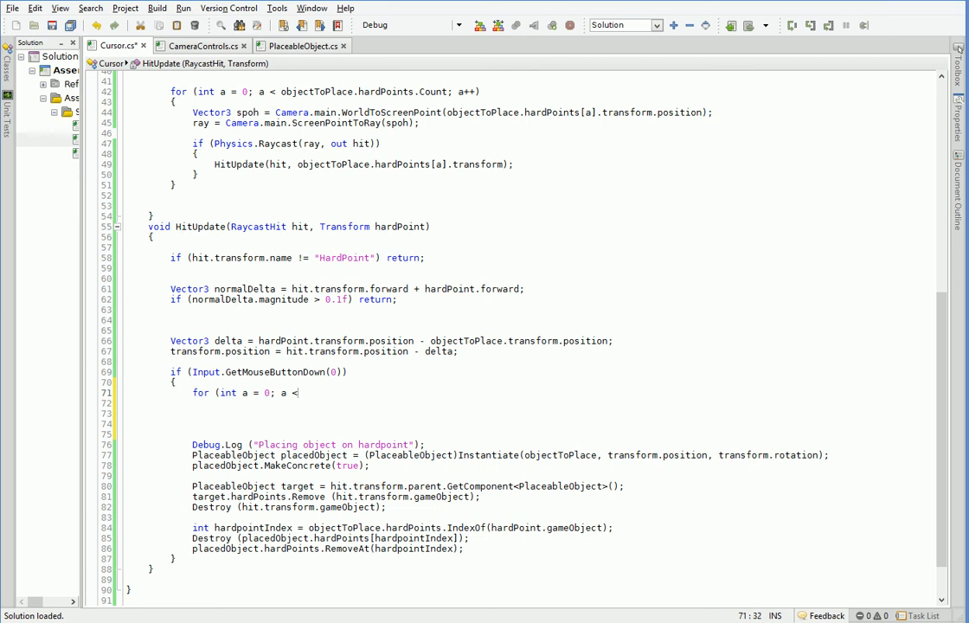
type("PlaceableObject.")
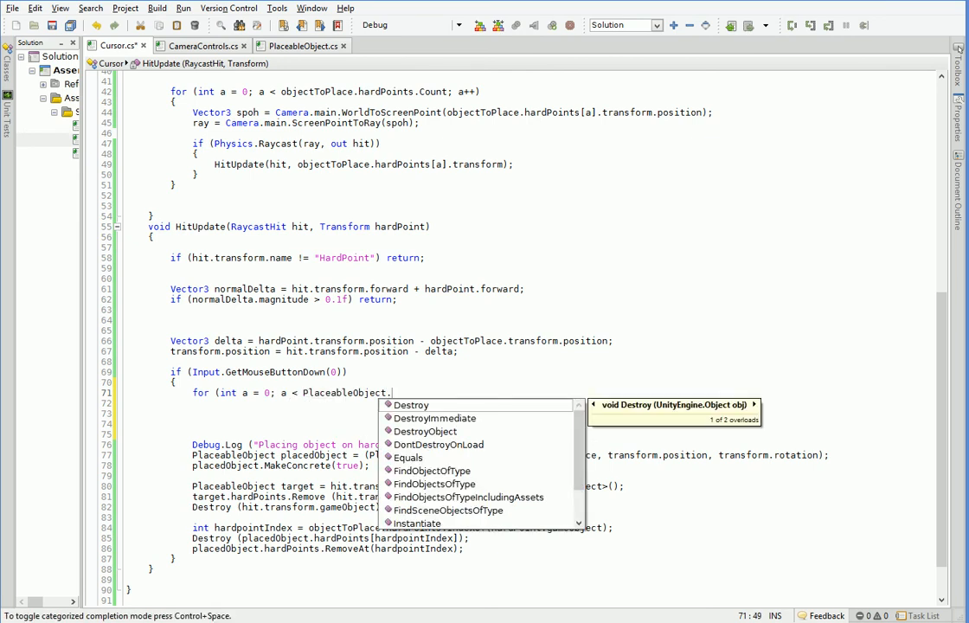
type("placedObjects")
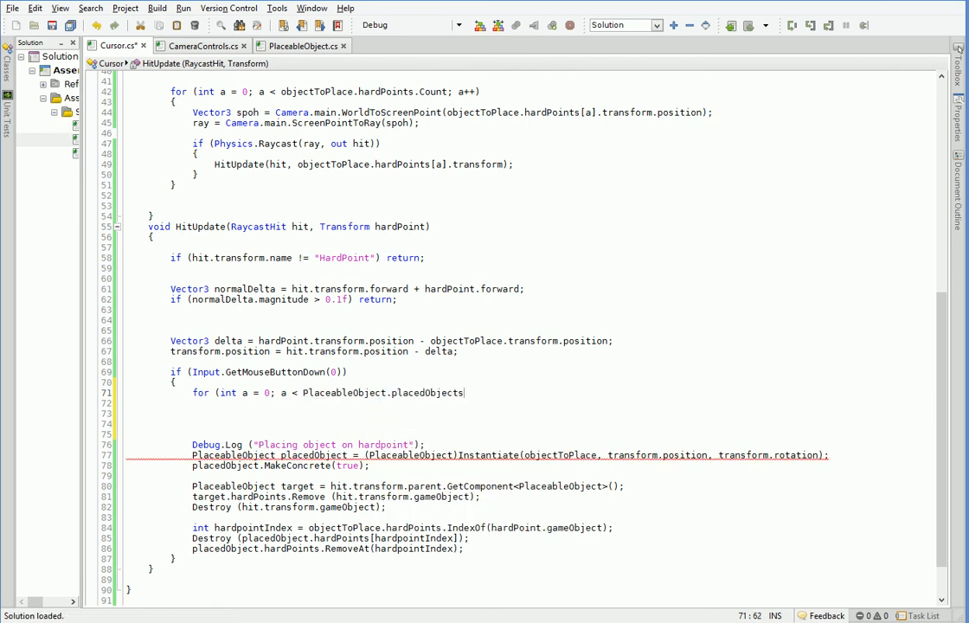
type(".Count;")
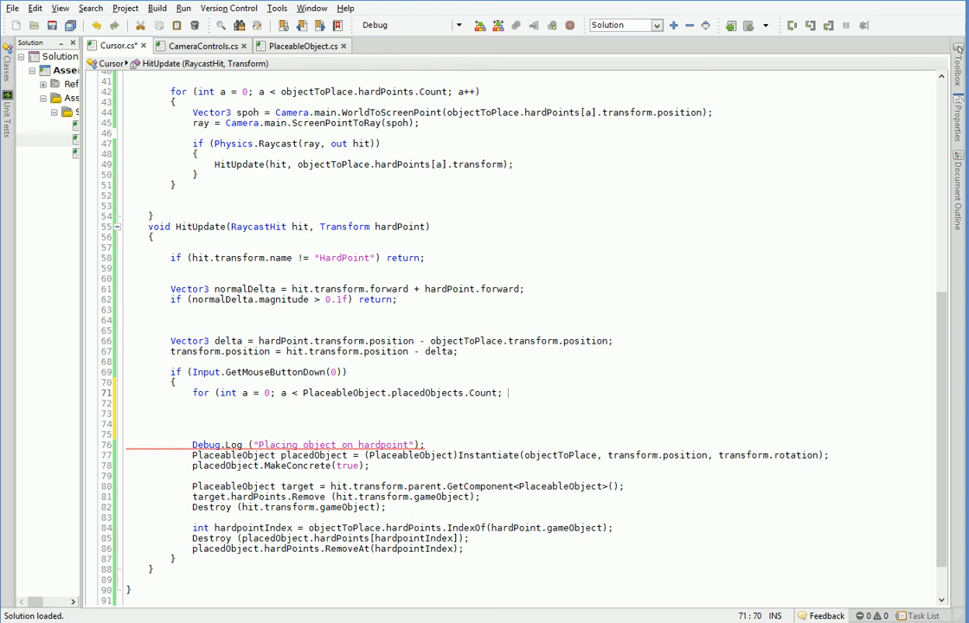
type("a++)")
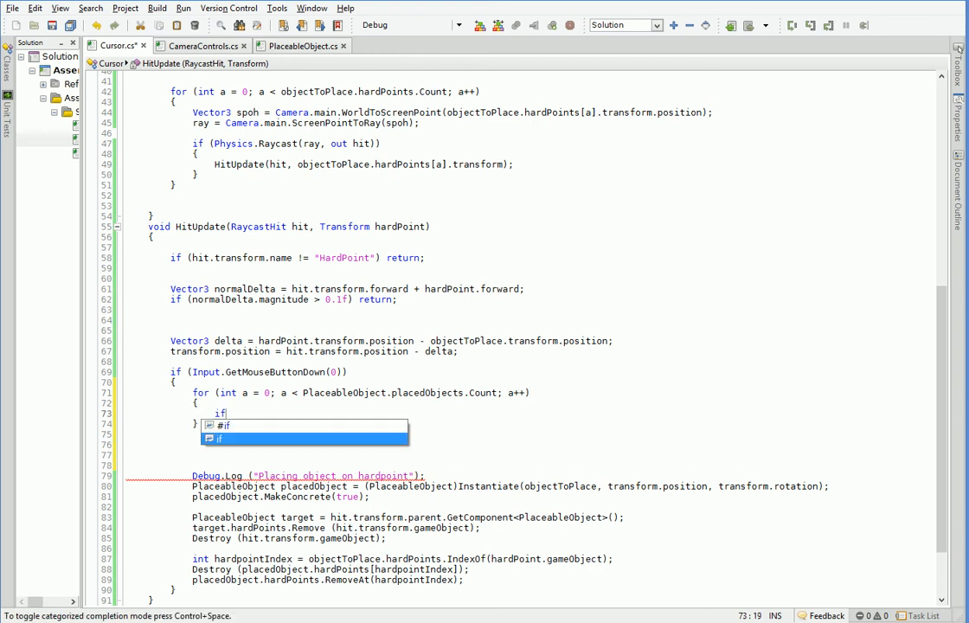
Inside the loop, check whether placedObjects[a].Collides(objectToPlace).
type("(PlaceableObject")
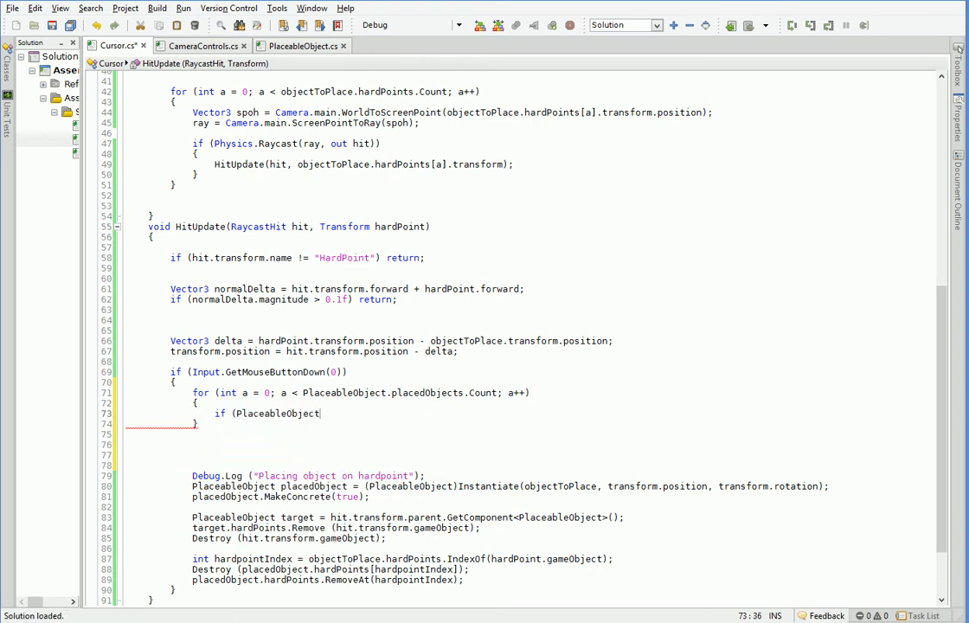
type(".placedObjects[a].")
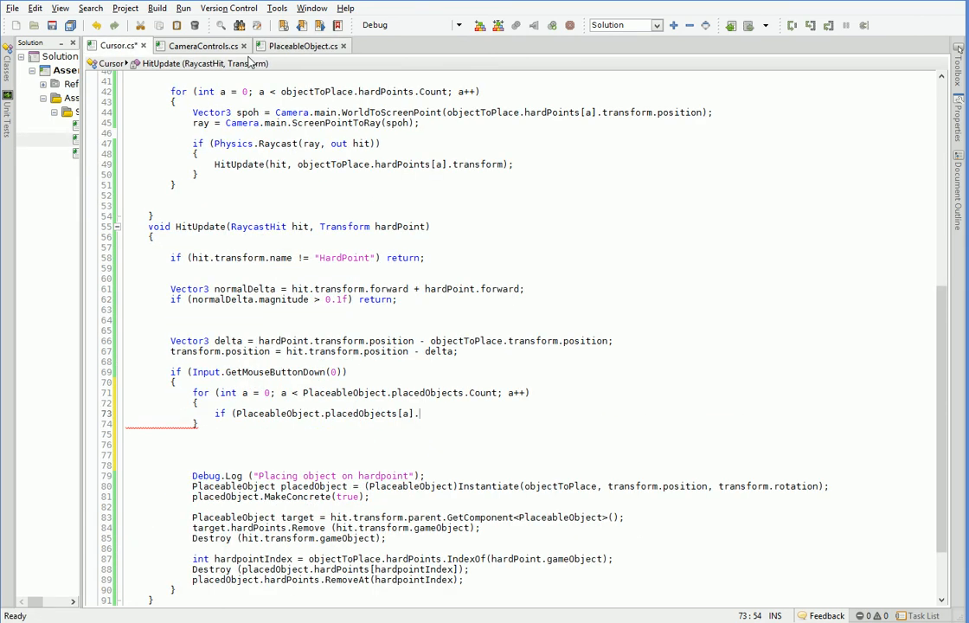
type("Collides")
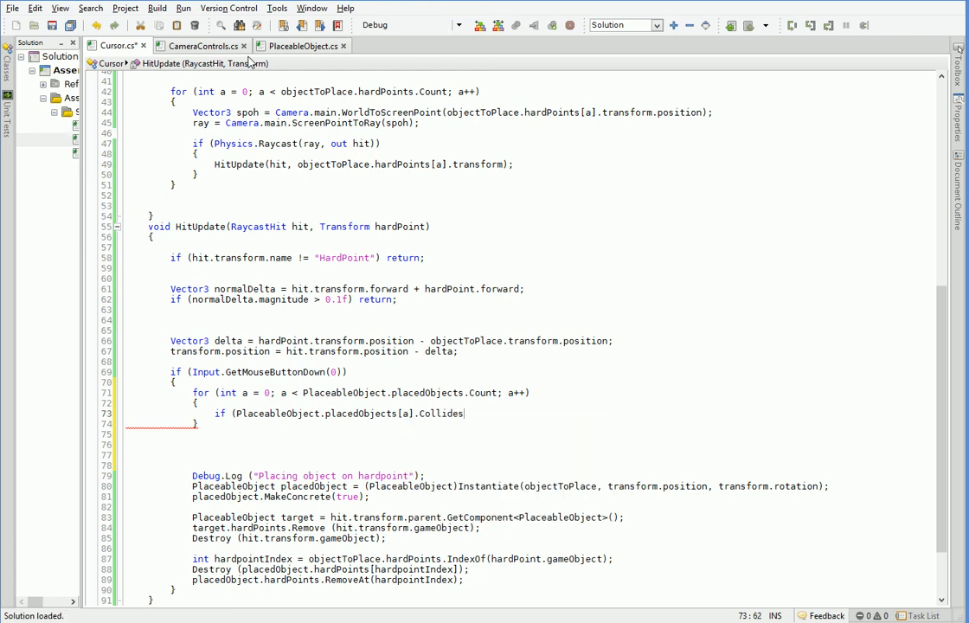
type("(")
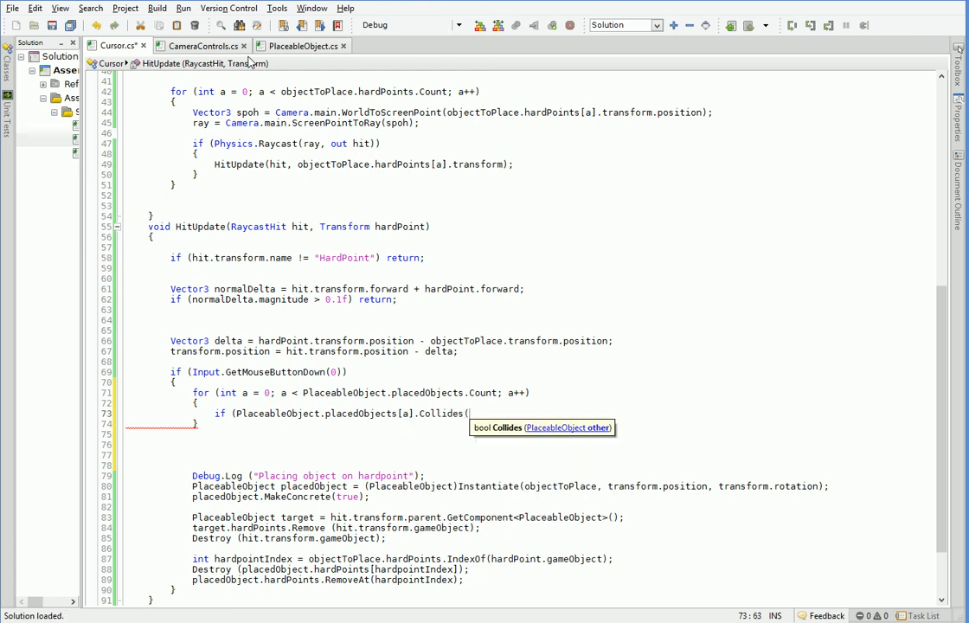
type("PlaceableObject)")
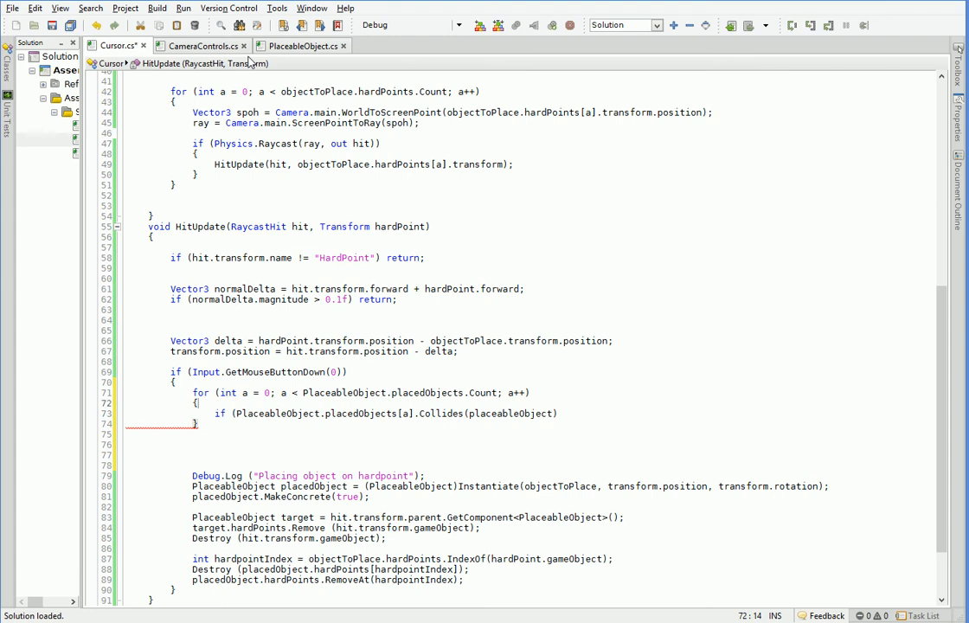
type("obje")
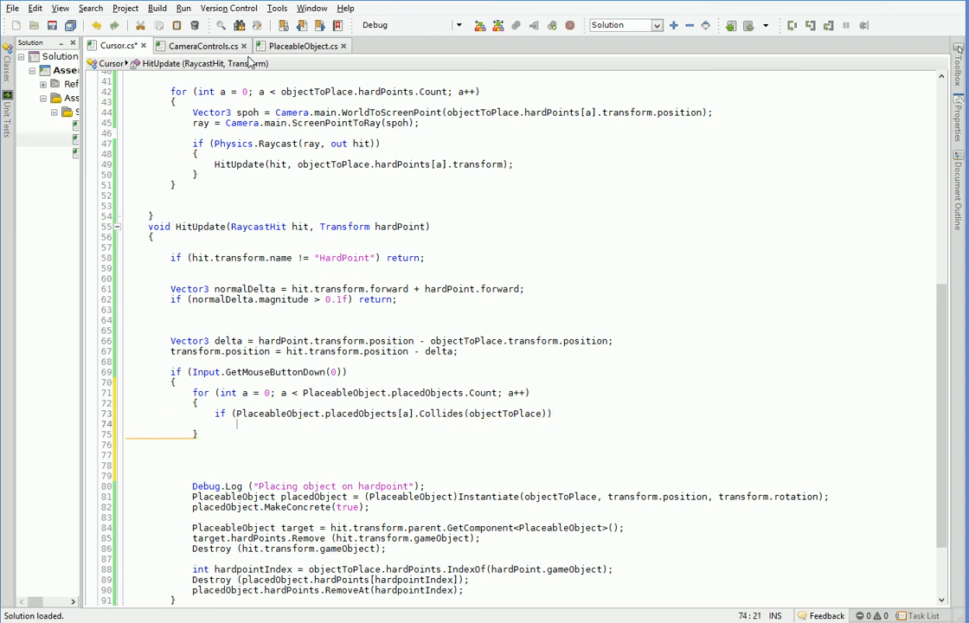
Log "Collides with existing room " plus placedObjects[a].name when colliding.
type("Debug")
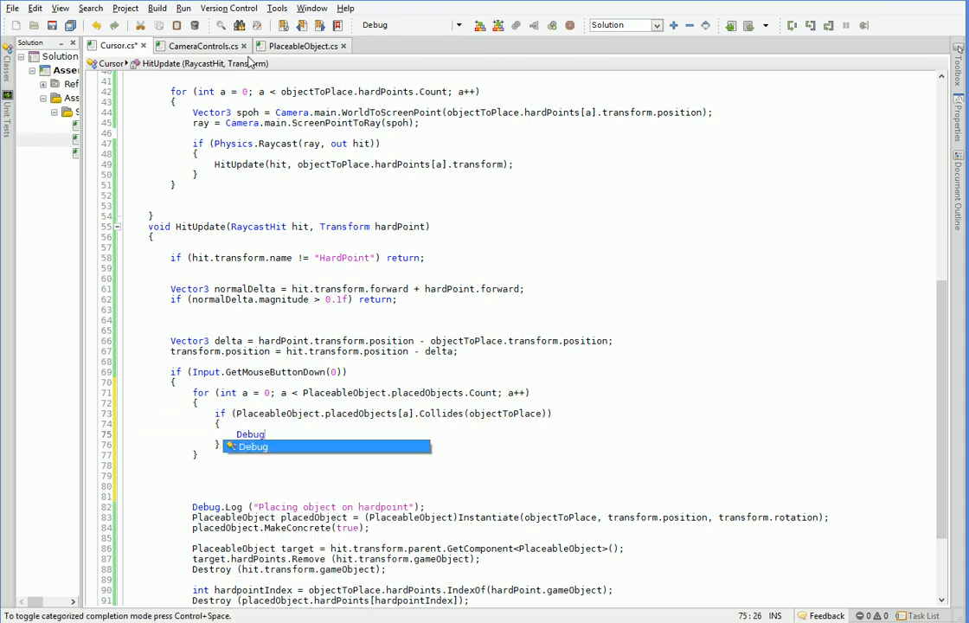
type(".Log (\"Colli\");")
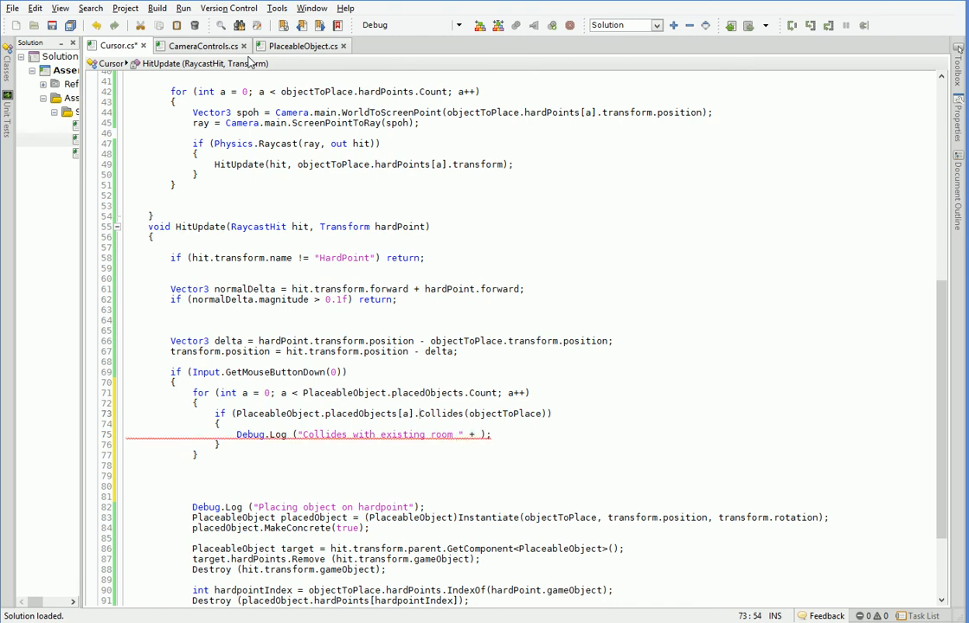
double_click(320, 413)
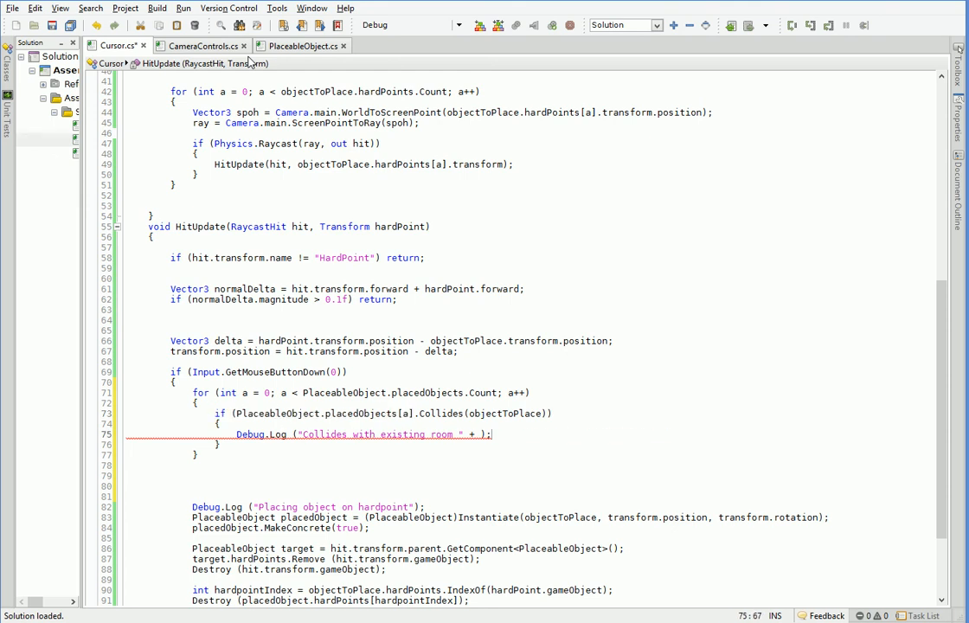
type("PlaceableObject.placedObjects[a]")
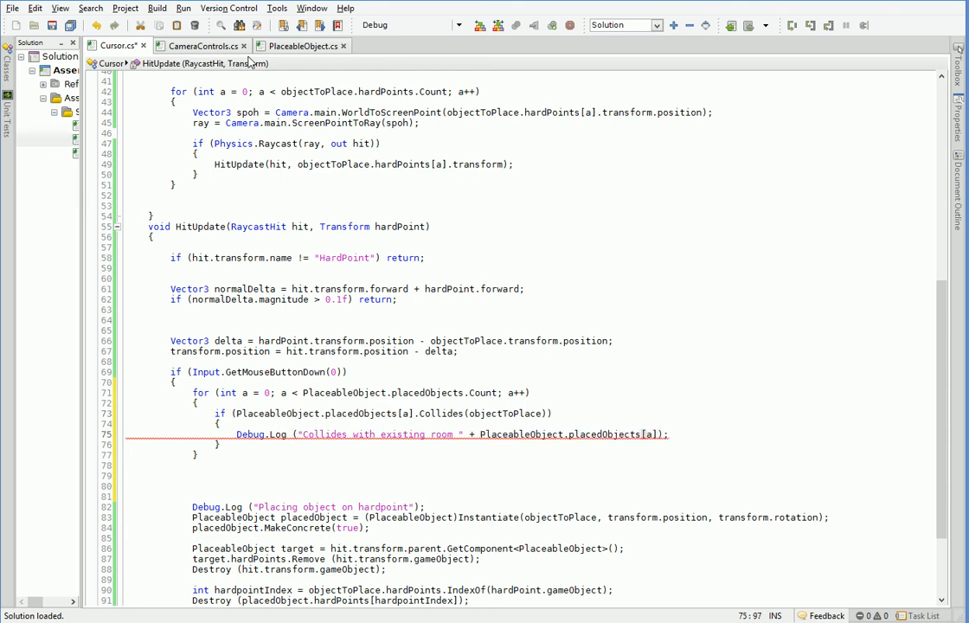
type(".name")
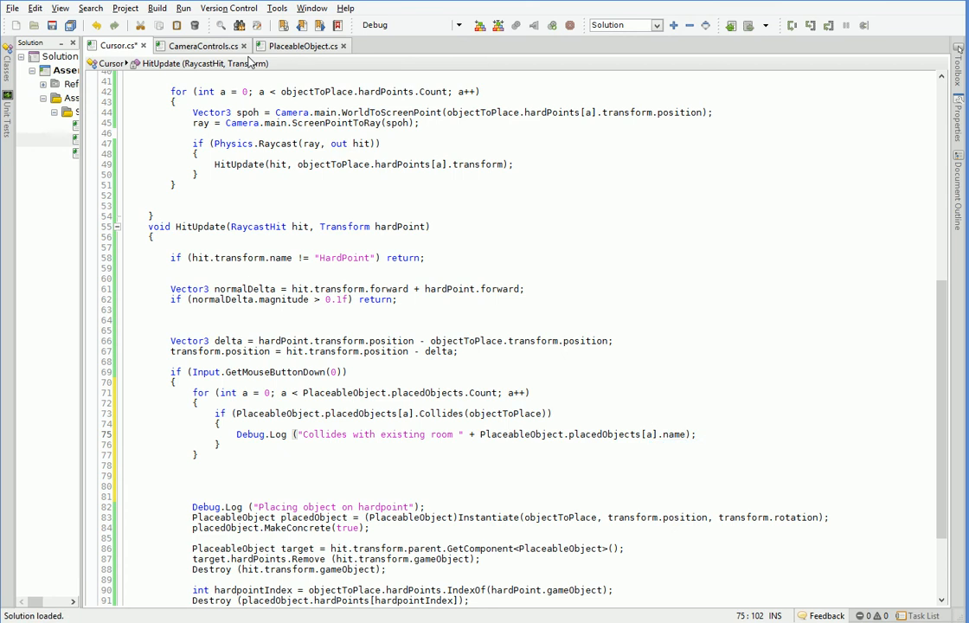
type("re")
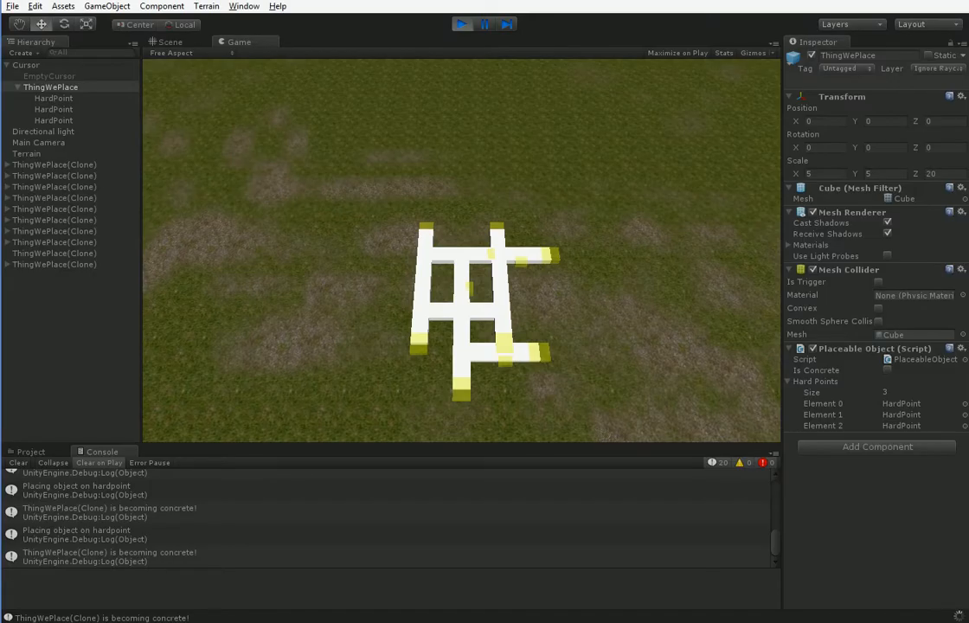
Place another room in the Game view to trigger collision messages.
left_click(171, 42)
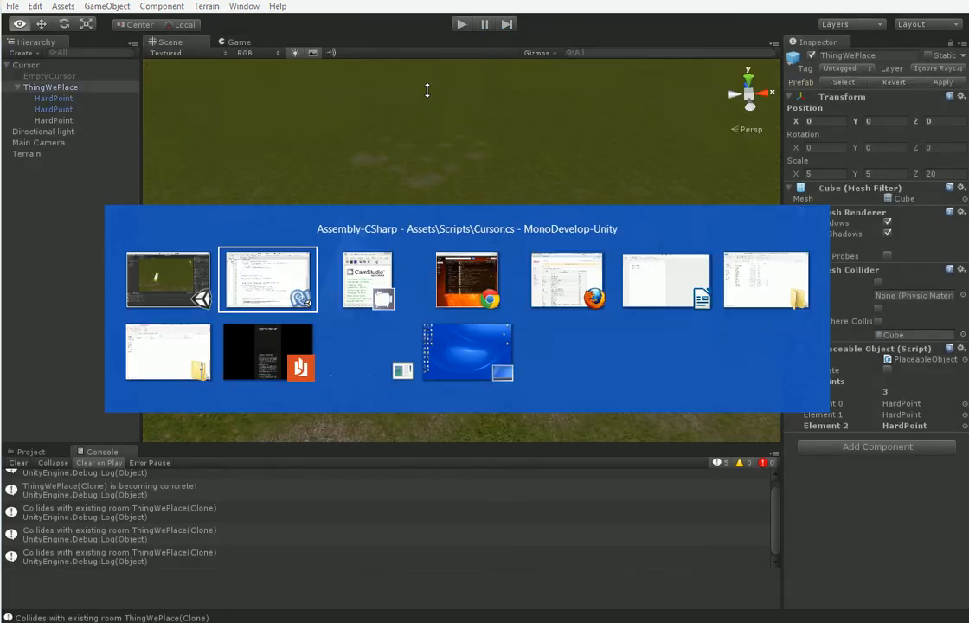
Add Debug.Log(myBounds) after the otherBounds line in Collides.
left_click(268, 279)
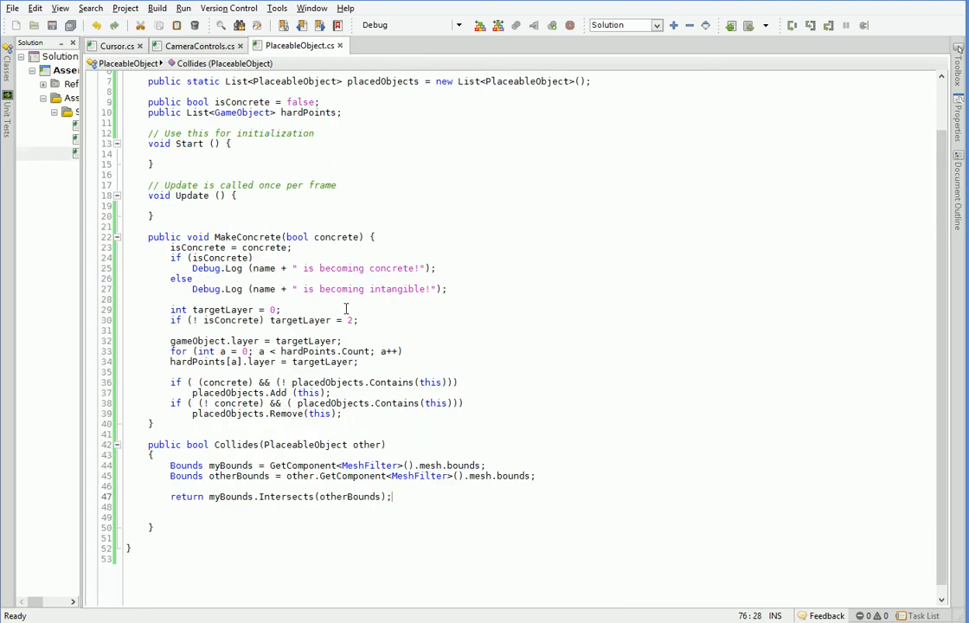
type("D")
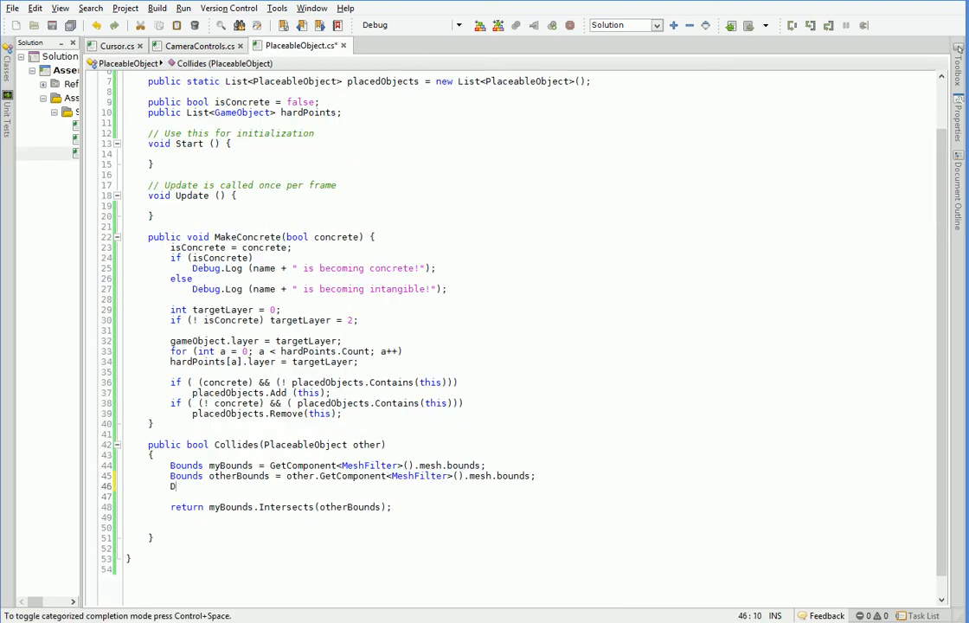
type("ebug.")
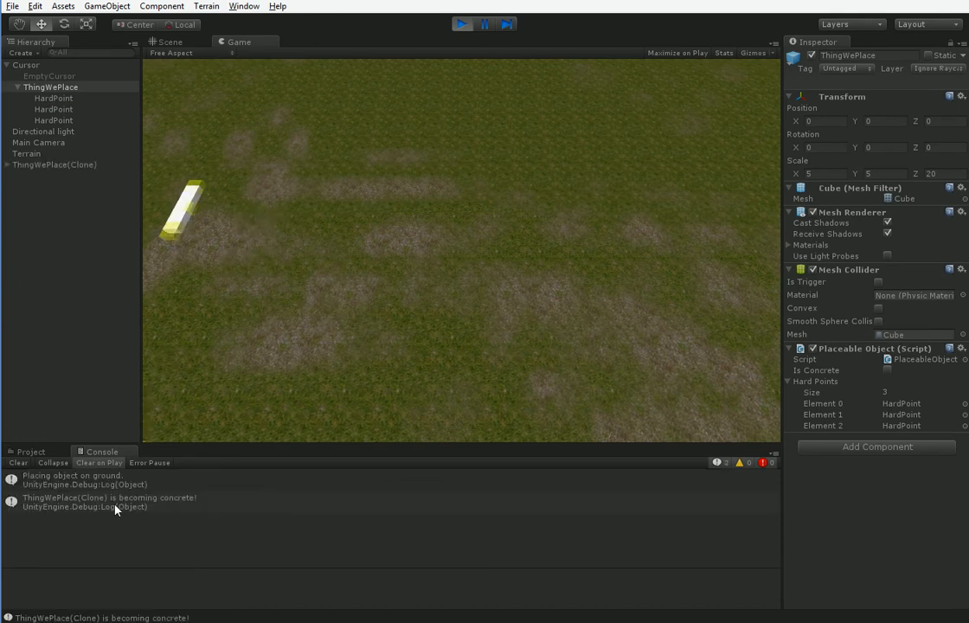
mouse_move(33, 515)
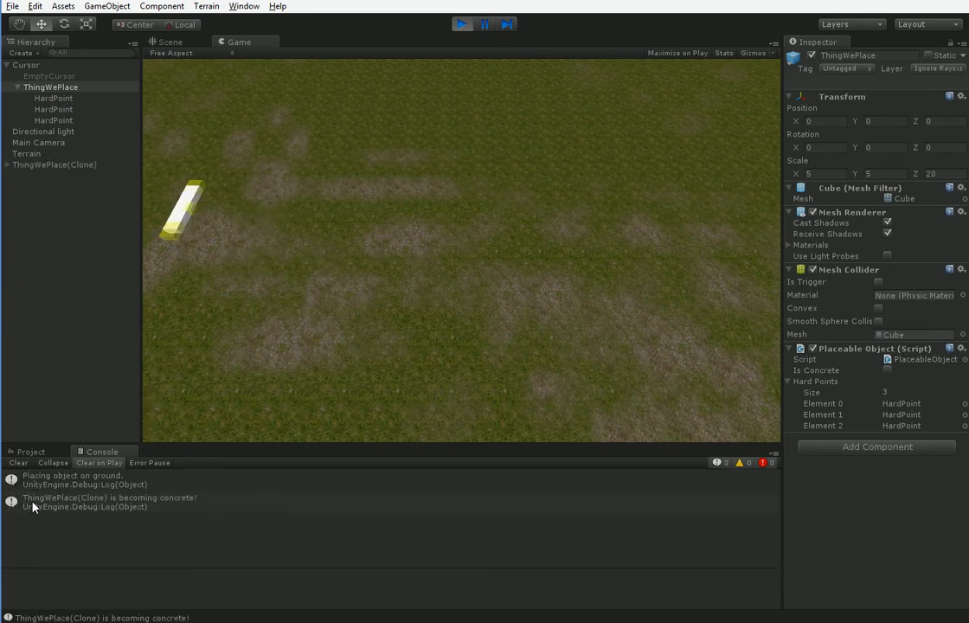
Place a first room on the terrain in the Game view.
left_click(108, 502)
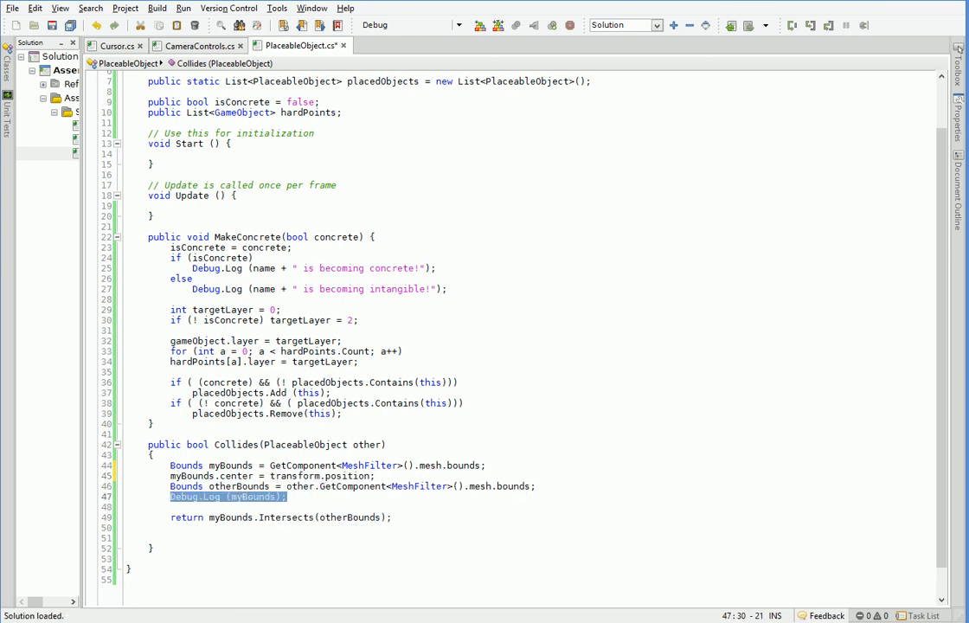
Set otherBounds.center = other.transform.position after the otherBounds declaration.
type("otherBounds.center =")
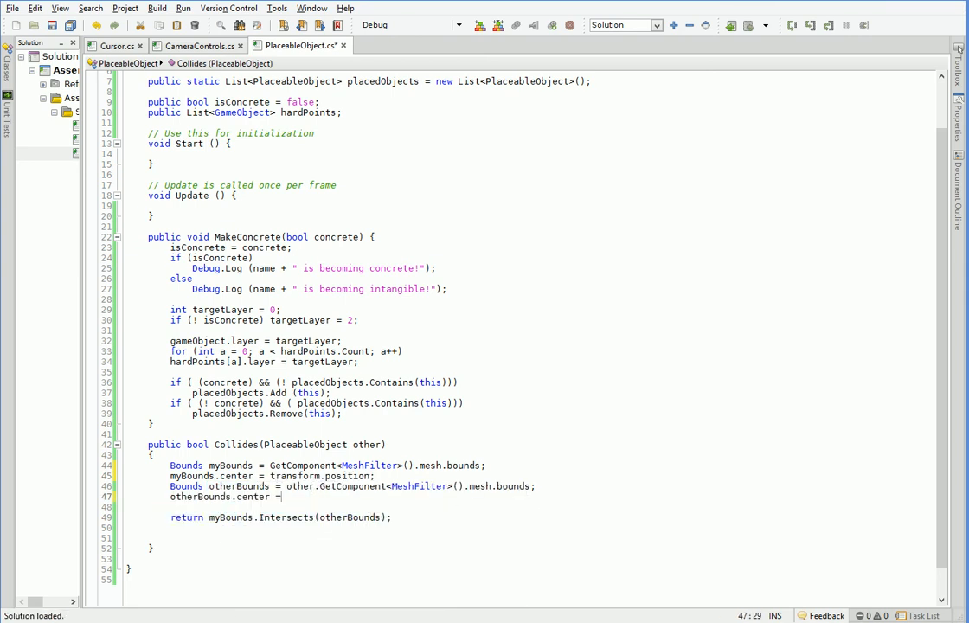
type("other.t")
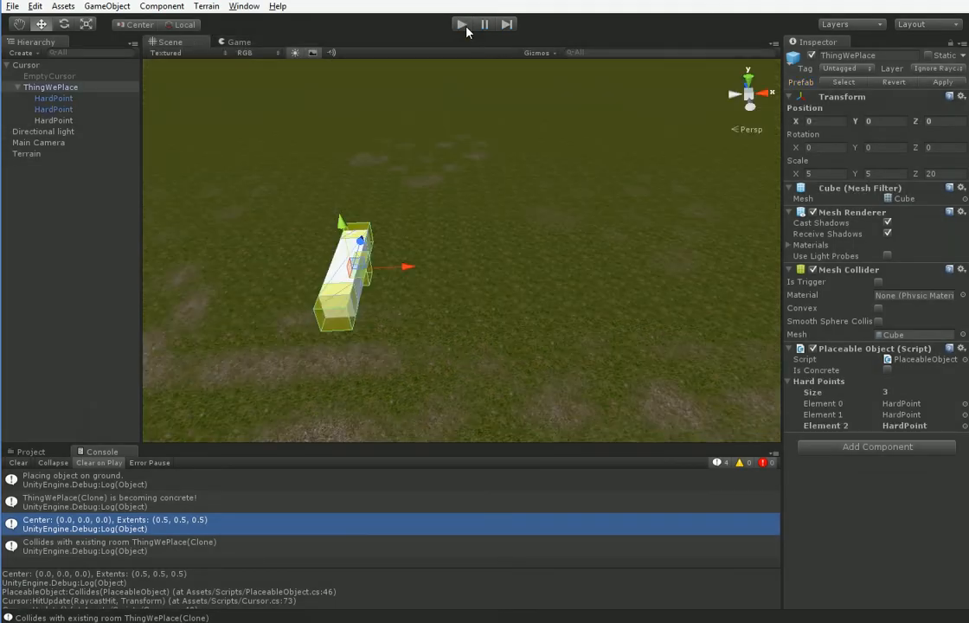
Start the game and move Debug.Log(myBounds) below both recentring lines.
left_click(462, 24)
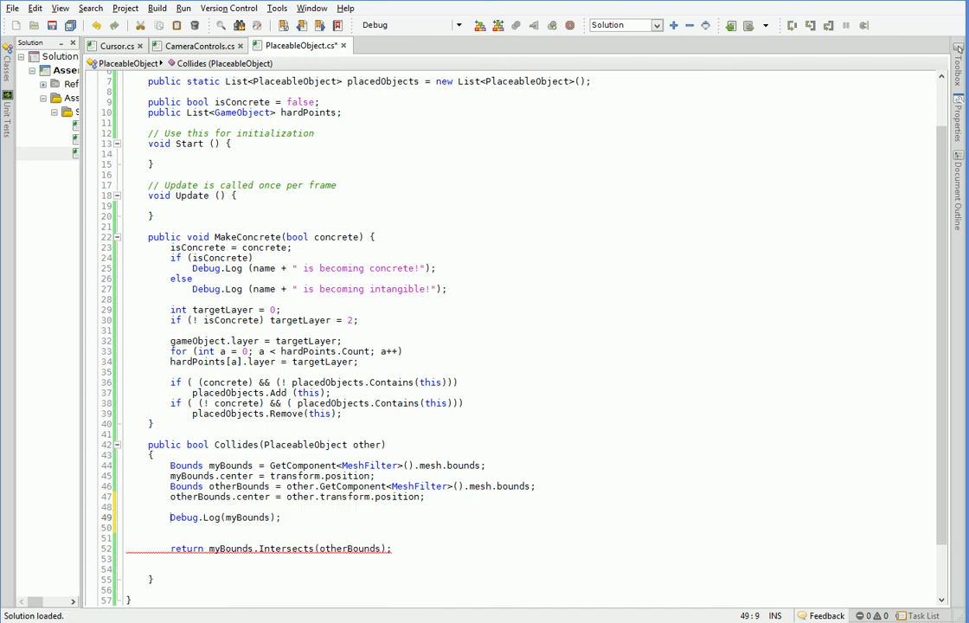
type("Debug.Log(yBounds);")
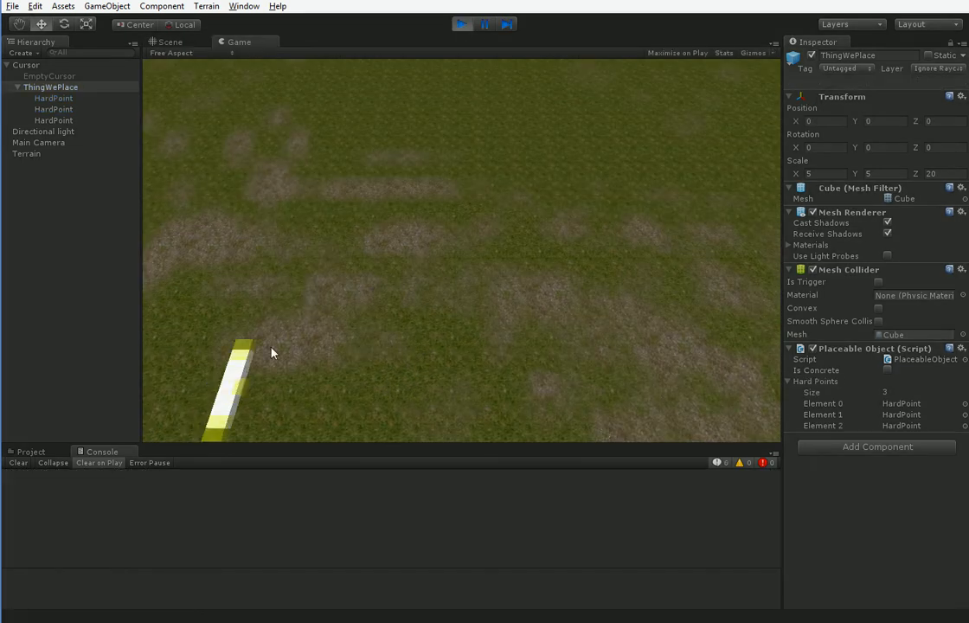
Place a room, attach a second at its hard point, inspect the Center/Extents log, then stop Play.
left_click(374, 290)
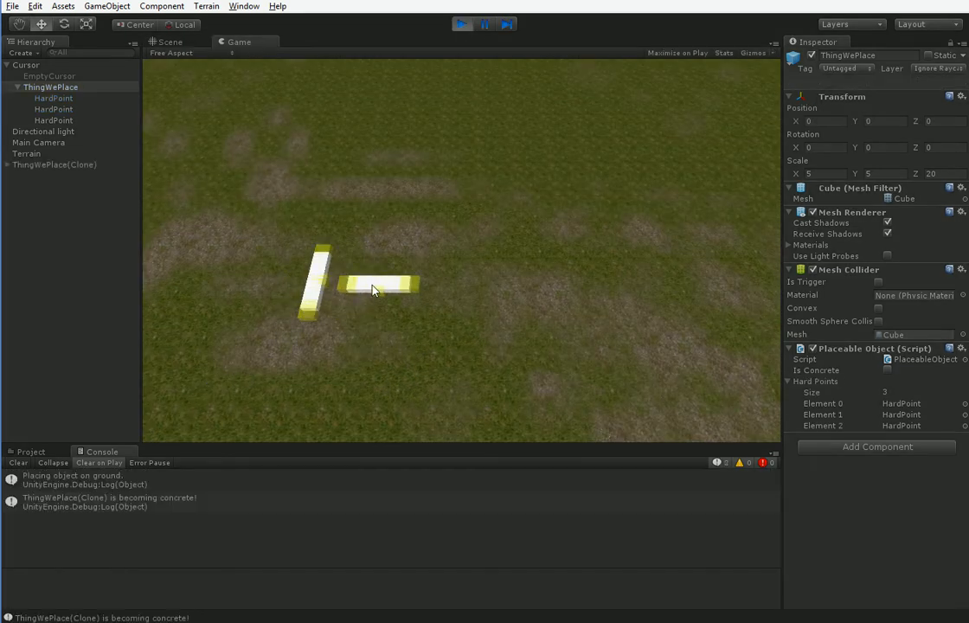
left_click(373, 289)
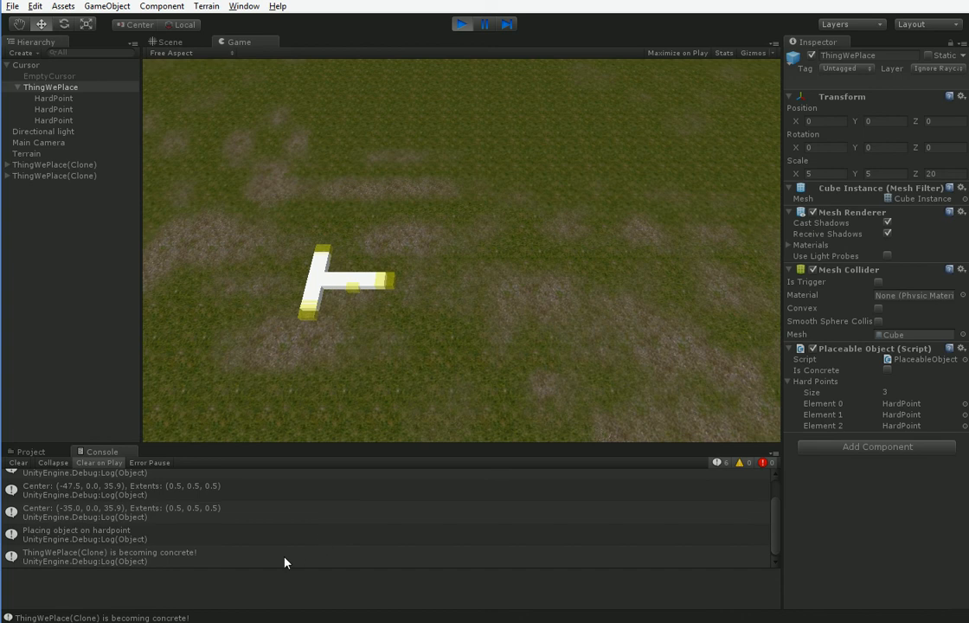
left_click(122, 491)
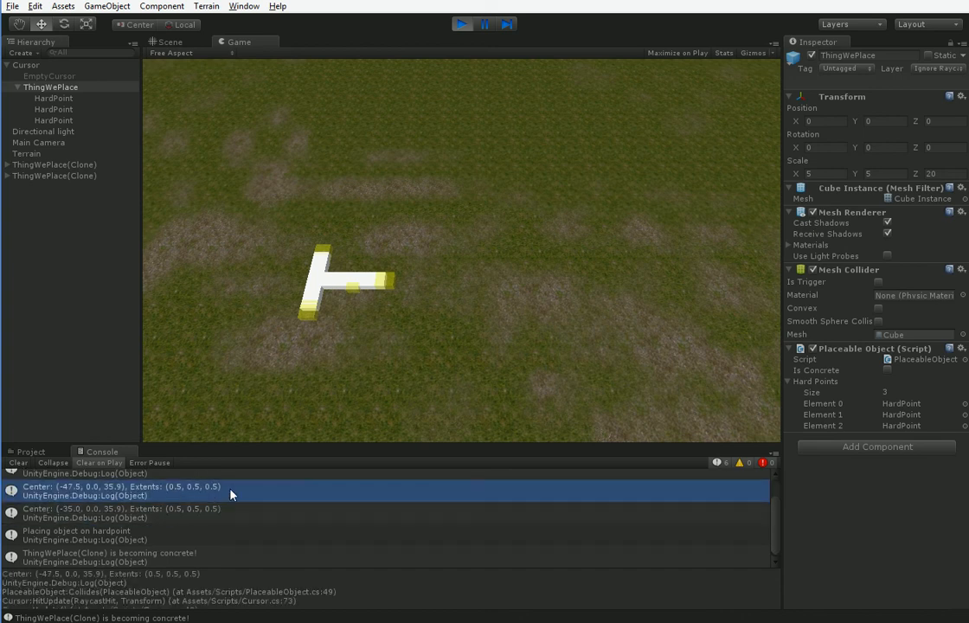
left_click(462, 26)
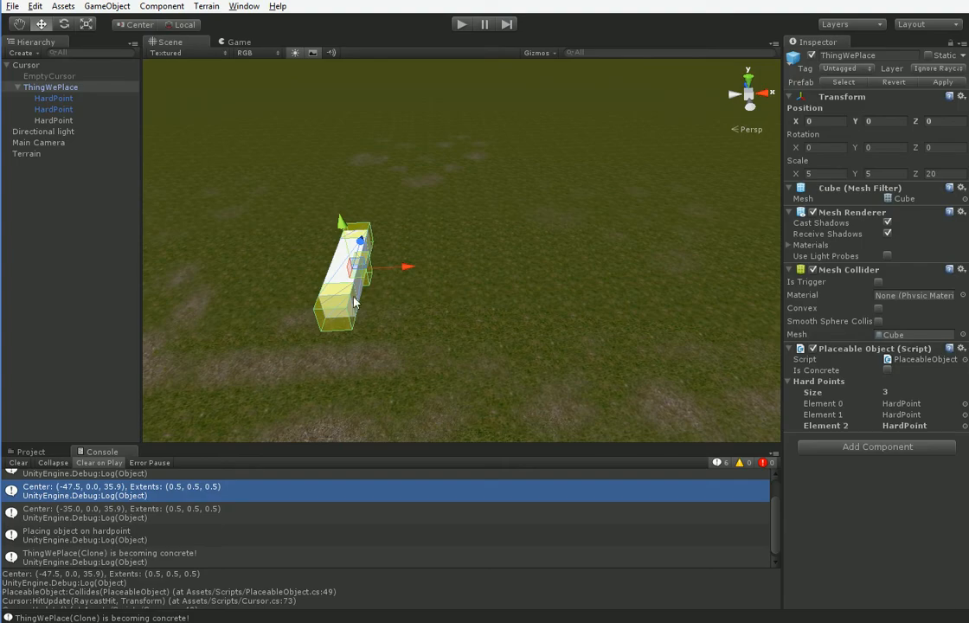
mouse_move(353, 315)
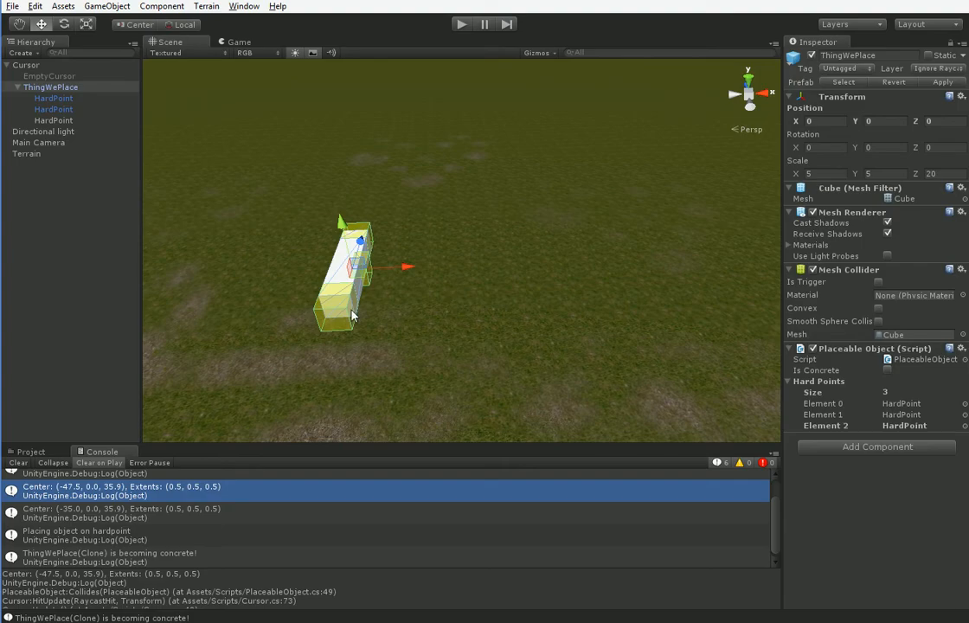
mouse_move(182, 230)
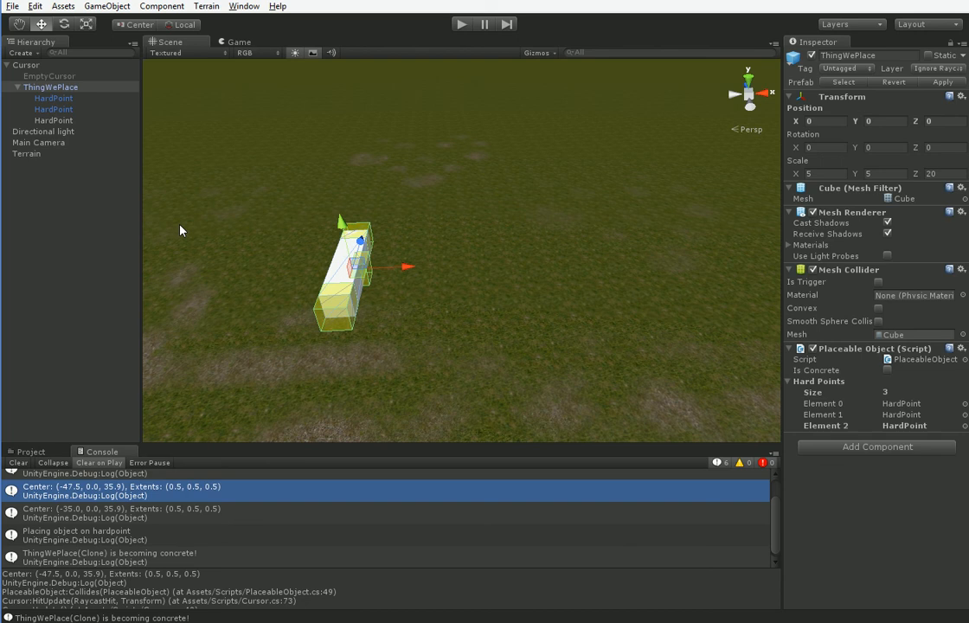
mouse_move(251, 289)
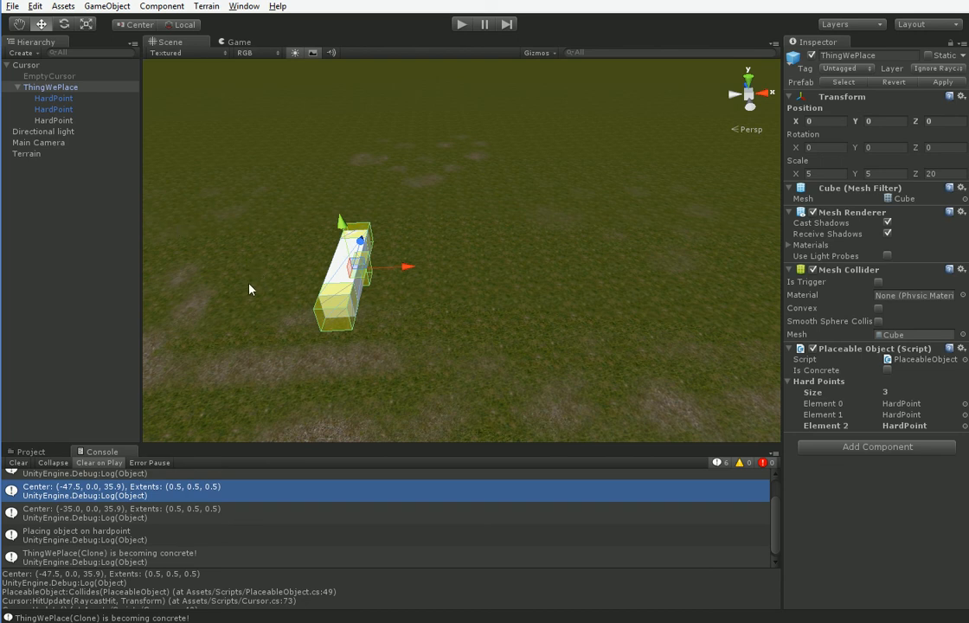
mouse_move(255, 283)
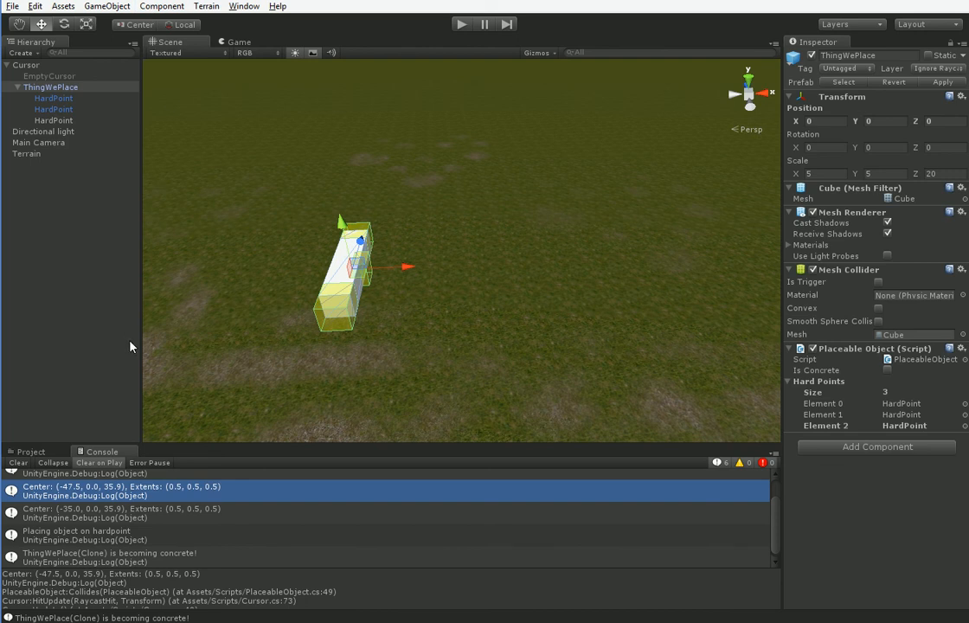
mouse_move(70, 110)
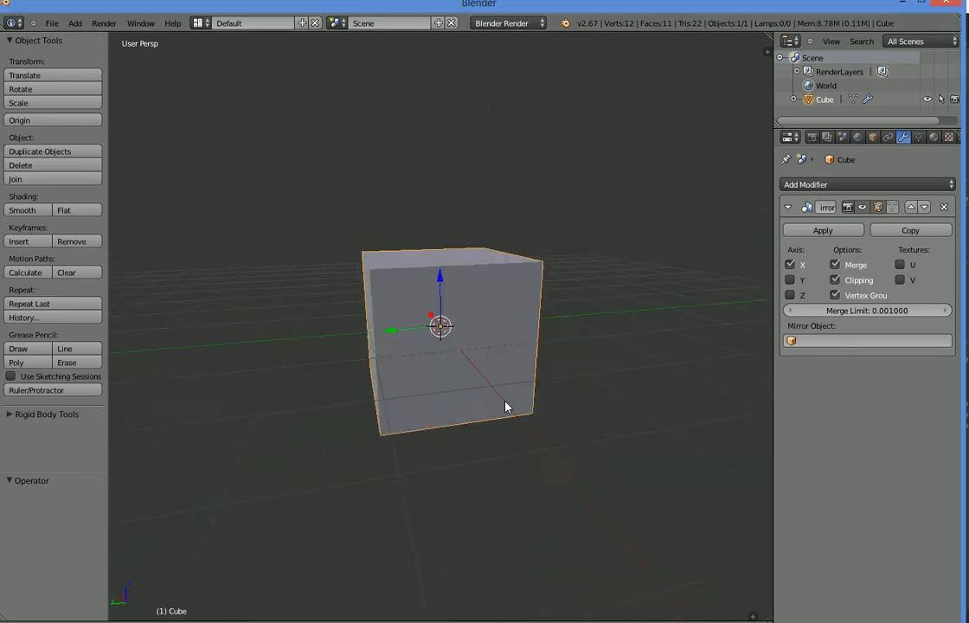
left_click_drag(507, 407, 582, 480)
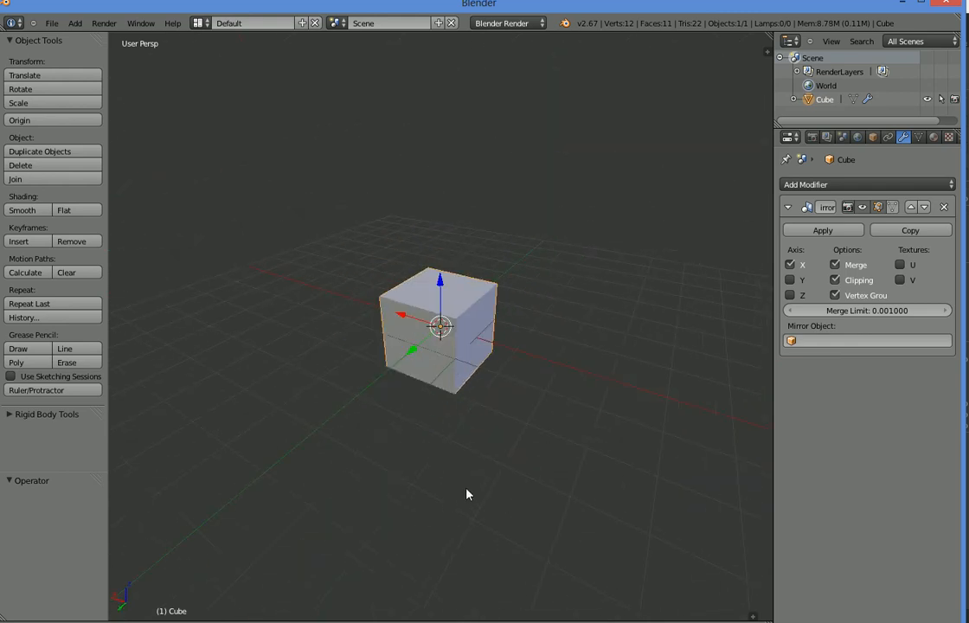
left_click(102, 24)
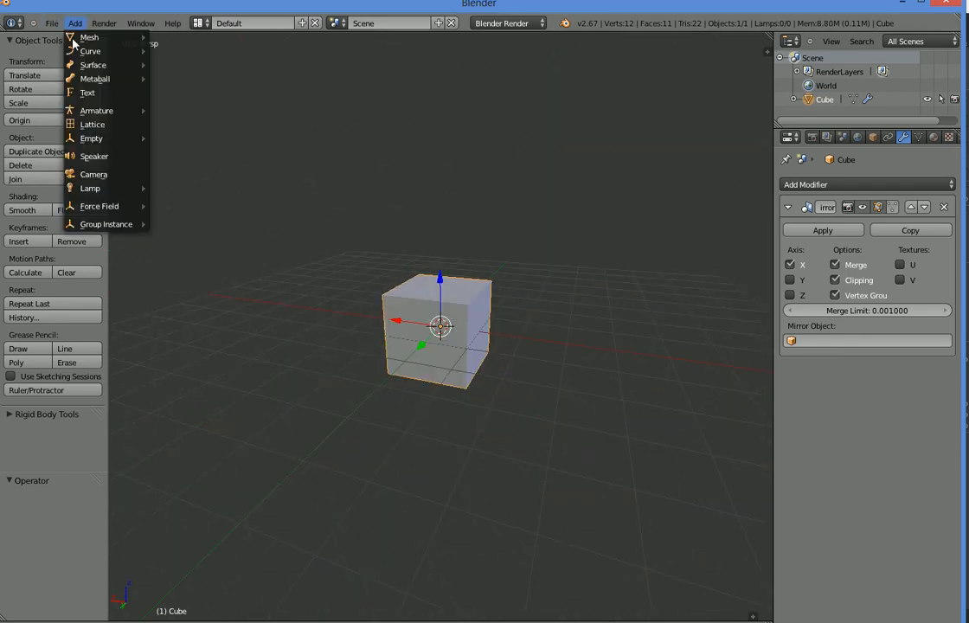
left_click(570, 371)
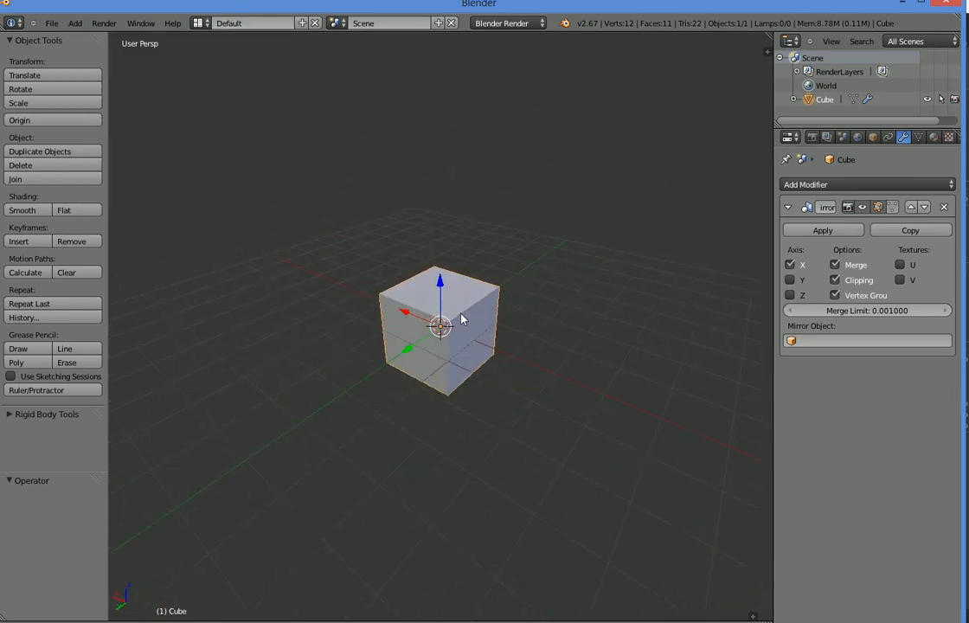
mouse_move(496, 456)
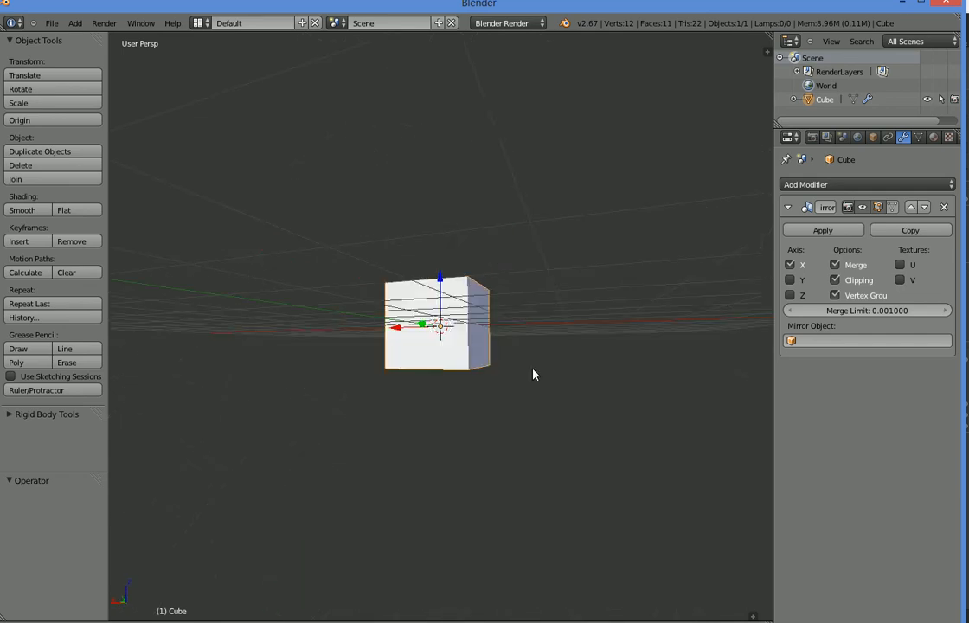
left_click_drag(534, 374, 499, 509)
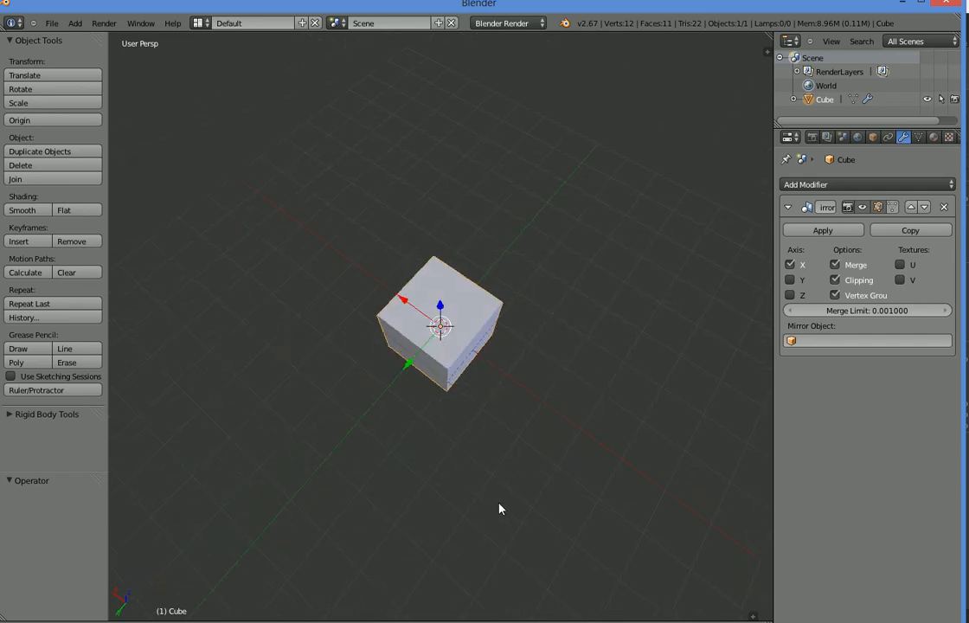
mouse_move(368, 493)
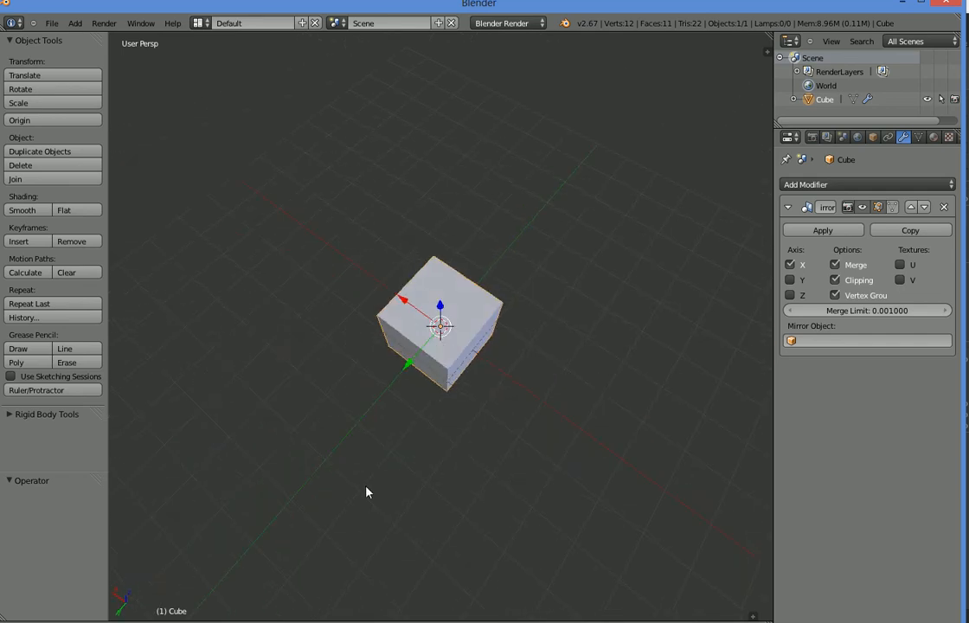
left_click_drag(367, 492, 373, 432)
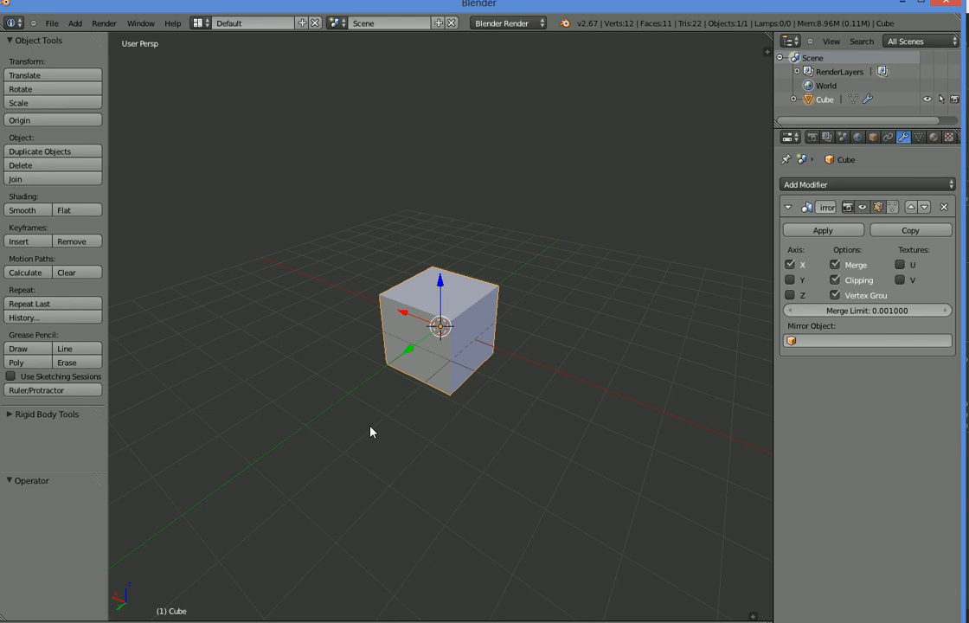
mouse_move(355, 434)
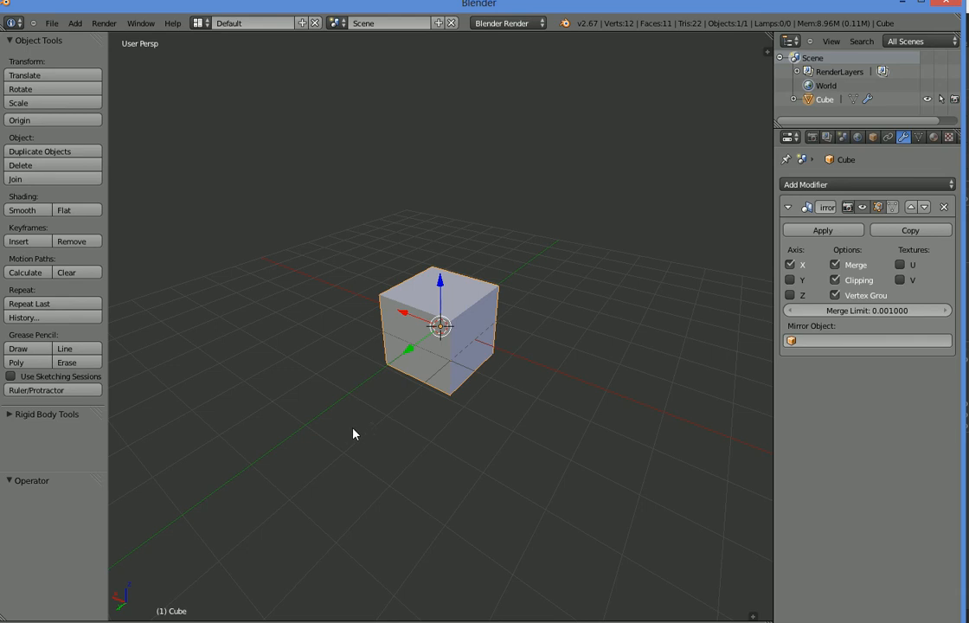
Scale the cube mesh to double length along Y and save it as hall.blend in Assets.
key("Tab")
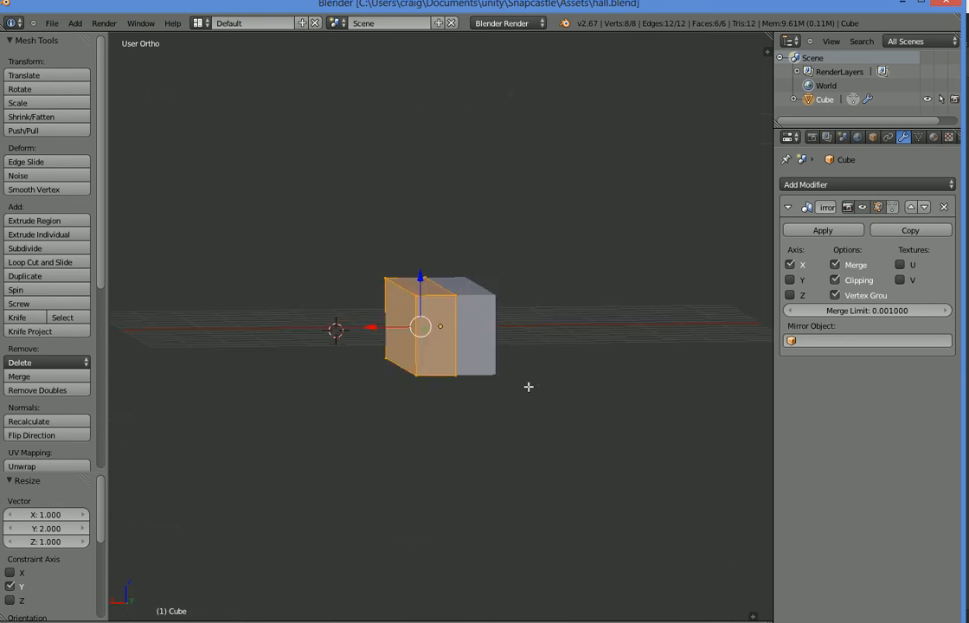
key("KP_1")
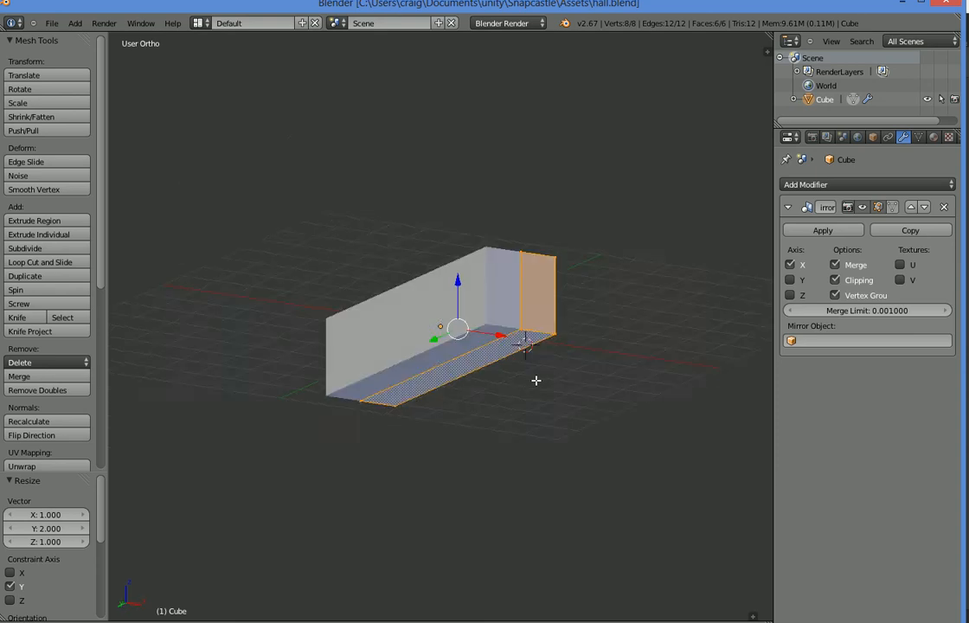
left_click_drag(537, 381, 519, 399)
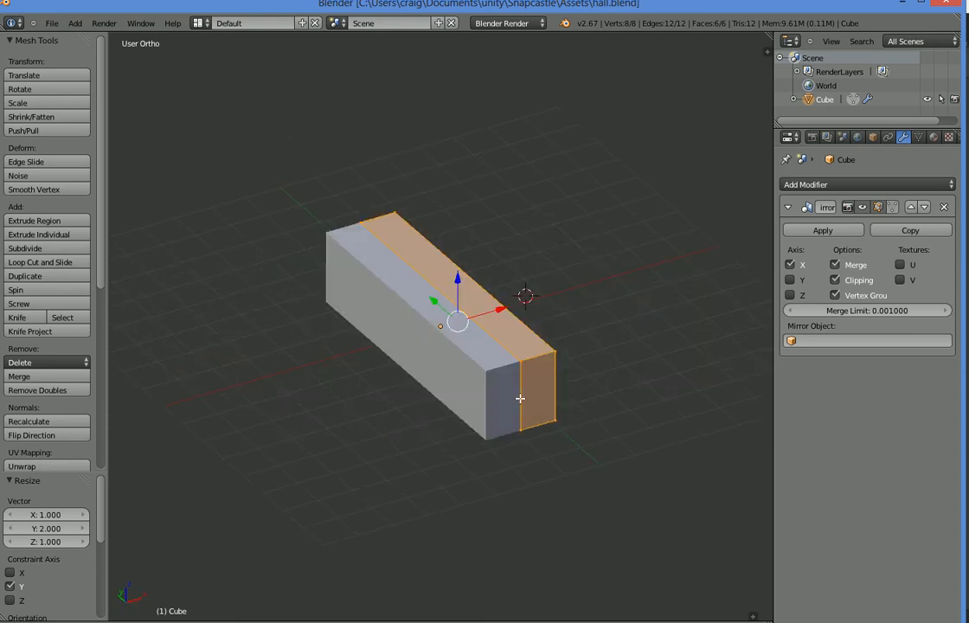
mouse_move(82, 402)
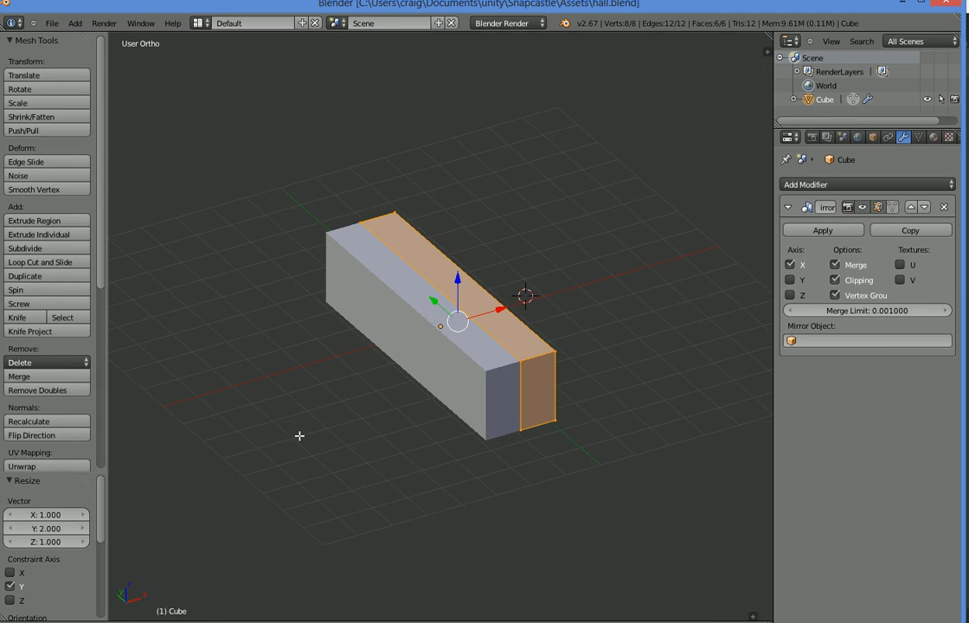
mouse_move(33, 340)
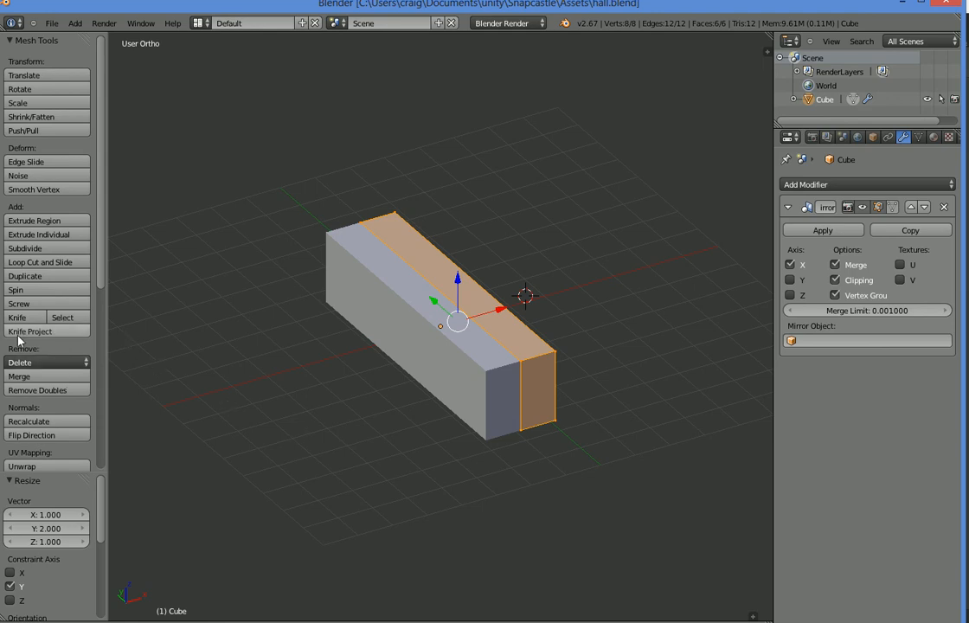
mouse_move(24, 467)
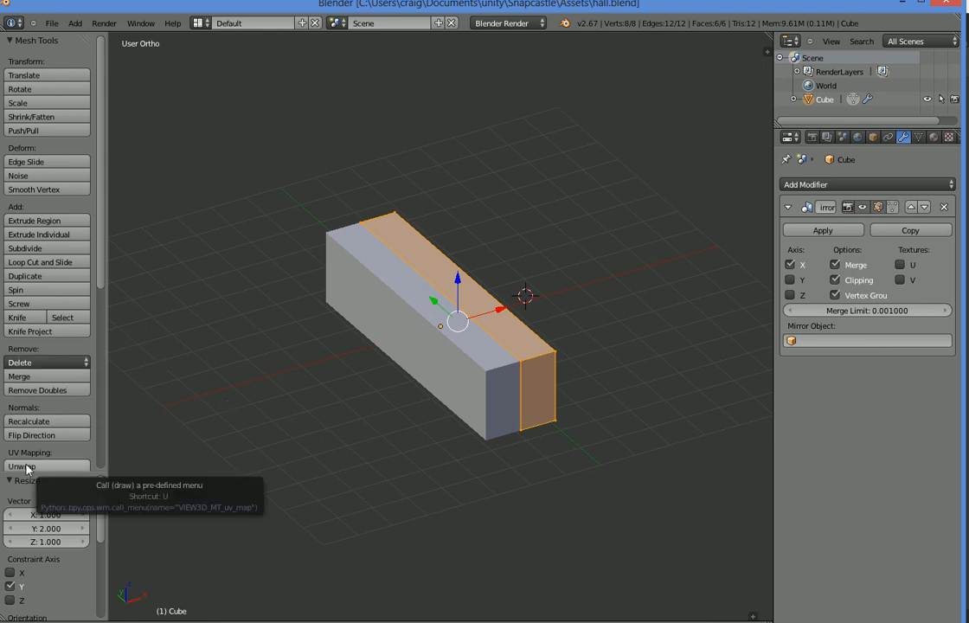
left_click(26, 465)
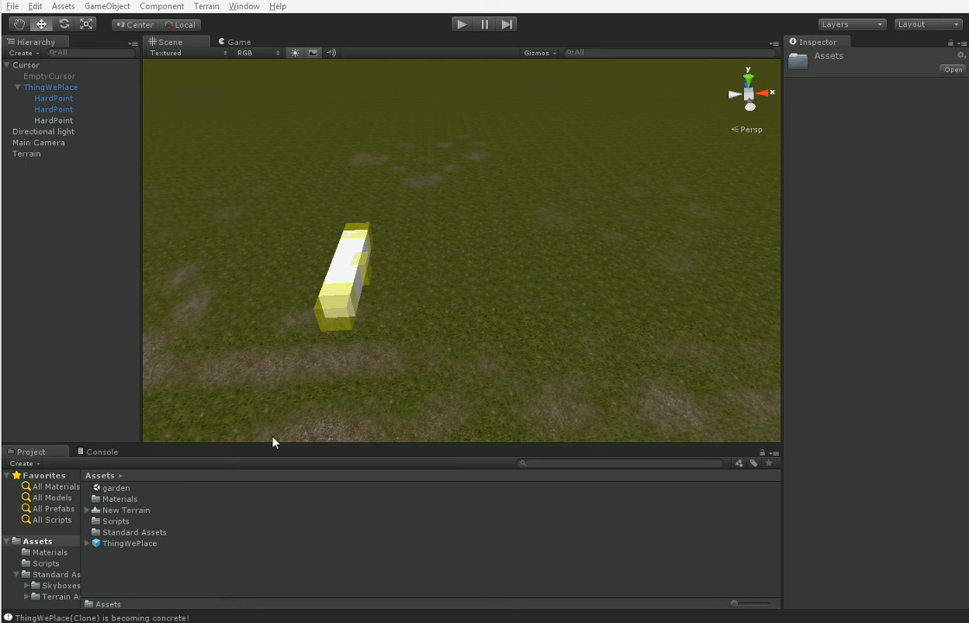
mouse_move(146, 567)
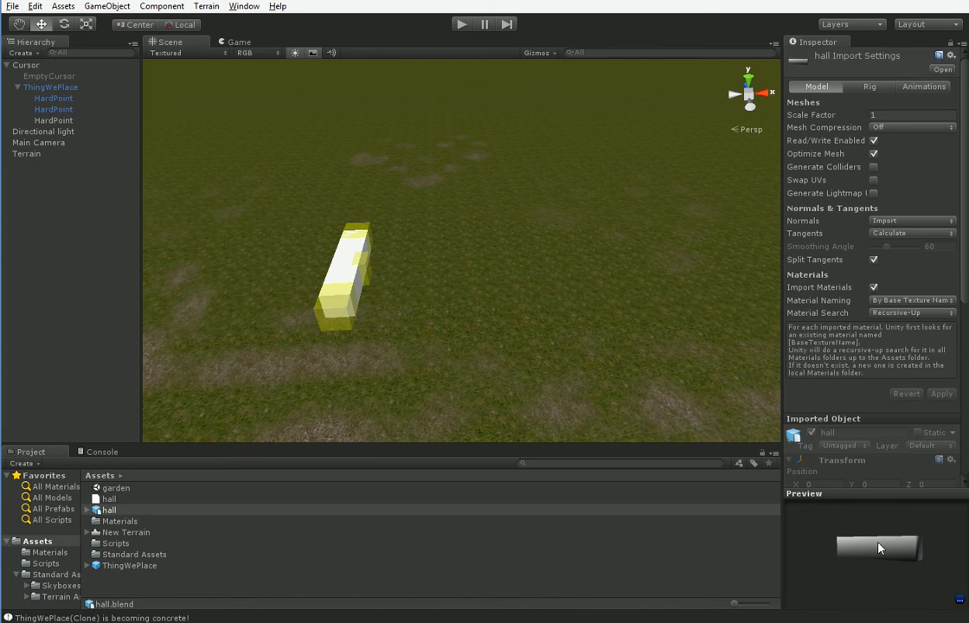
Select ThingWePlace in the Hierarchy, which still uses the Cube mesh.
left_click(50, 87)
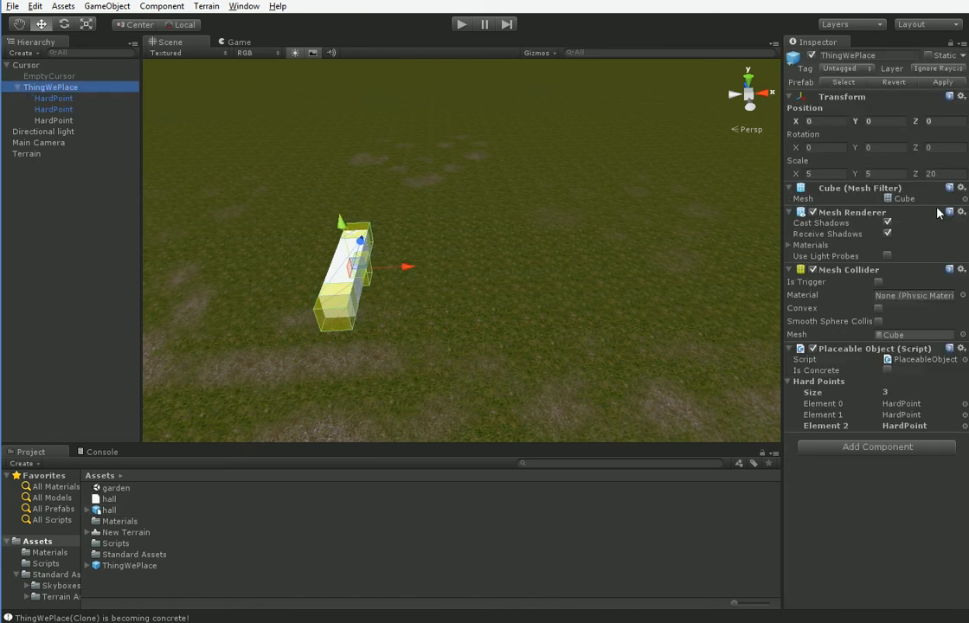
Expand the hall model asset to reveal its Cube mesh, avatar and default take.
left_click(90, 509)
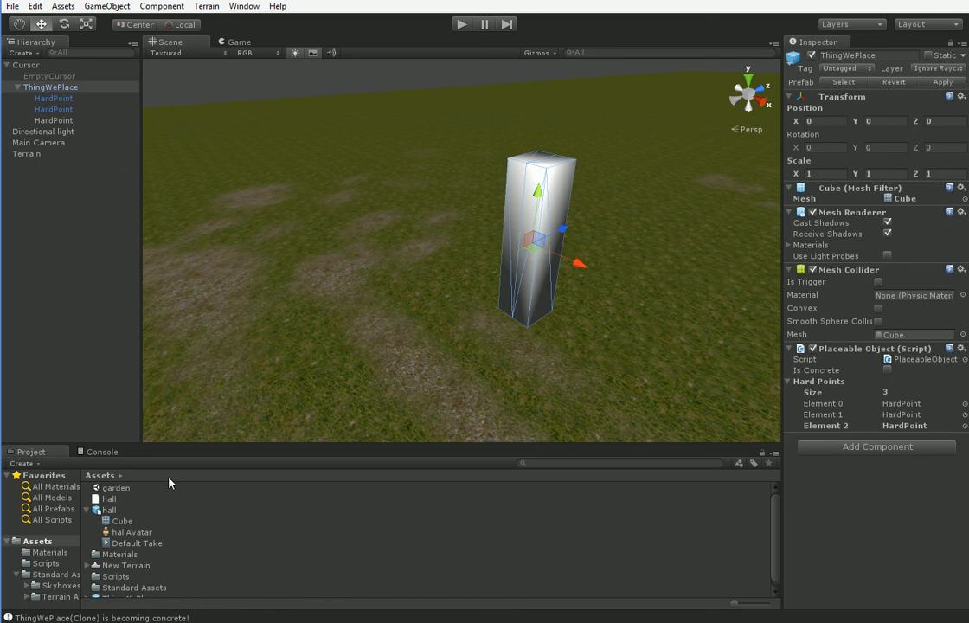
mouse_move(123, 528)
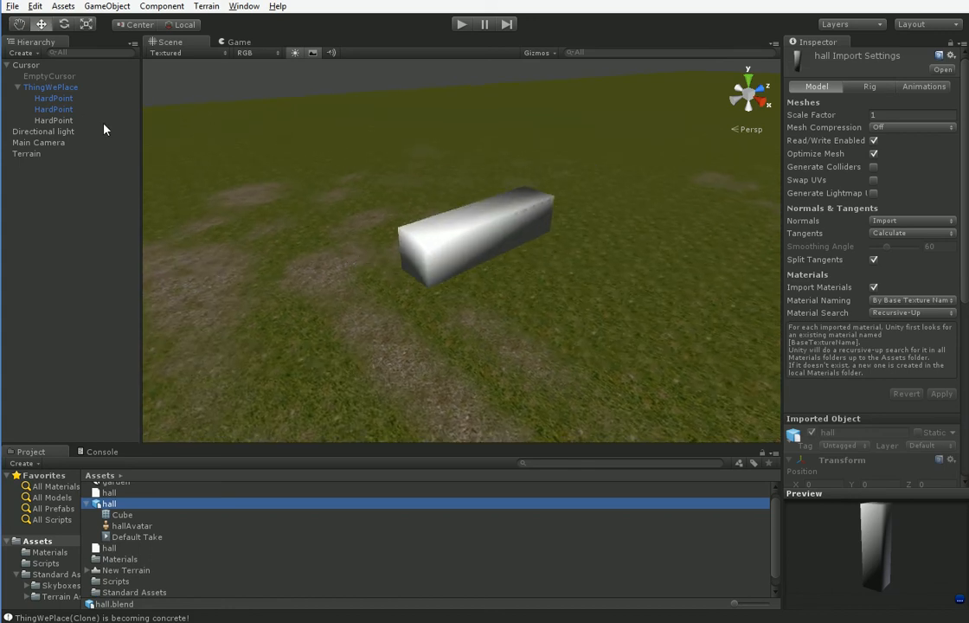
Reposition the hard points, one at Z -4 and another rotated 270°.
left_click(53, 98)
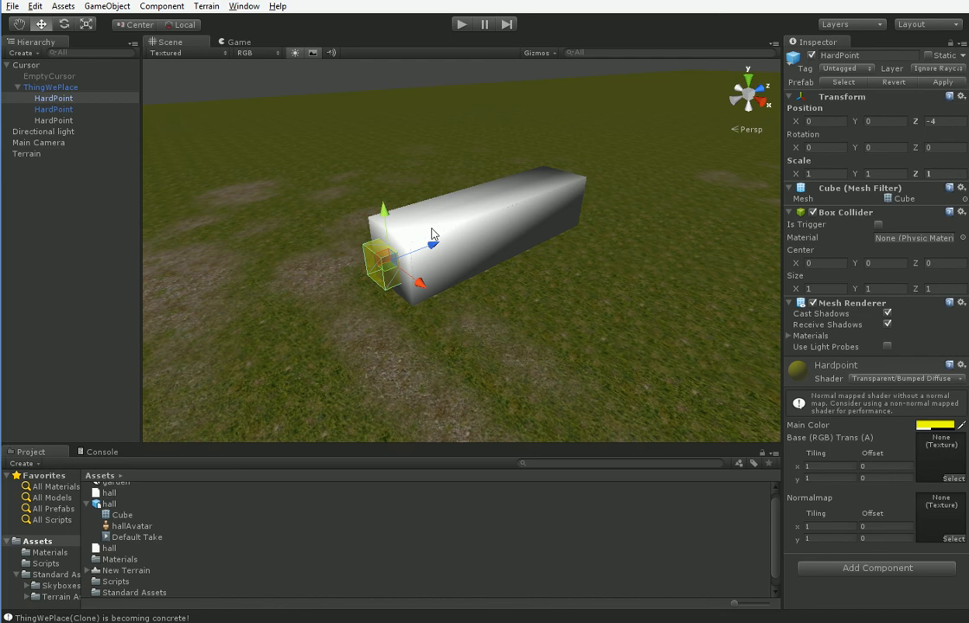
left_click(54, 120)
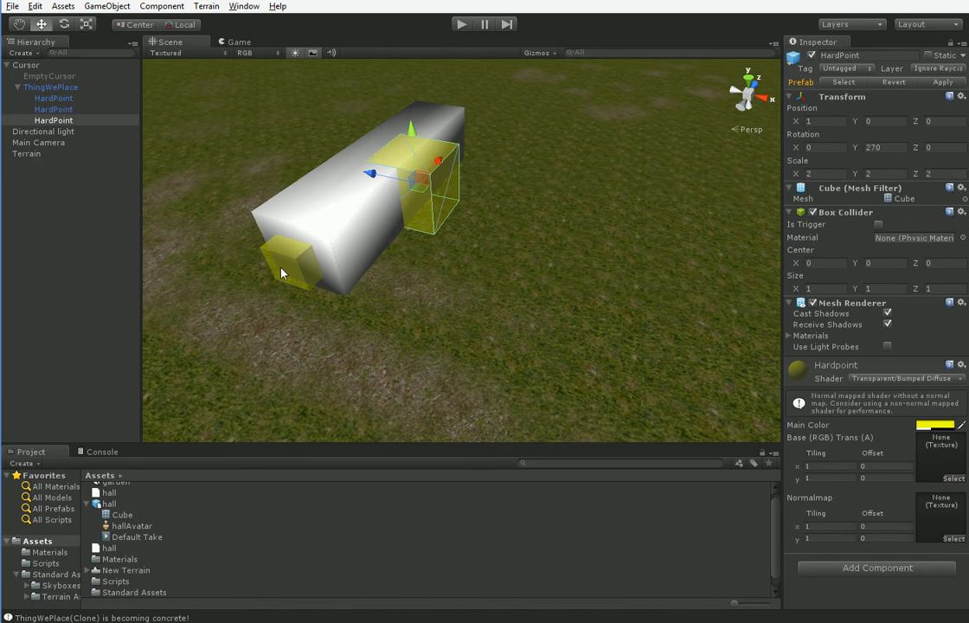
Set the second and third hard points' X, Y and Z scale to 2.1.
left_click(54, 108)
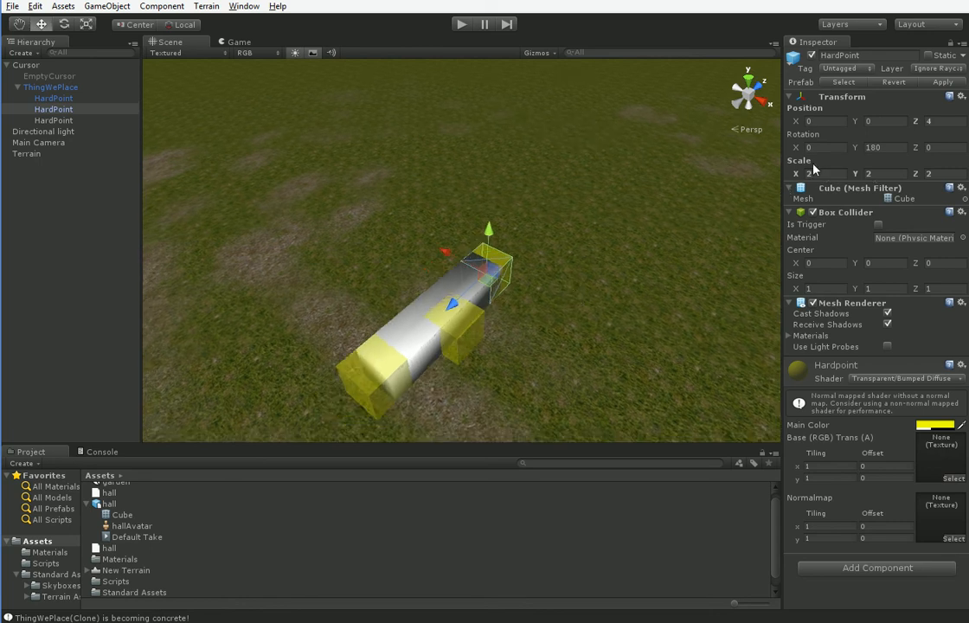
mouse_move(837, 178)
type(".1")
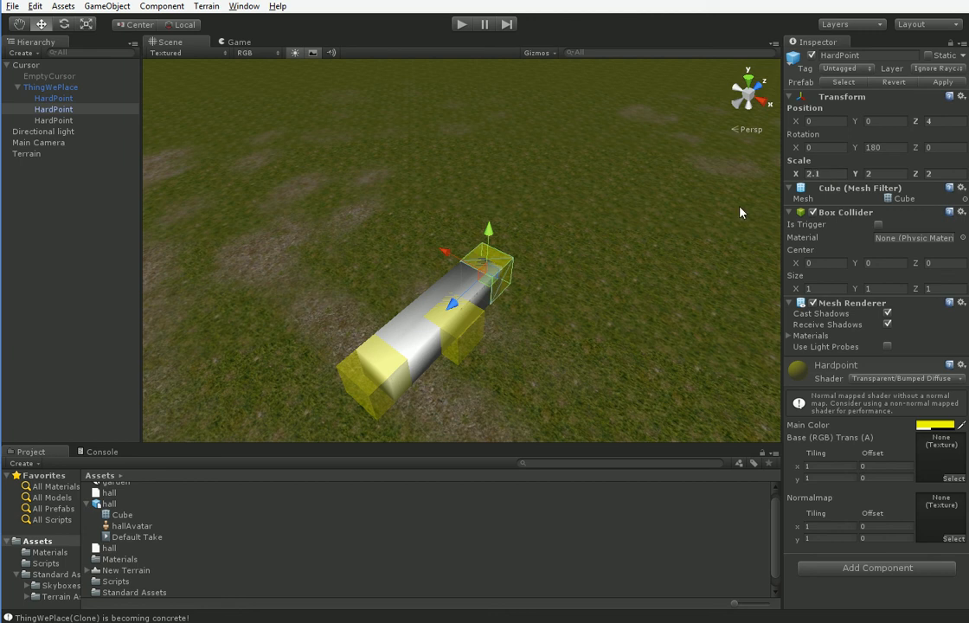
left_click(870, 173)
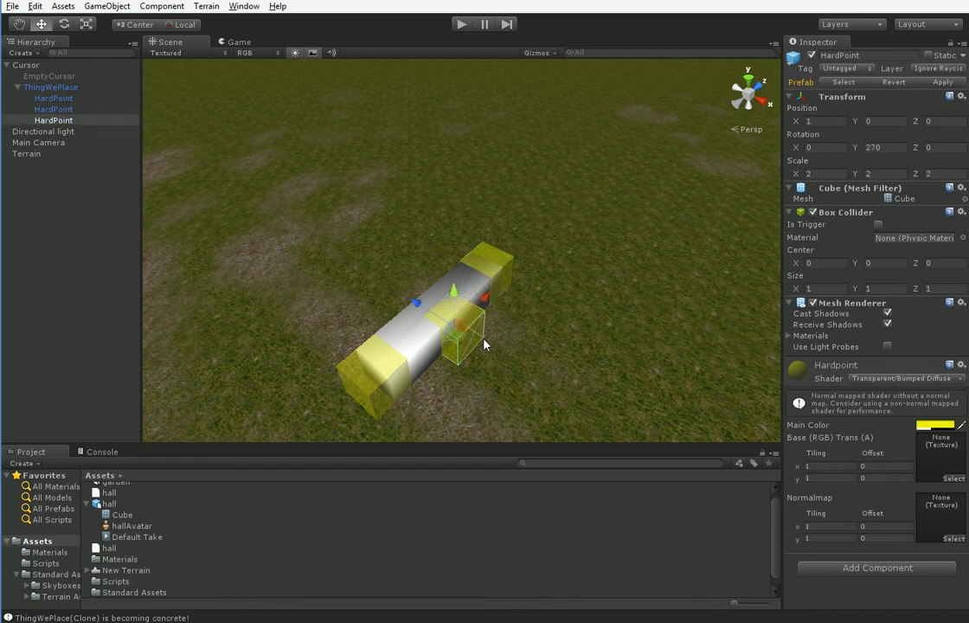
left_click(818, 174)
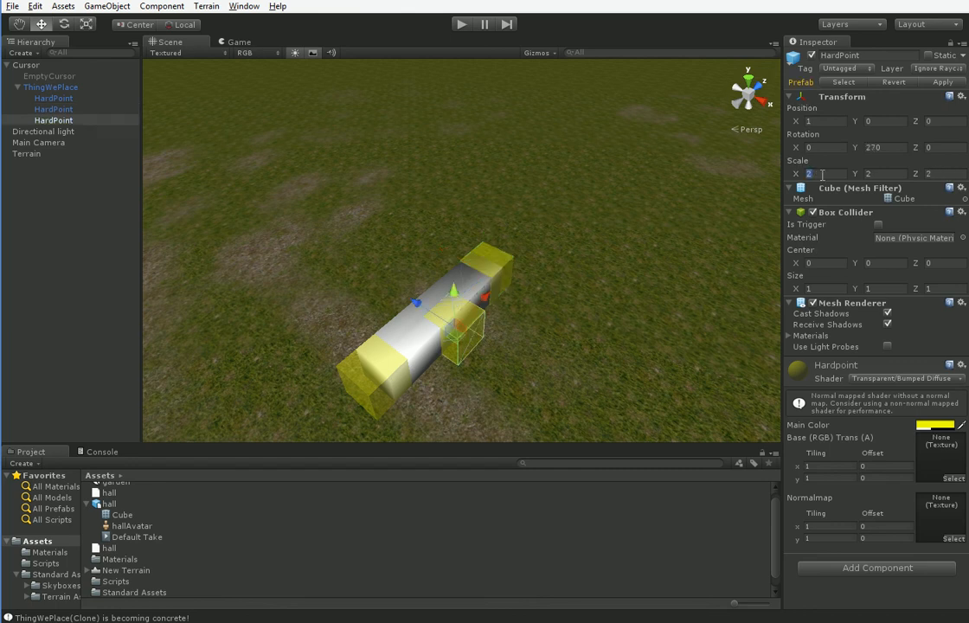
type("2.1")
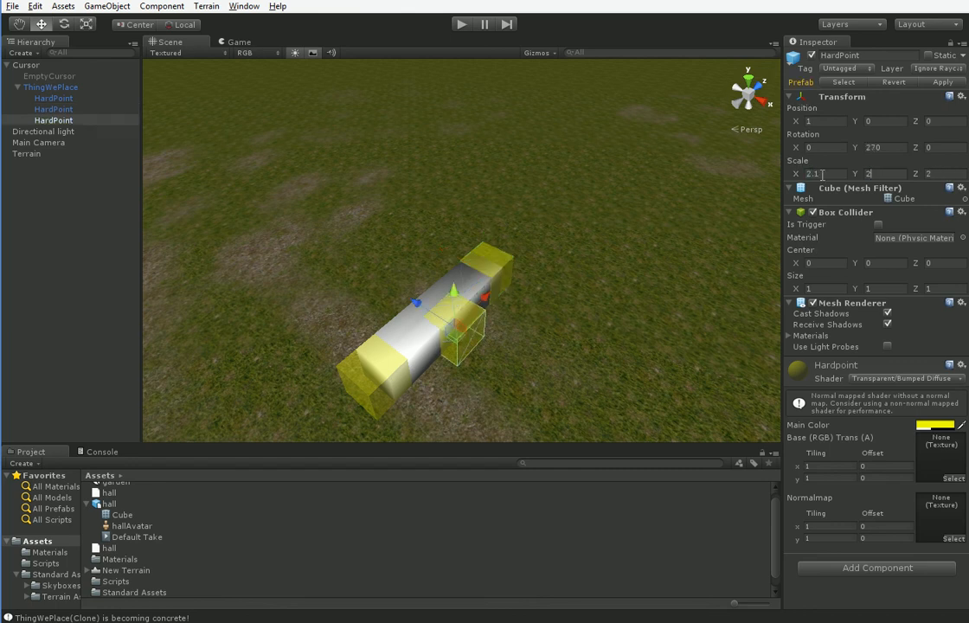
type("2.1")
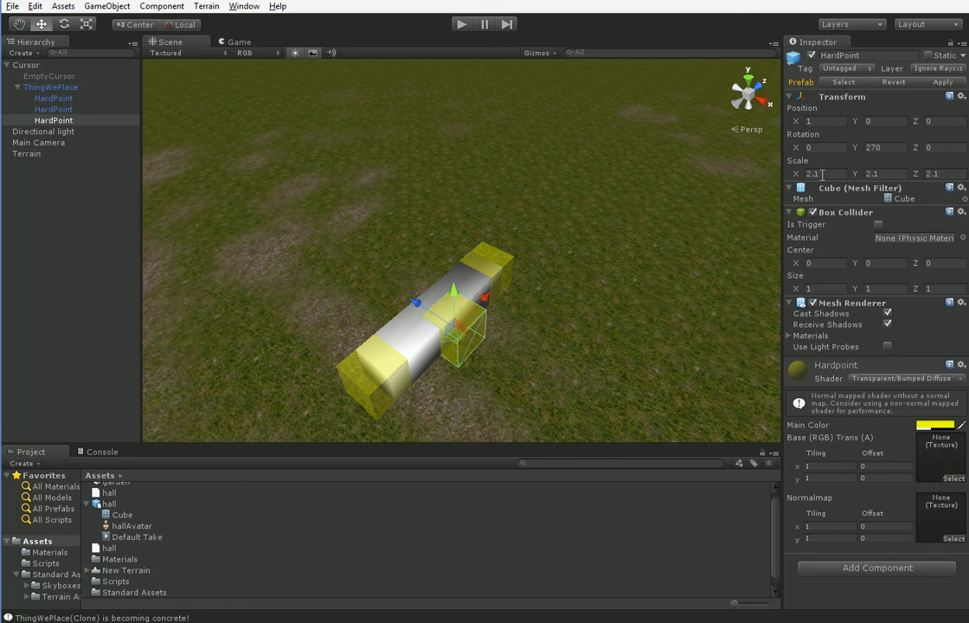
Review ThingWePlace and its first hard point, then start Play mode.
left_click(52, 87)
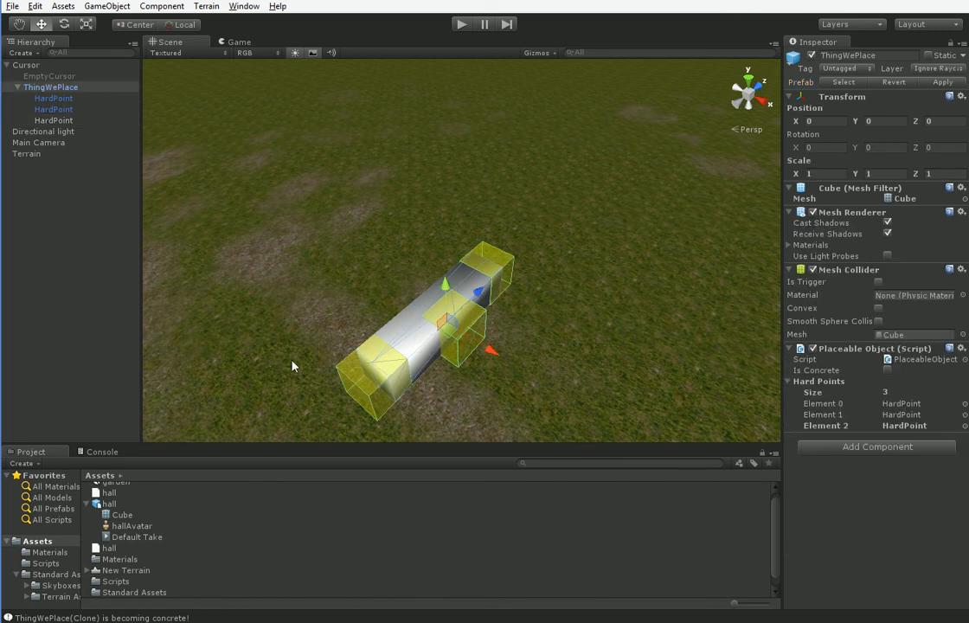
left_click(54, 98)
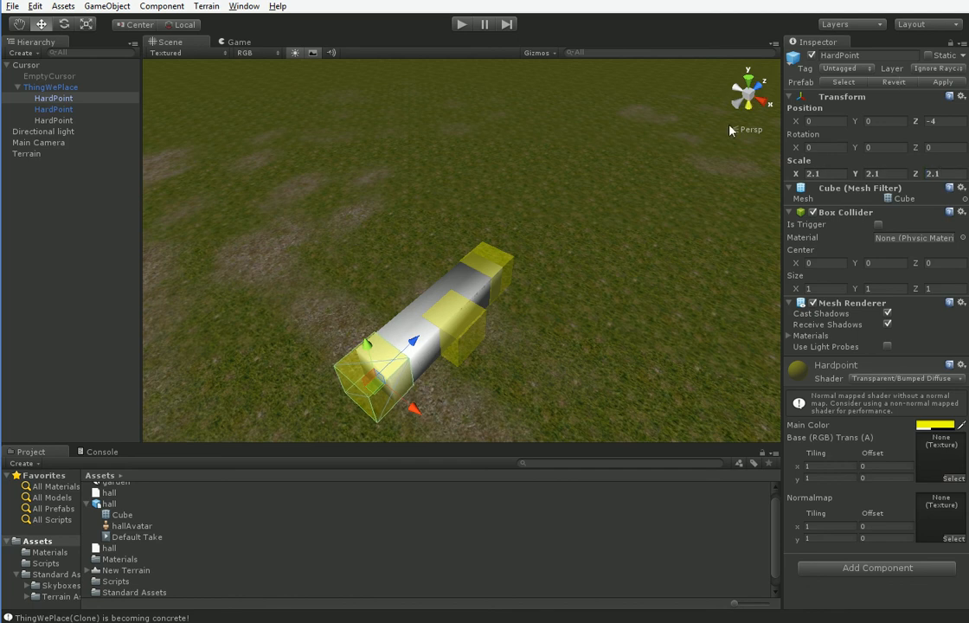
left_click(460, 23)
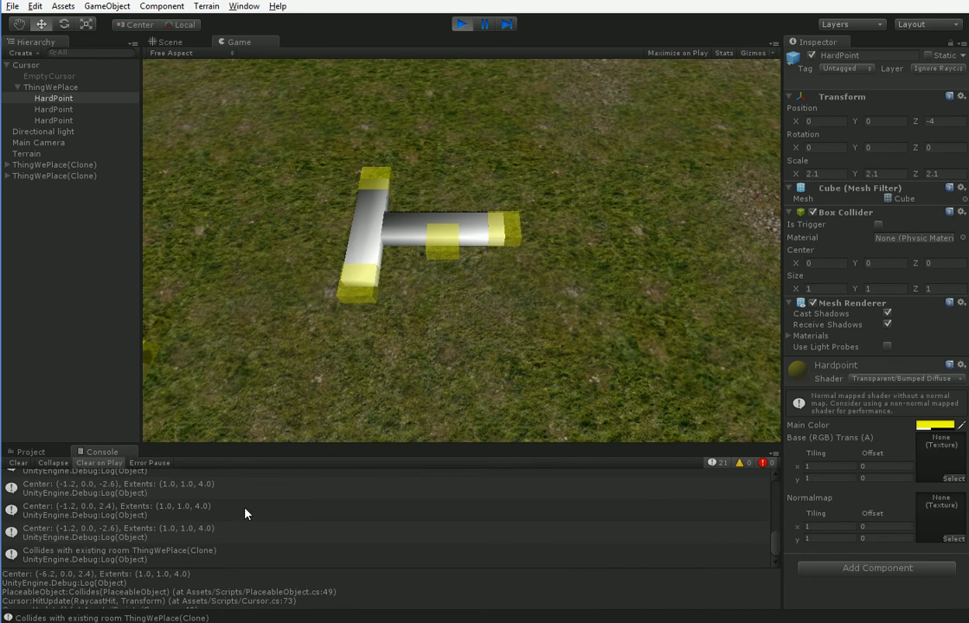
mouse_move(179, 540)
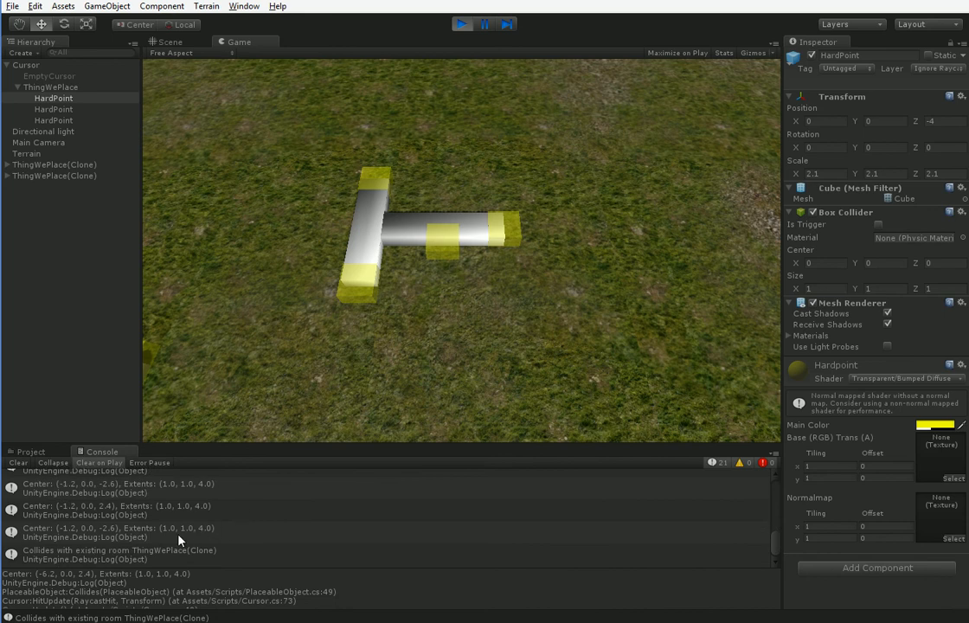
mouse_move(160, 542)
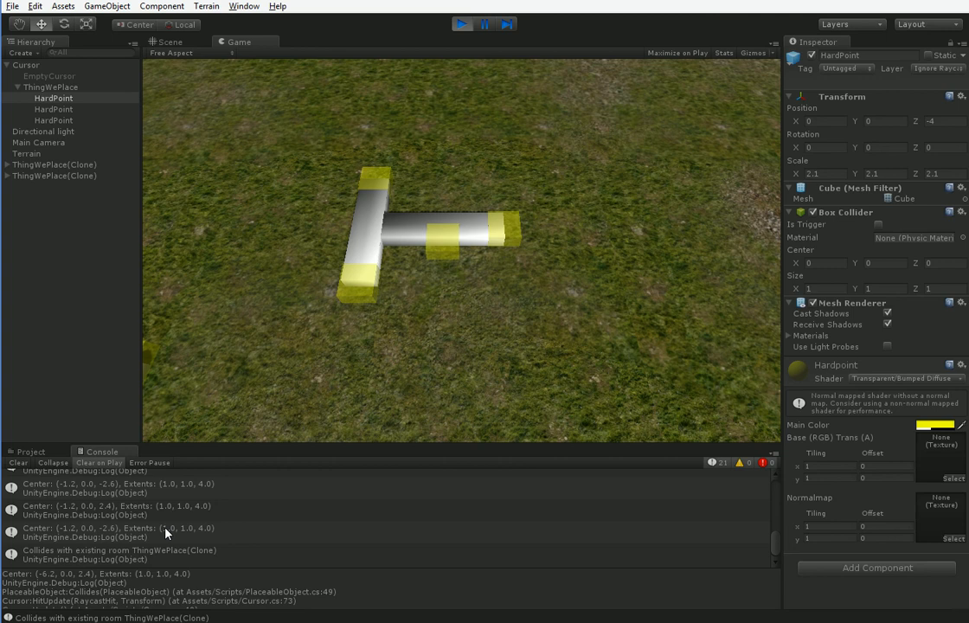
mouse_move(207, 535)
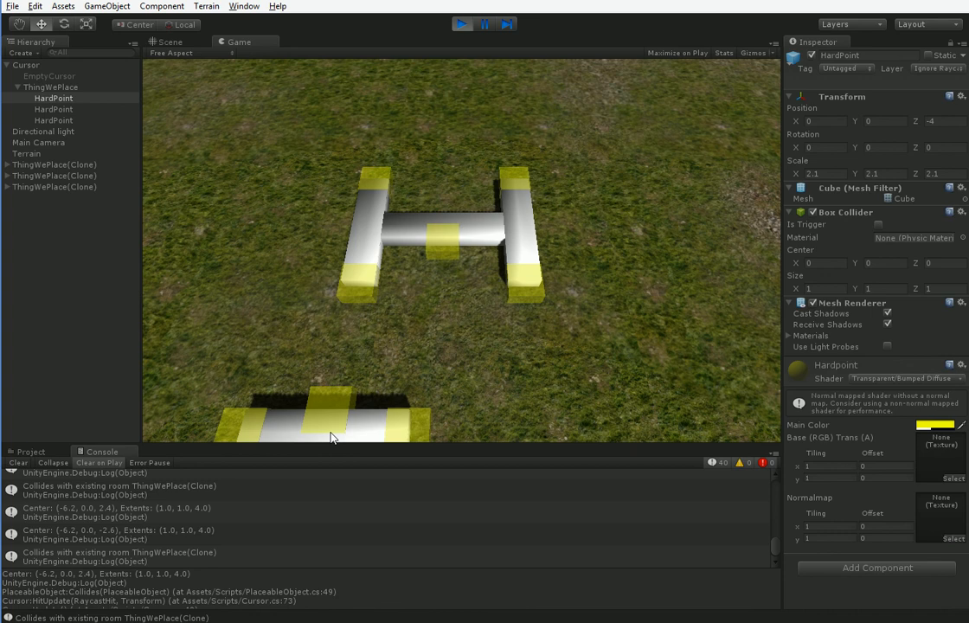
Stop the running game once the third hall piece completes the H.
left_click(461, 25)
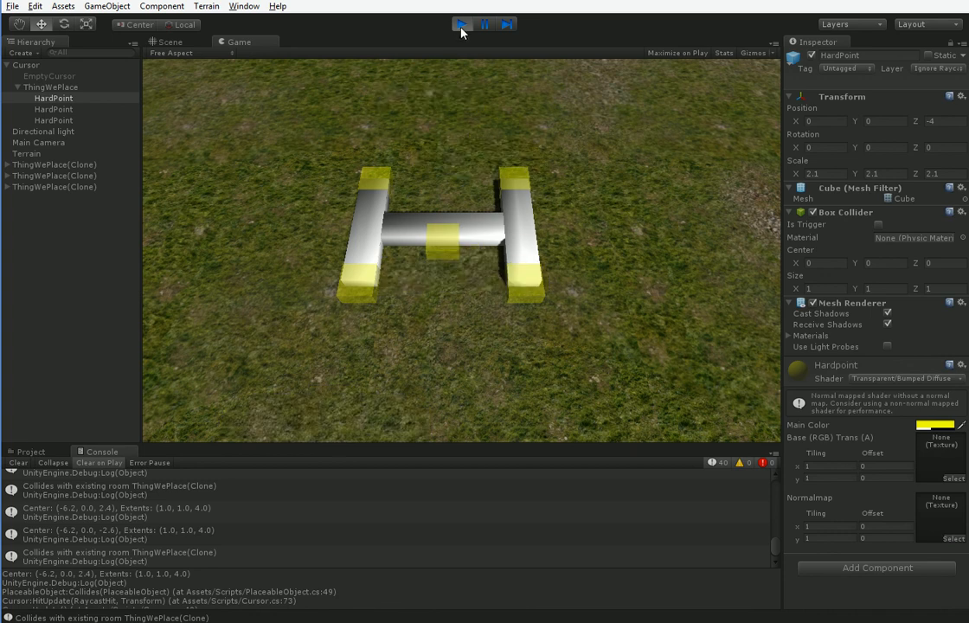
Undo the half-written bounds line and confirm ThingWePlace's Mesh Collider uses the Cube mesh.
left_click(457, 24)
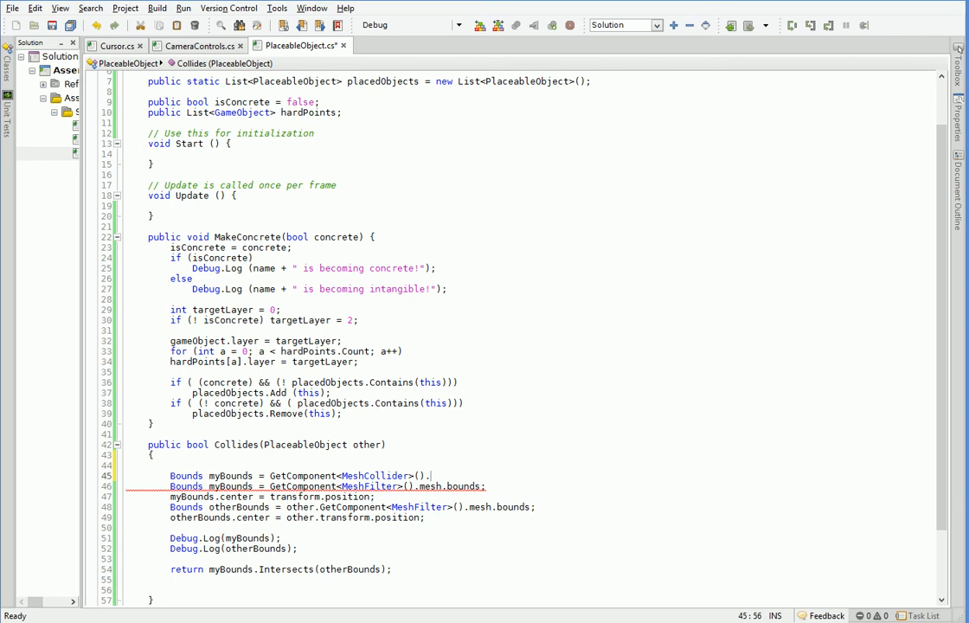
key("alt+tab")
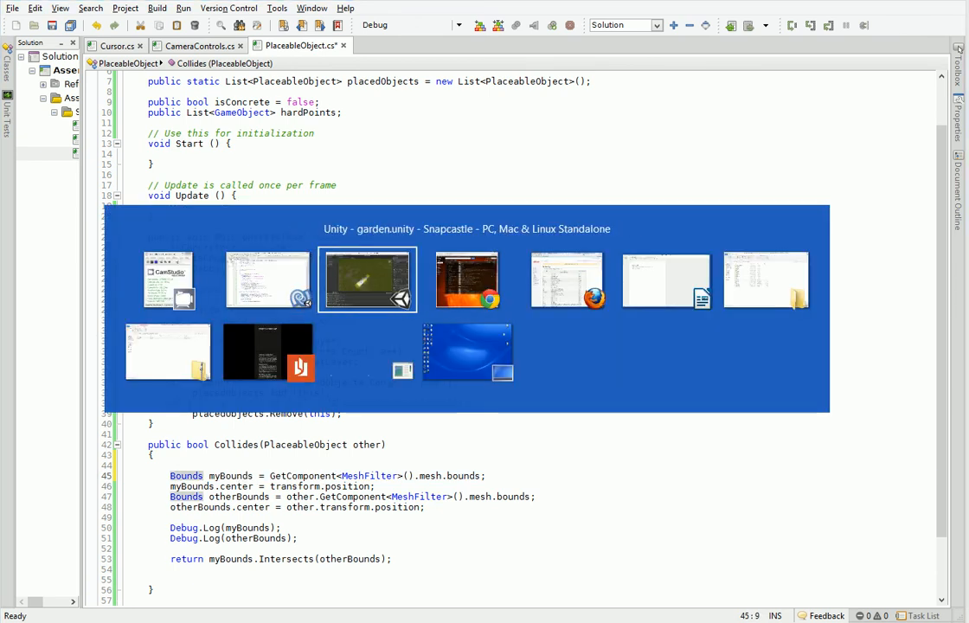
left_click(367, 280)
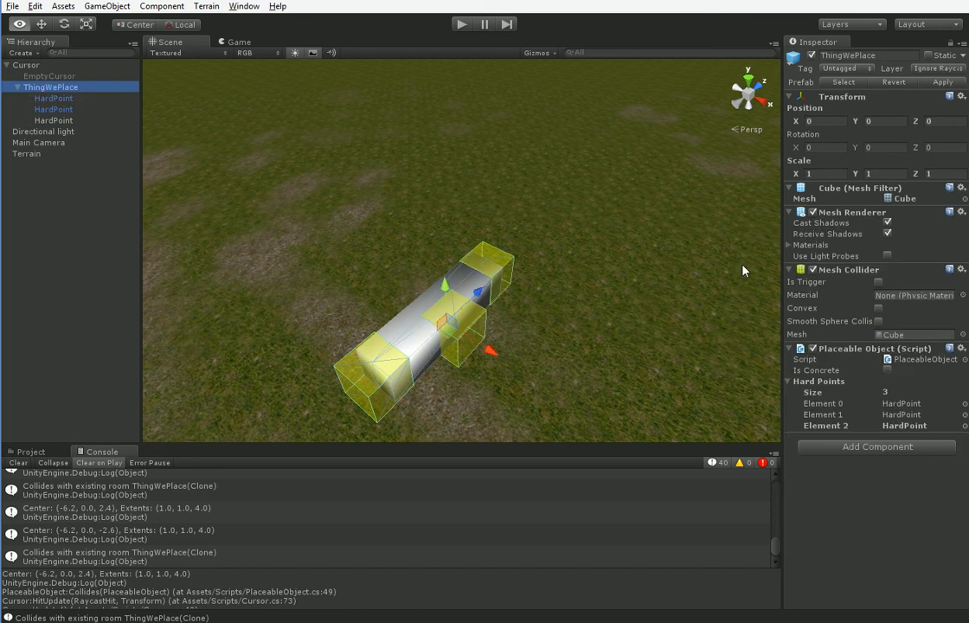
mouse_move(908, 335)
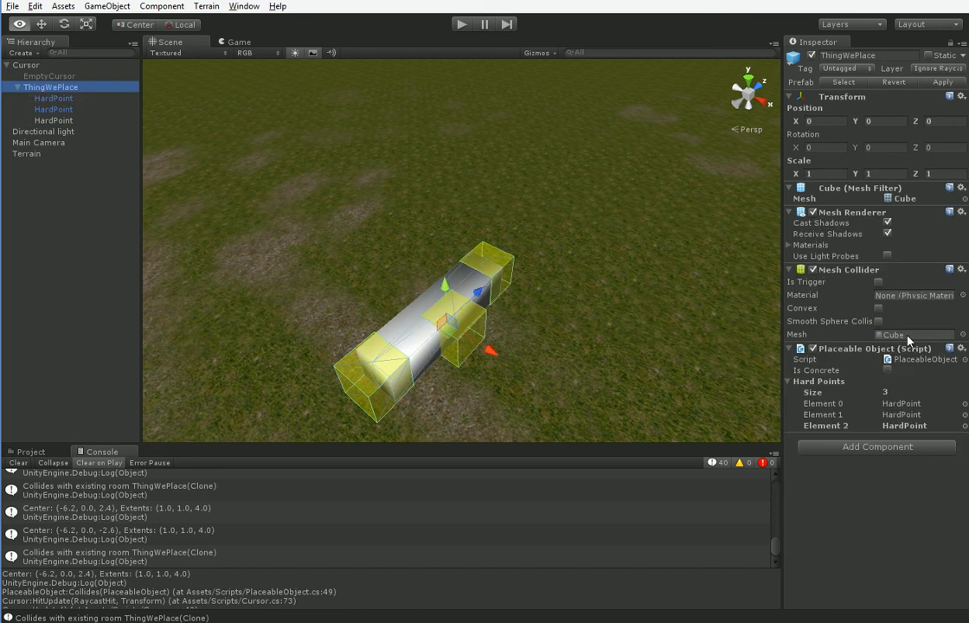
left_click(30, 451)
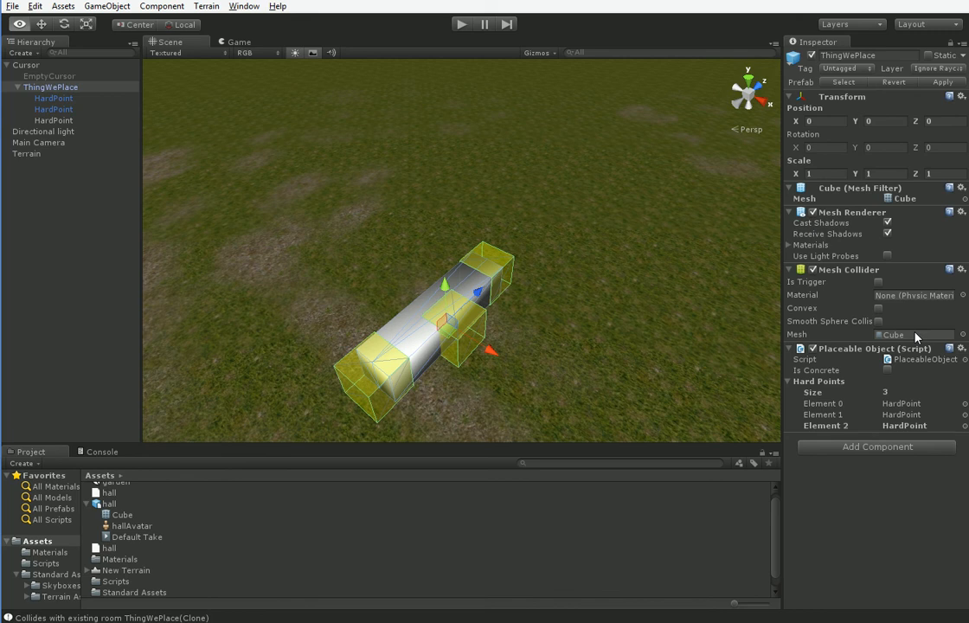
left_click(121, 525)
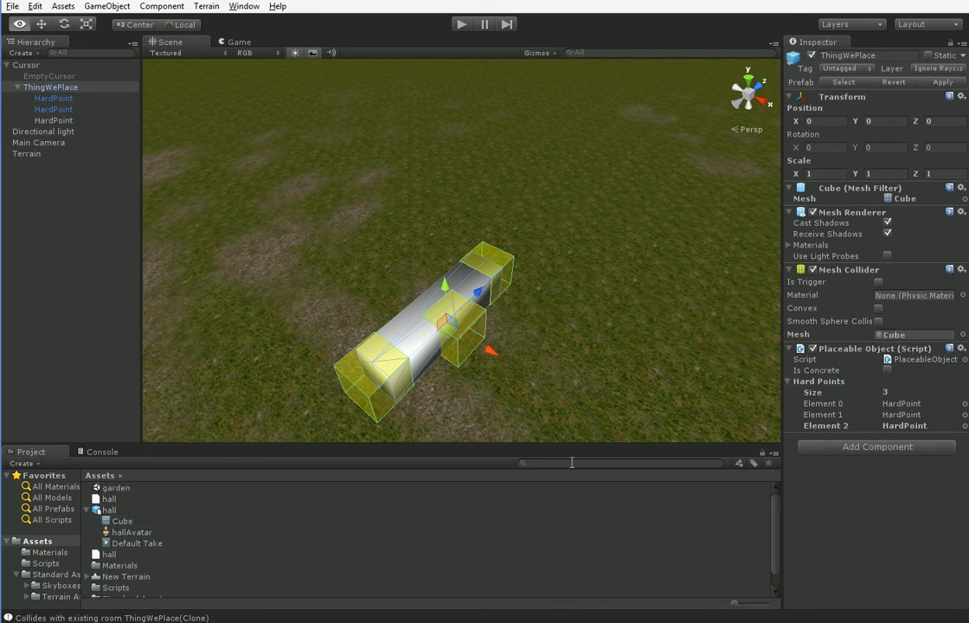
mouse_move(520, 359)
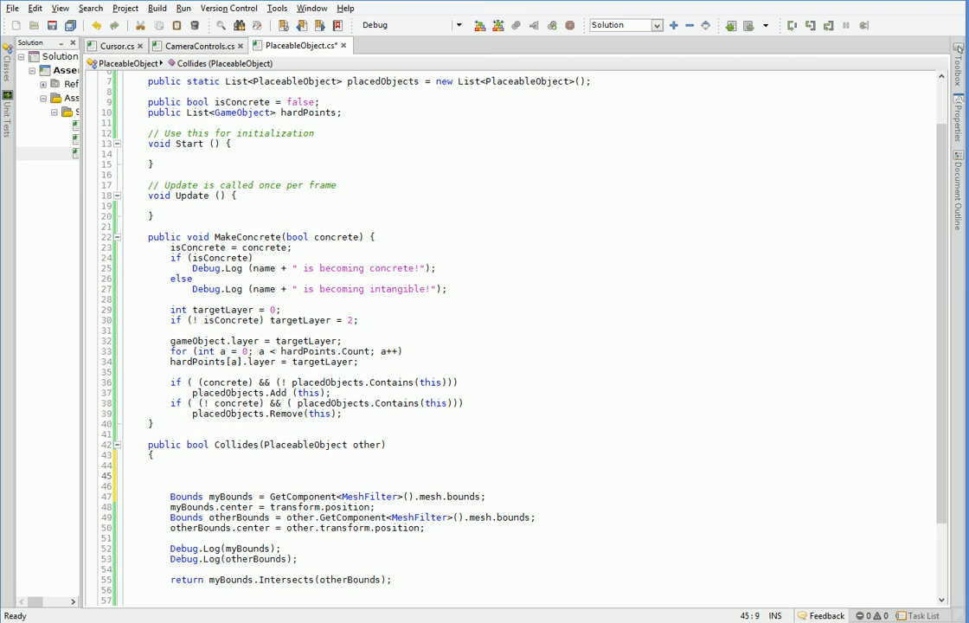
Add 'MeshCollider myMC = GetComponent<MeshCollider>();' and the matching otherMC line, then browse myMC's members.
type("MeshCollider")
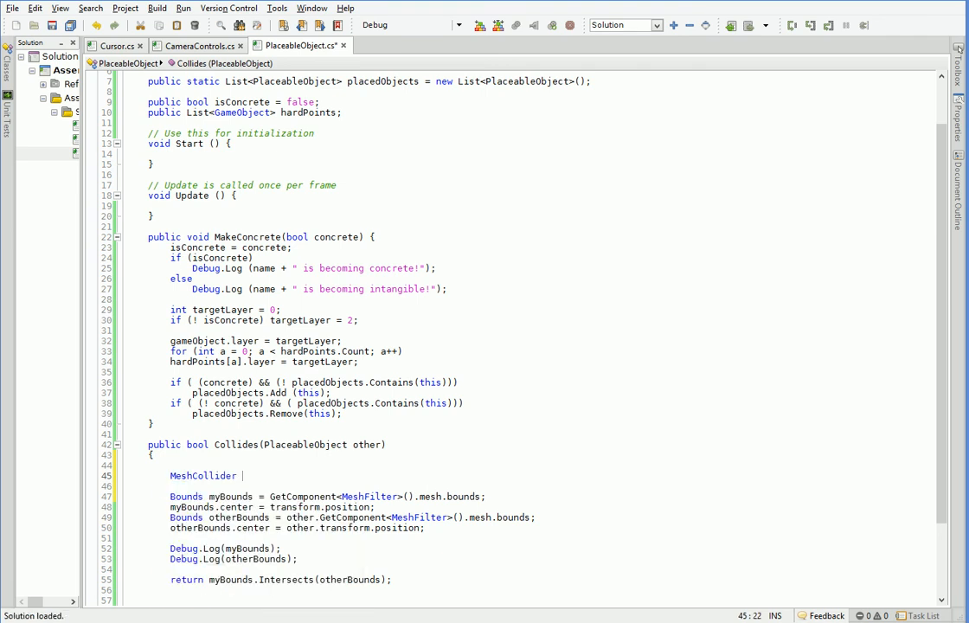
type("myMC")
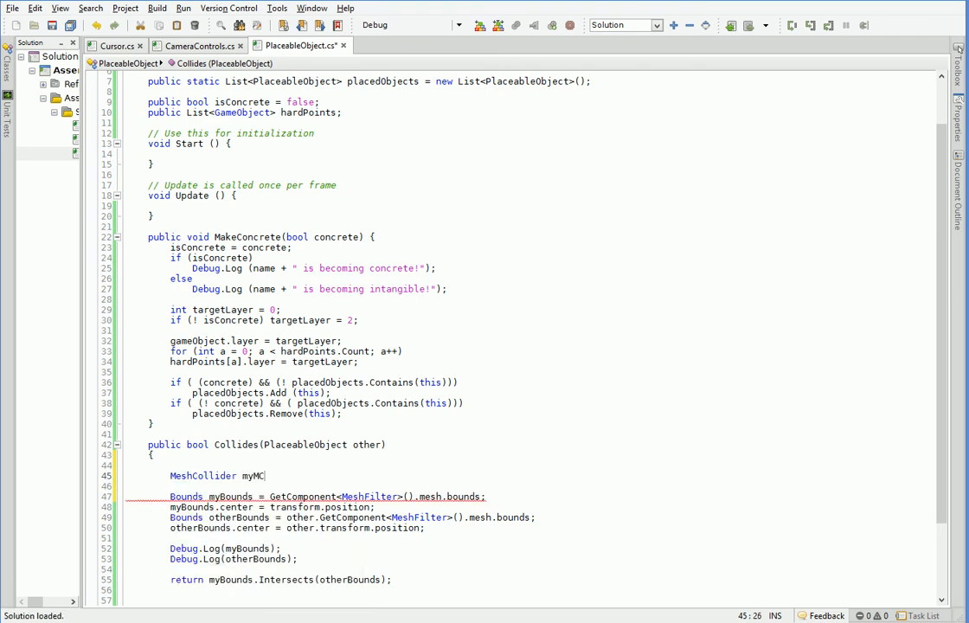
type("= GetComponent<MeshCollider>();")
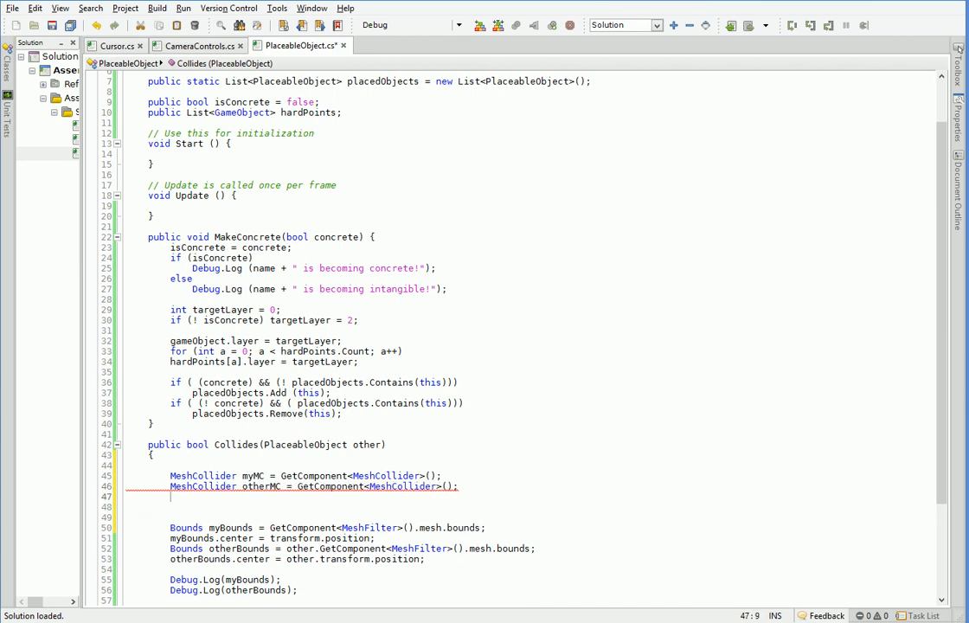
type("myMC")
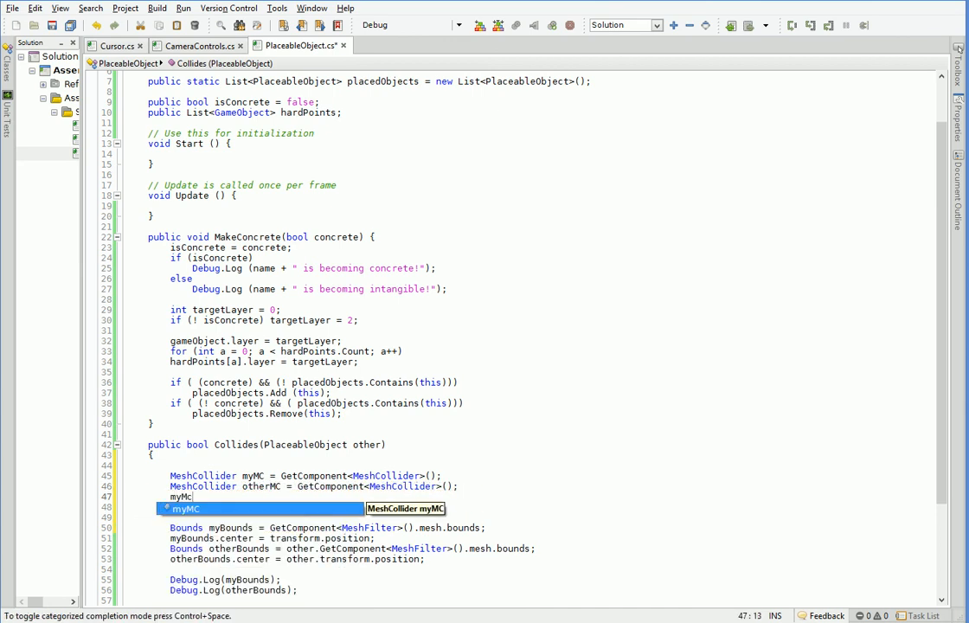
type(".")
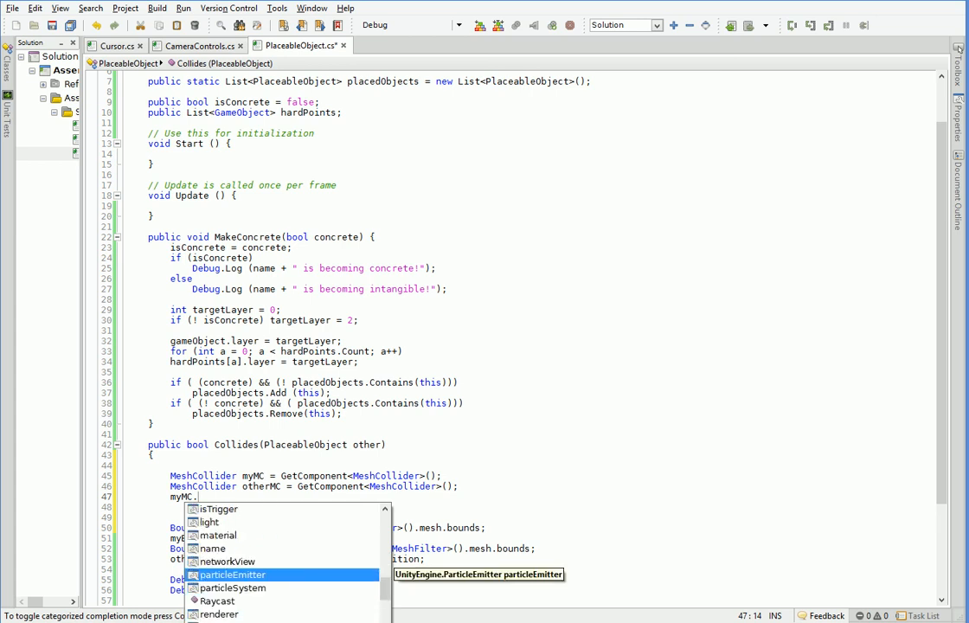
scroll("down", 3)
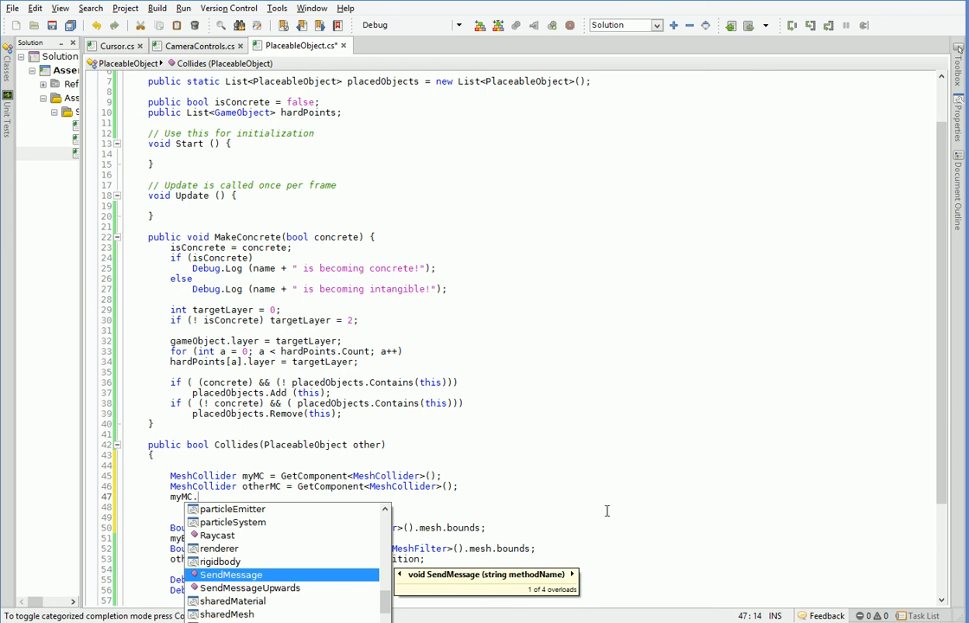
key("Down")
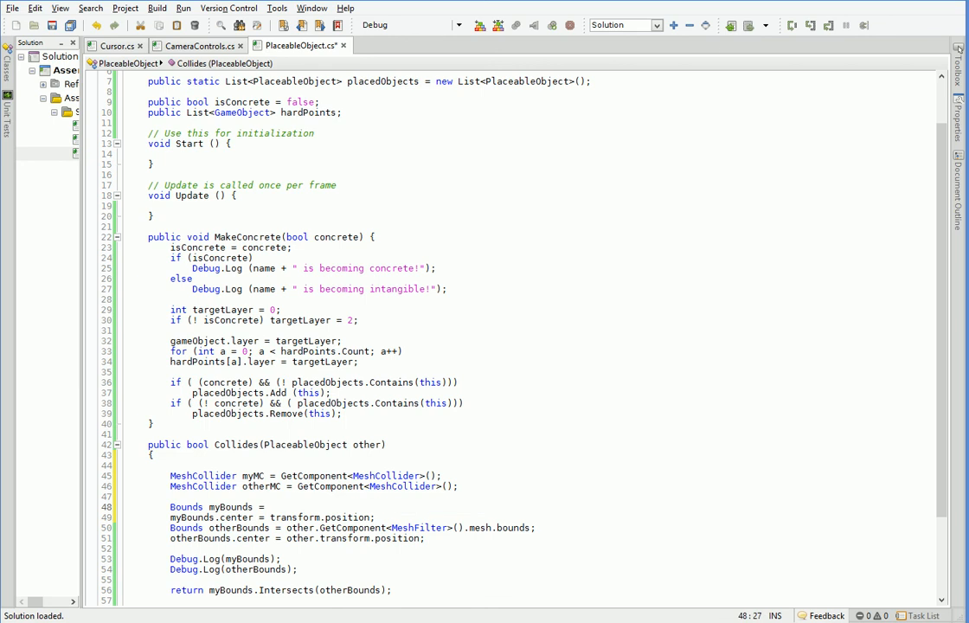
Assign myBounds = myMC.bounds and otherBounds = otherMC.bounds, and comment out the center line.
type("myMC.bounds;")
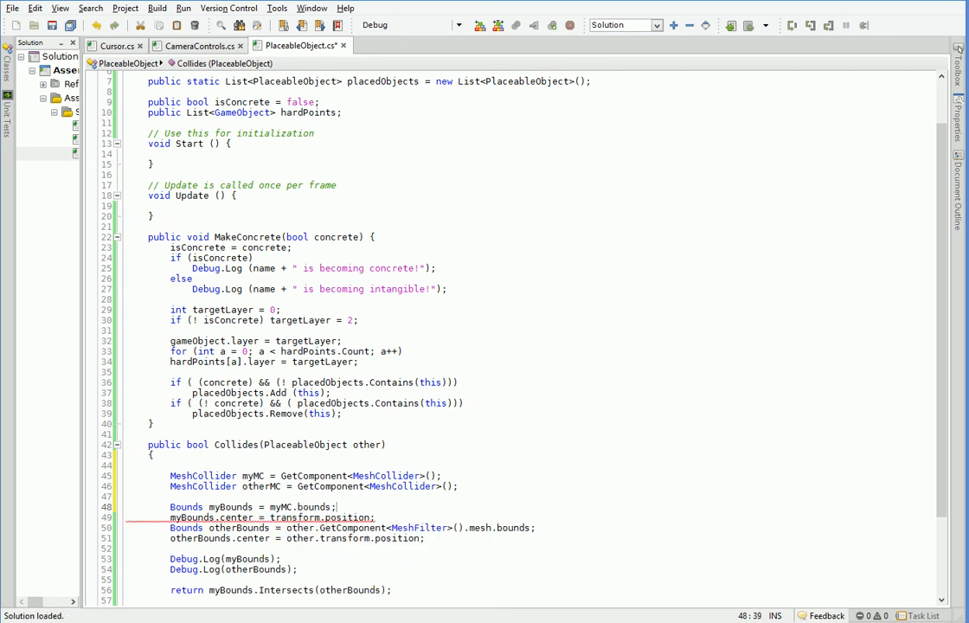
type("//")
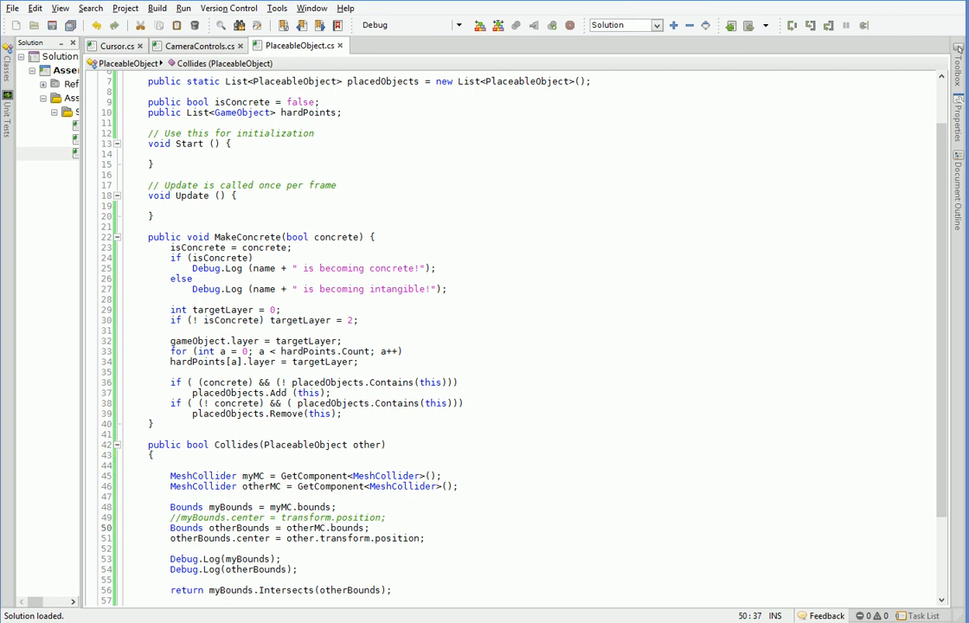
key("alt+tab")
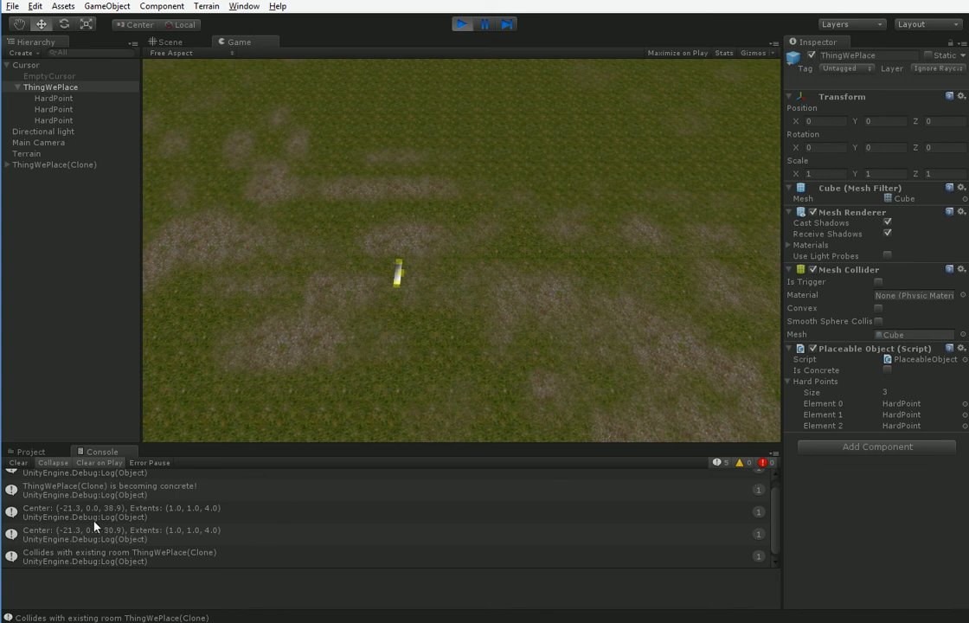
mouse_move(481, 84)
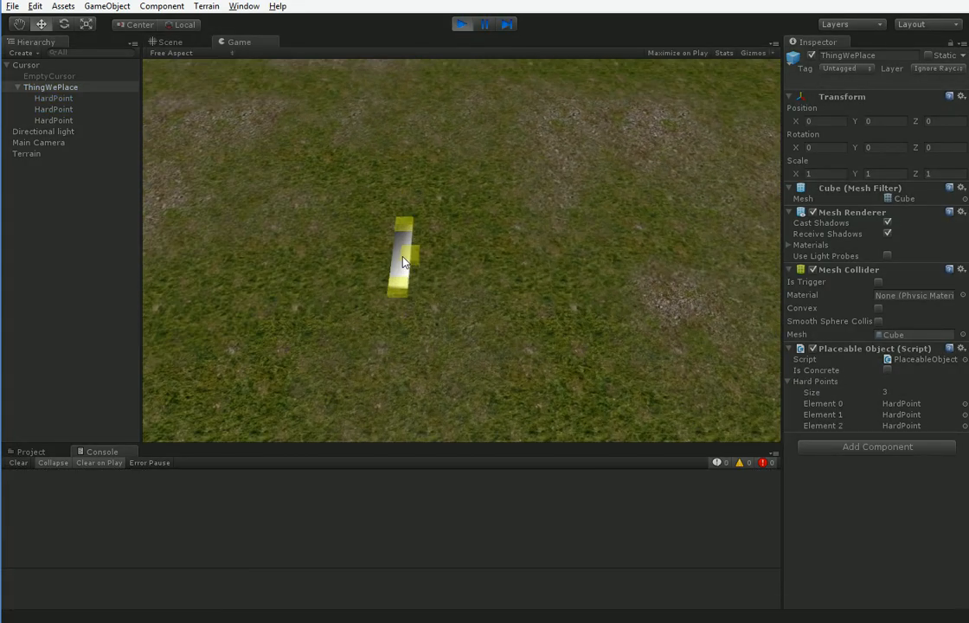
Place a ThingWePlace hall piece on the ground in the running Game view.
left_click(578, 350)
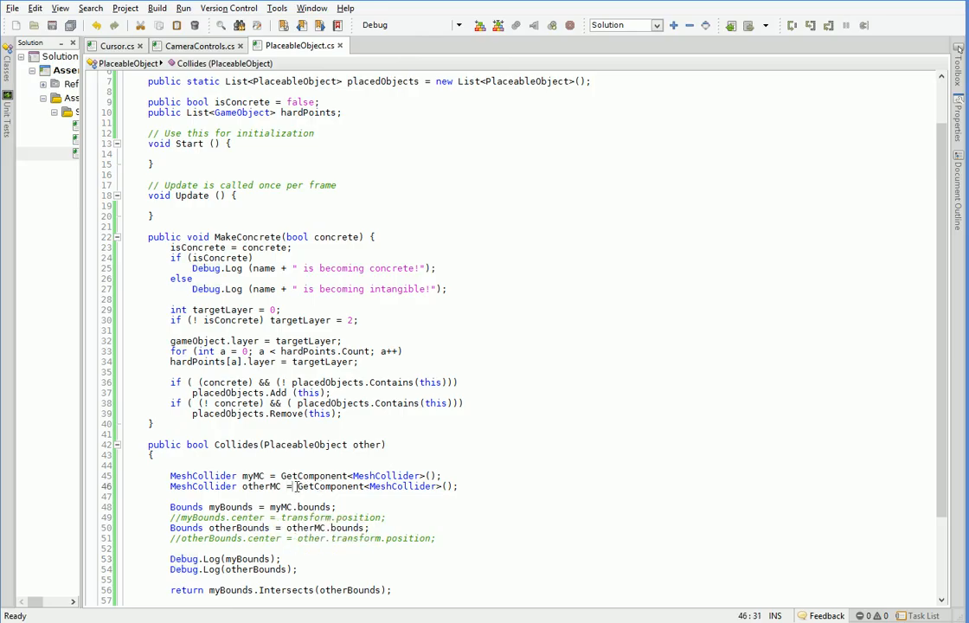
Make otherMC read from 'other.', and scale myBounds.extents by 0.95f.
type("other.")
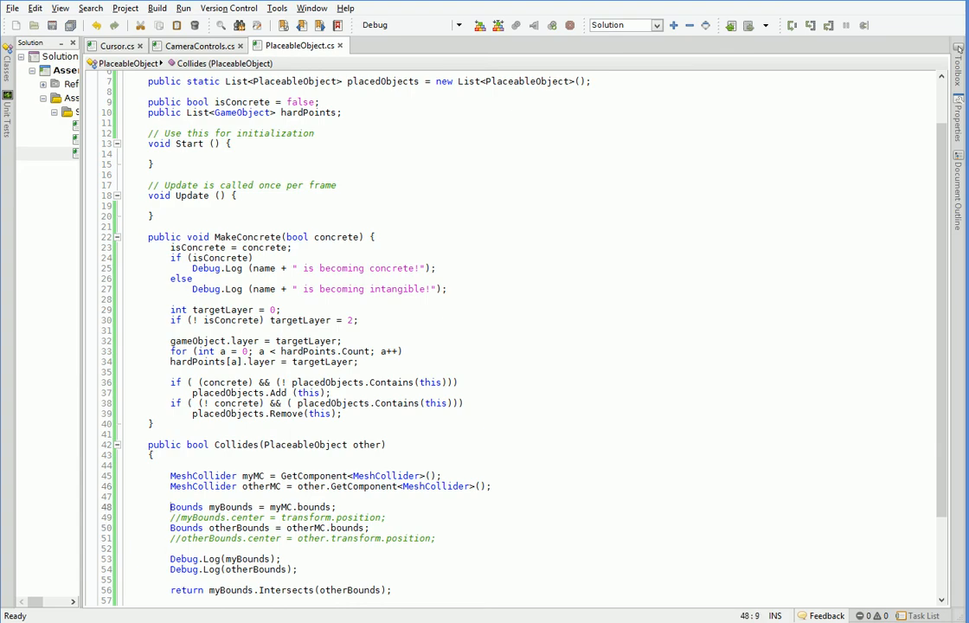
type("myBounds.extents *= 0.")
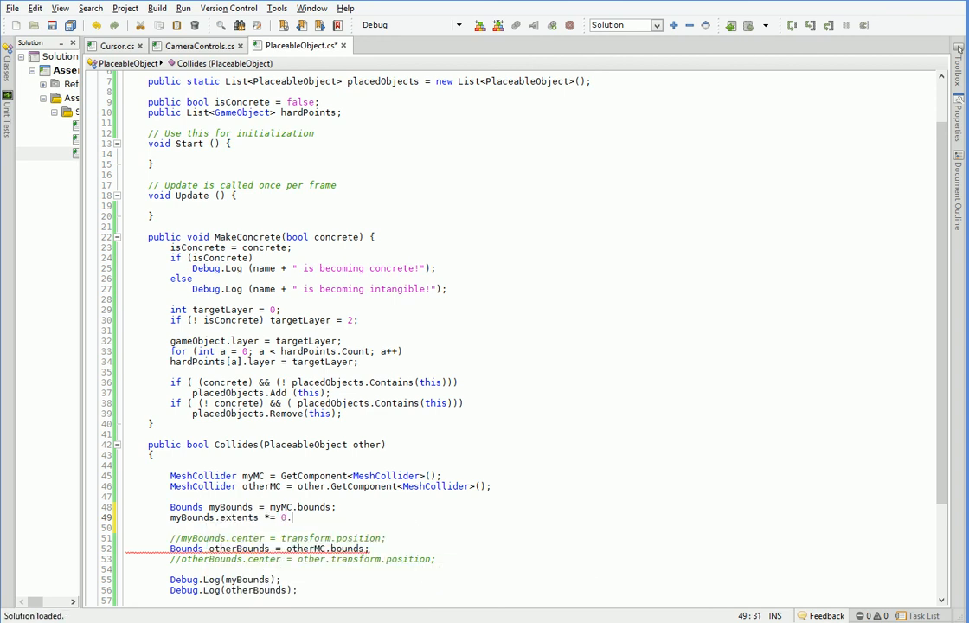
type("95f;")
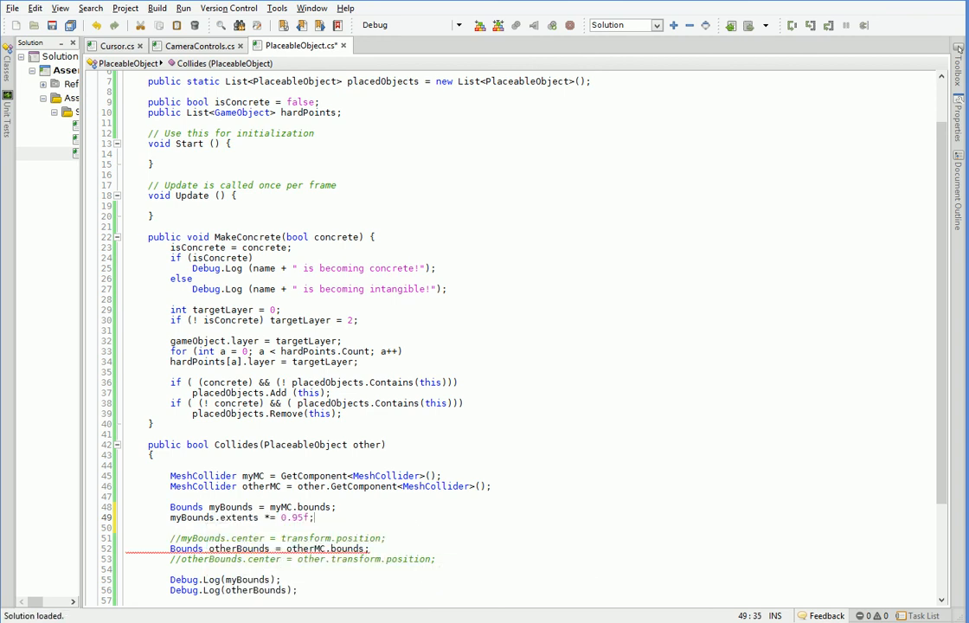